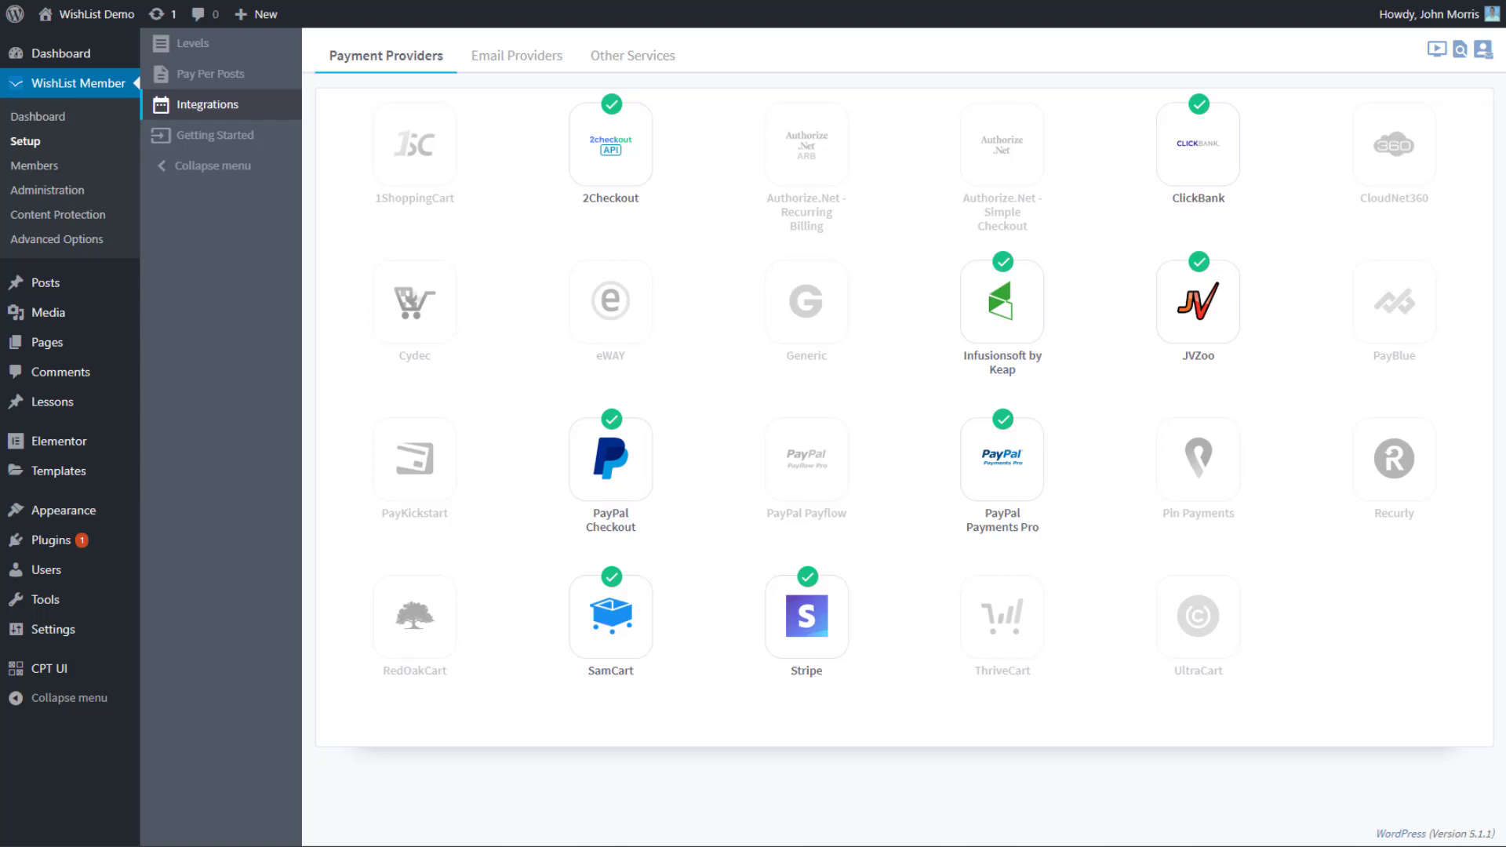
pyautogui.moveTo(189, 297)
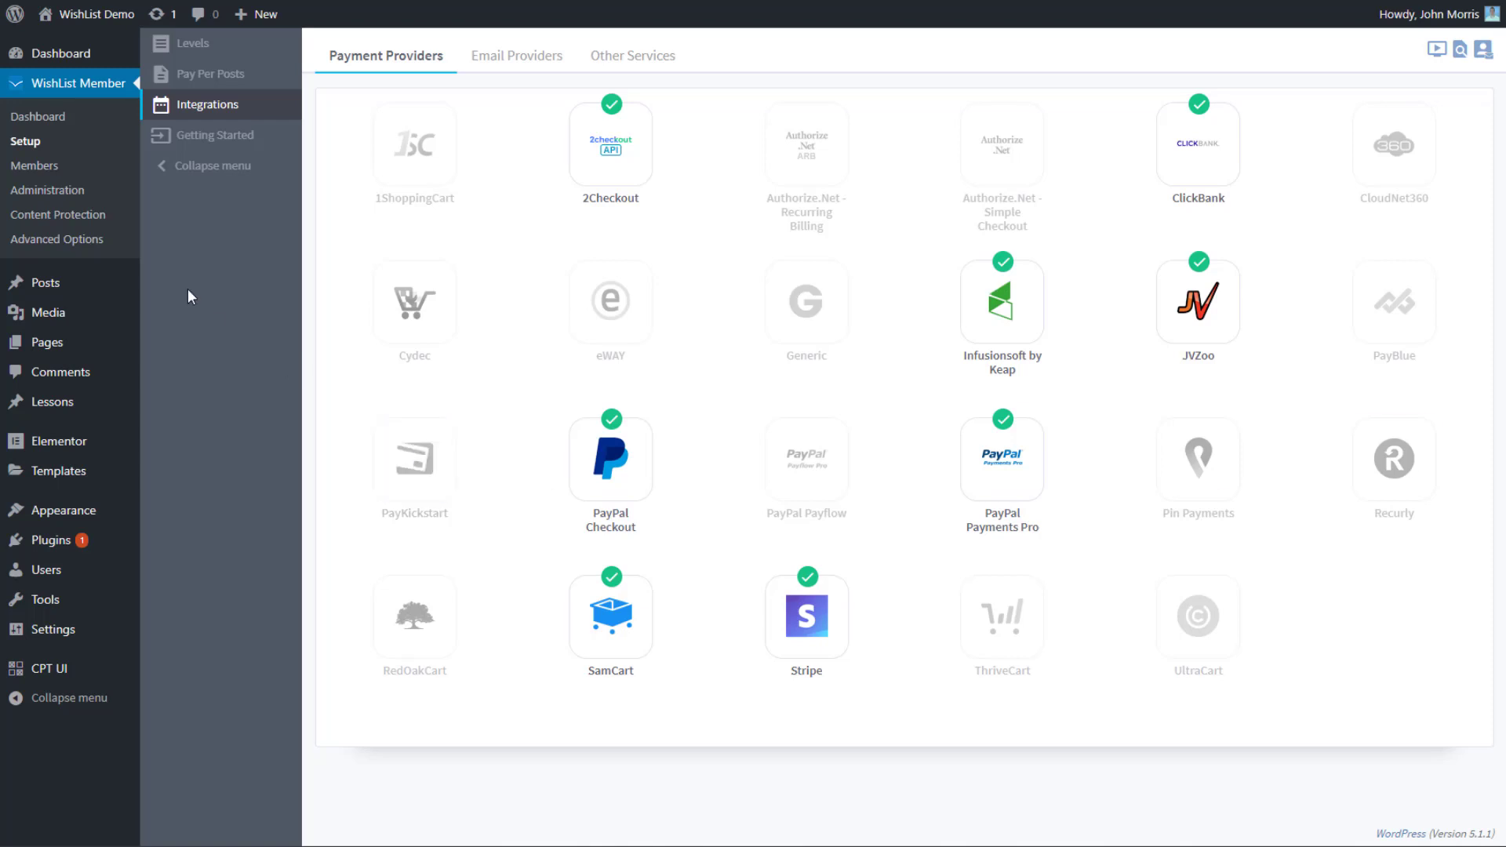
pyautogui.moveTo(392, 61)
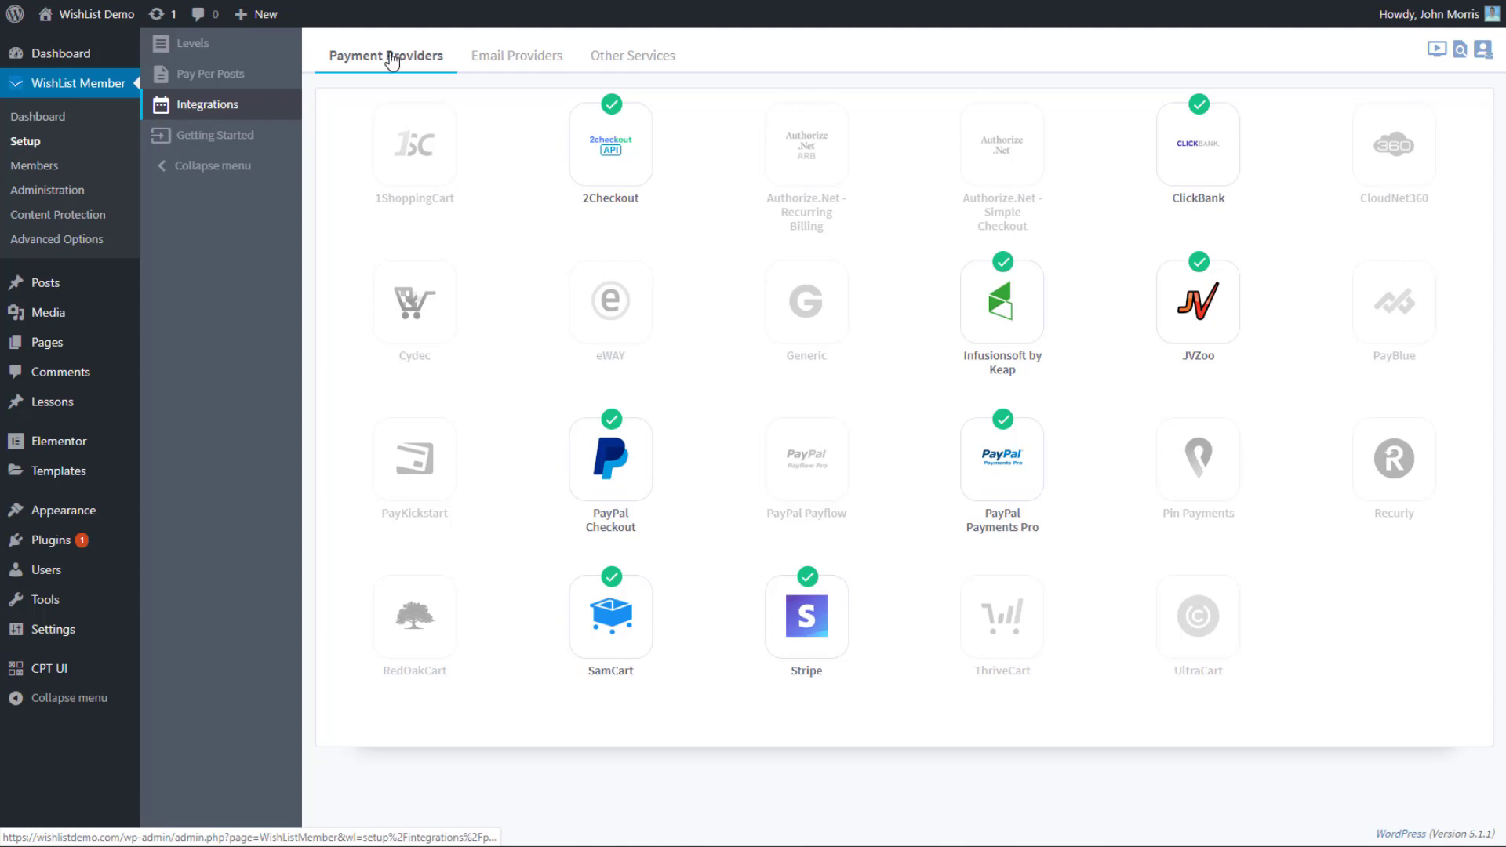
pyautogui.moveTo(644, 635)
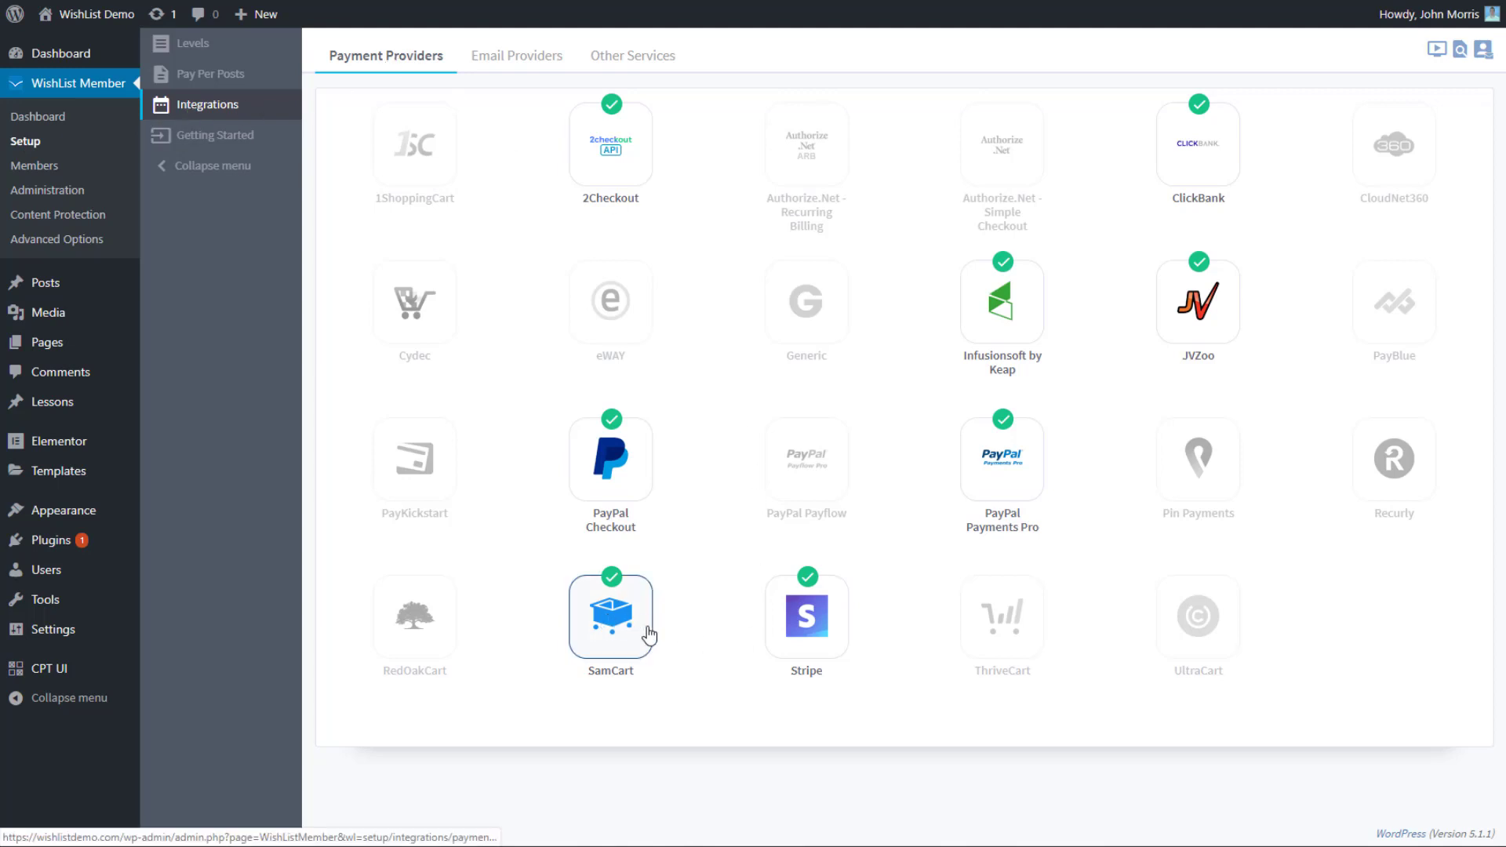
# Step: Bring up the SamCart payment-provider settings showing the blog URL and API key
pyautogui.click(610, 617)
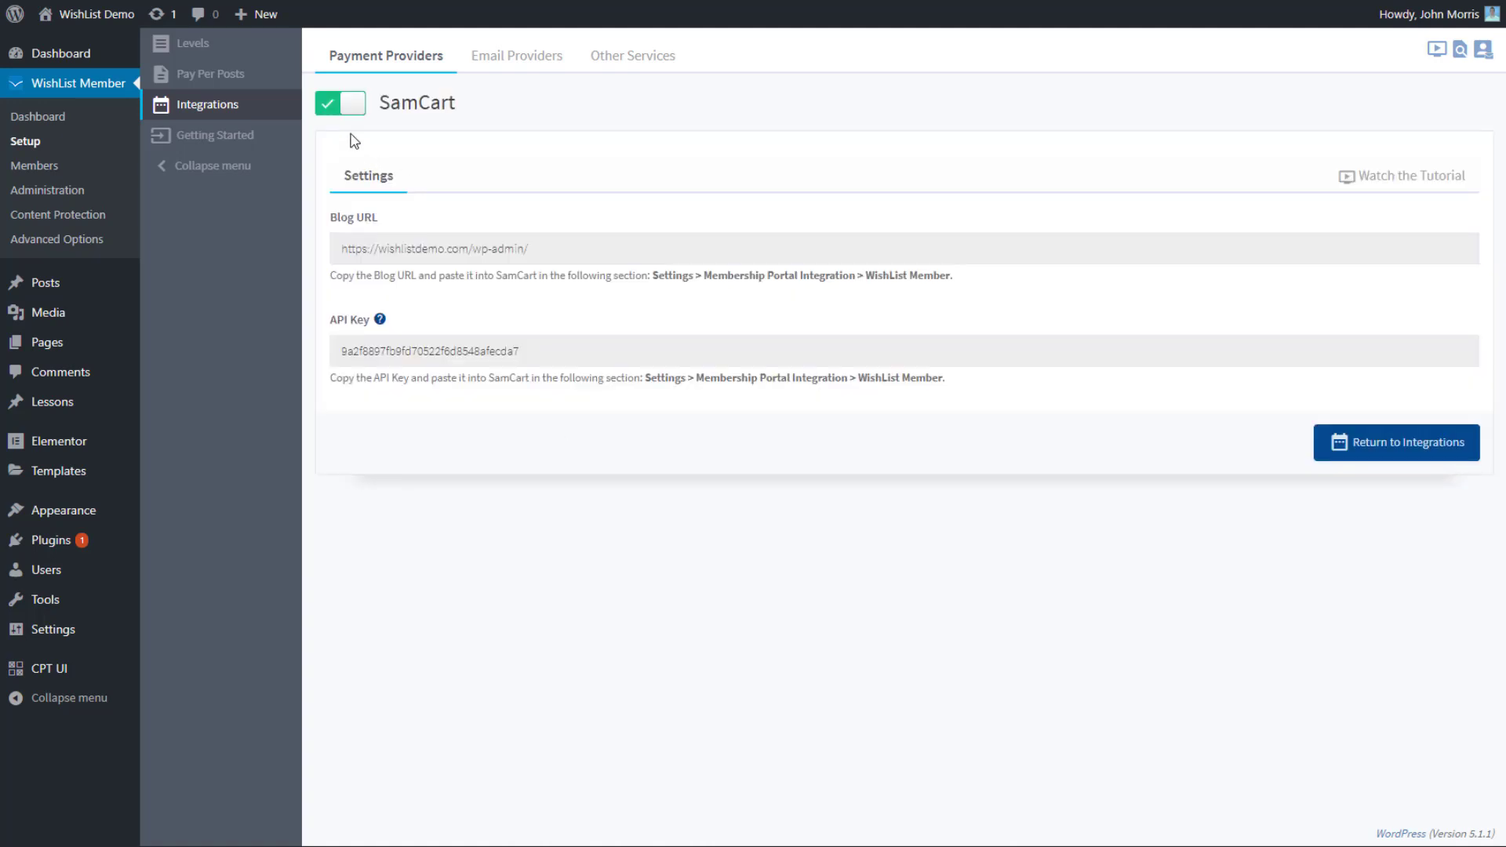
pyautogui.moveTo(616, 452)
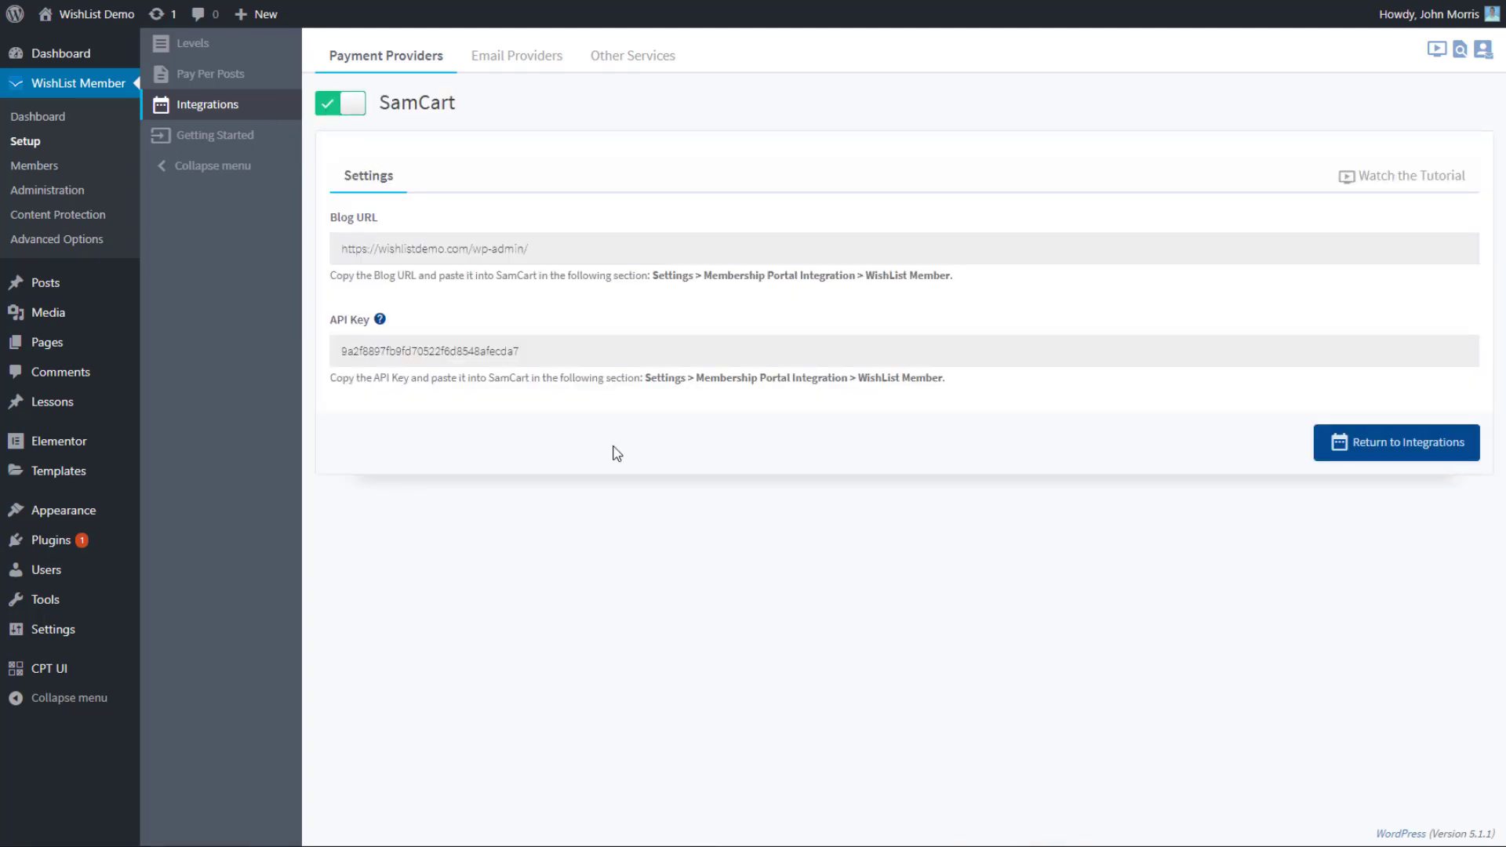
pyautogui.moveTo(898, 480)
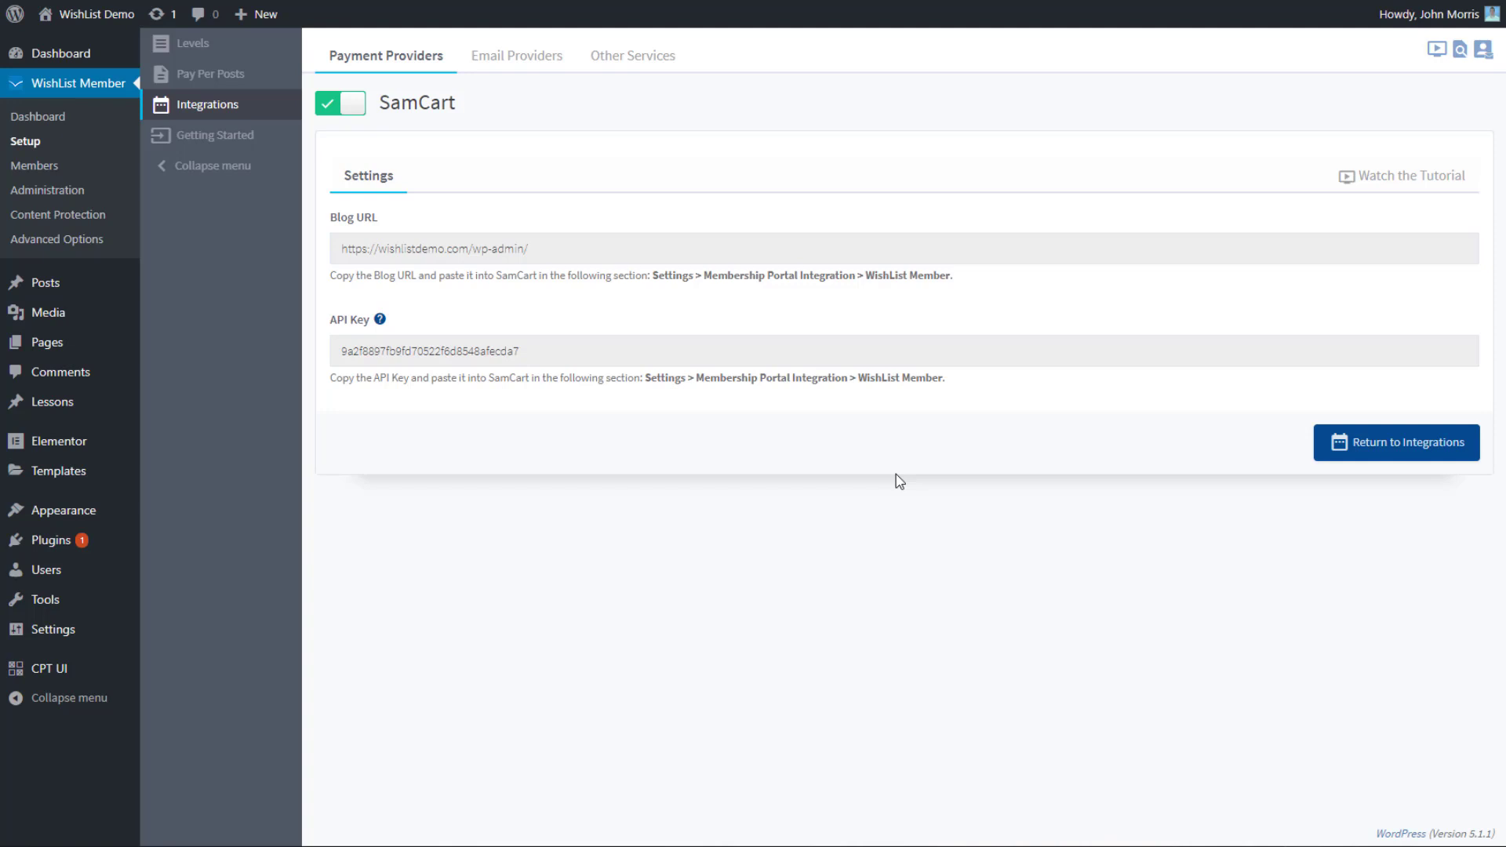
pyautogui.moveTo(63, 509)
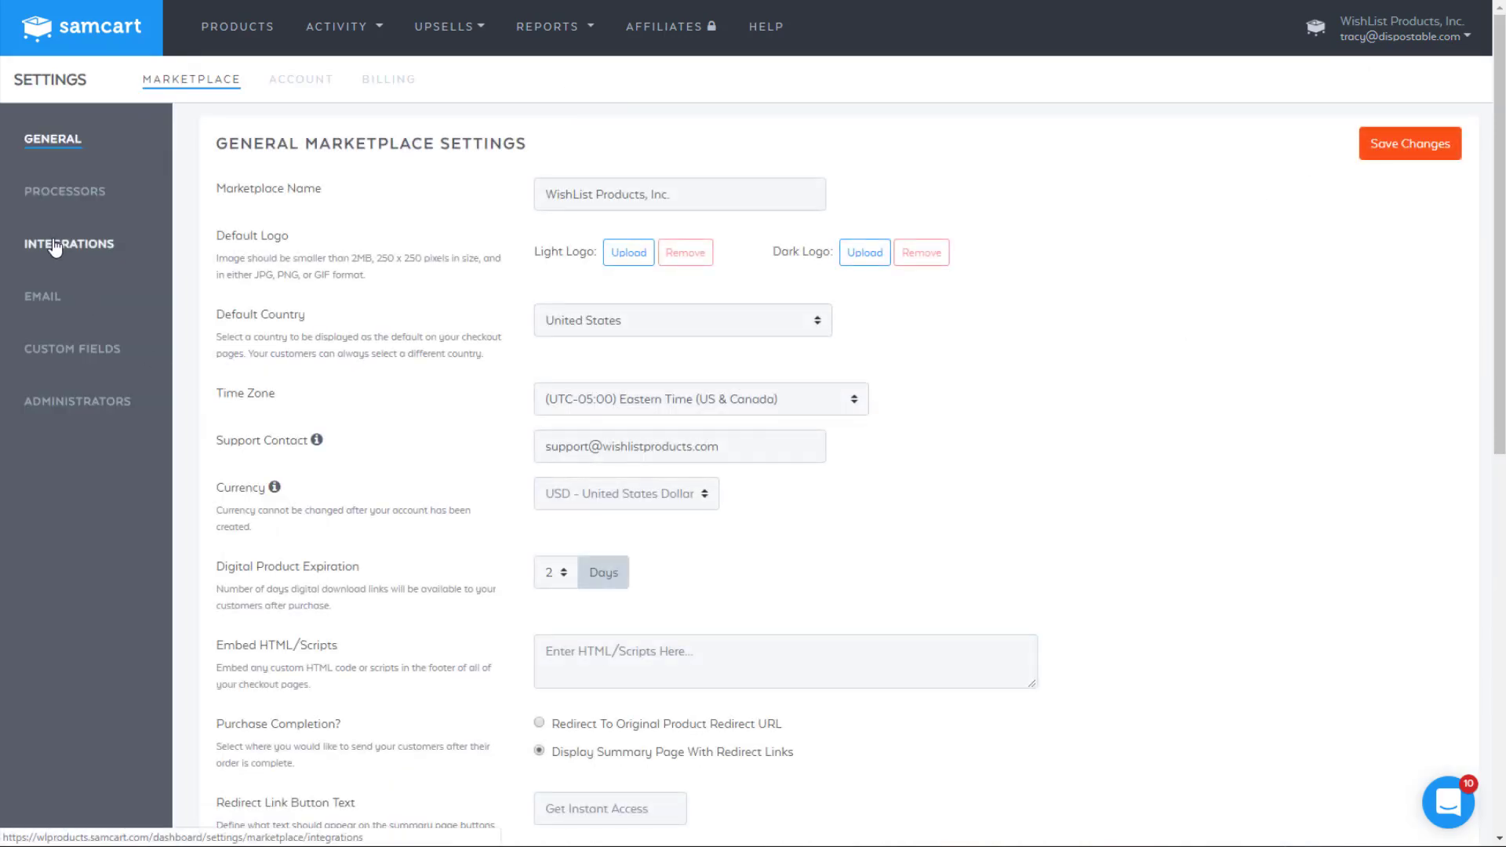
# Step: Begin a new SamCart integration and choose Wishlist Member as its type
pyautogui.click(69, 243)
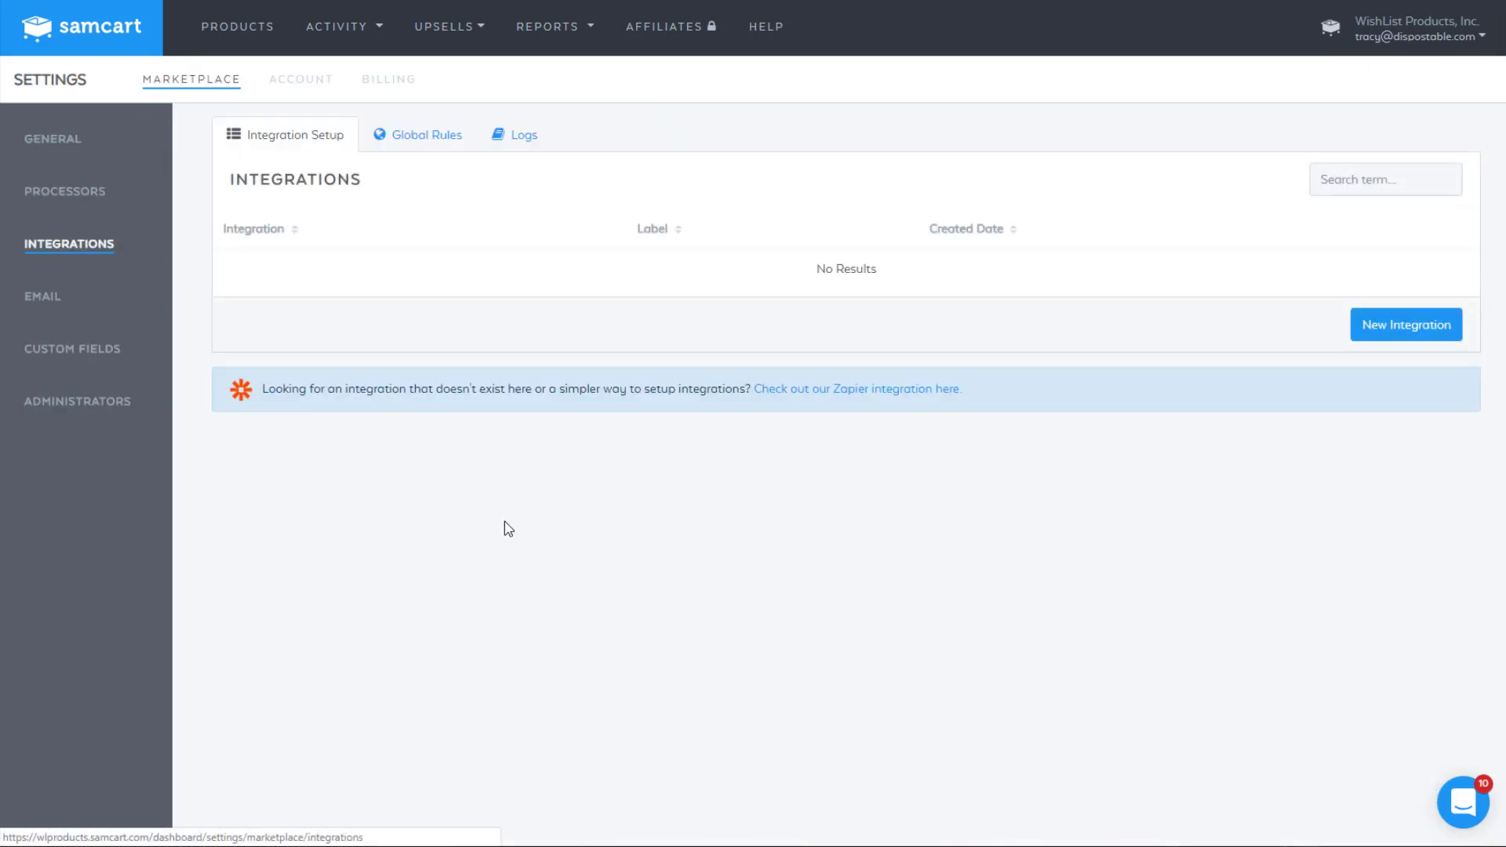
pyautogui.moveTo(1421, 336)
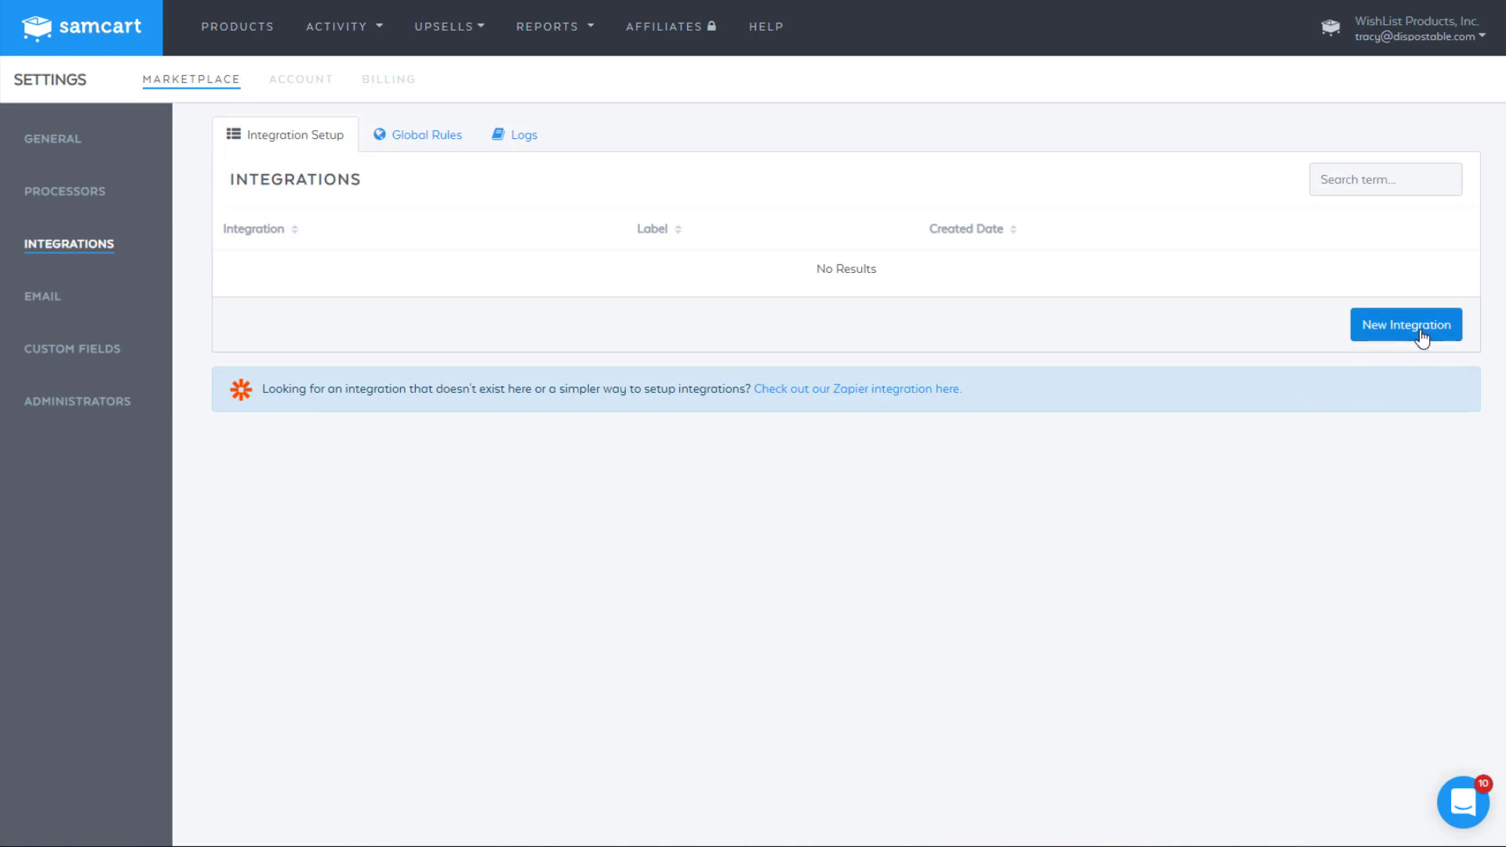
pyautogui.click(1405, 323)
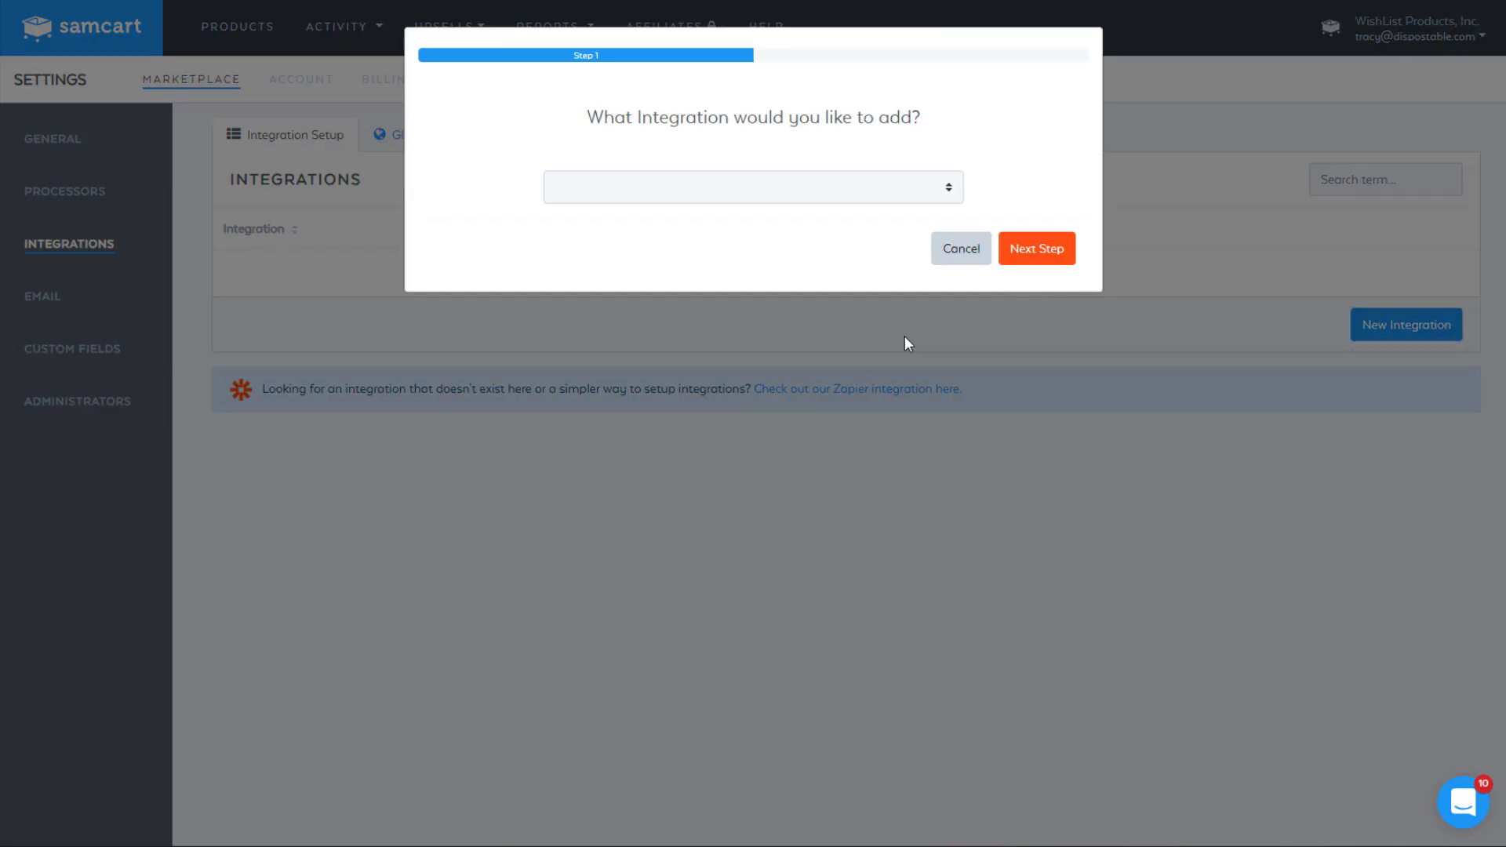
pyautogui.click(753, 187)
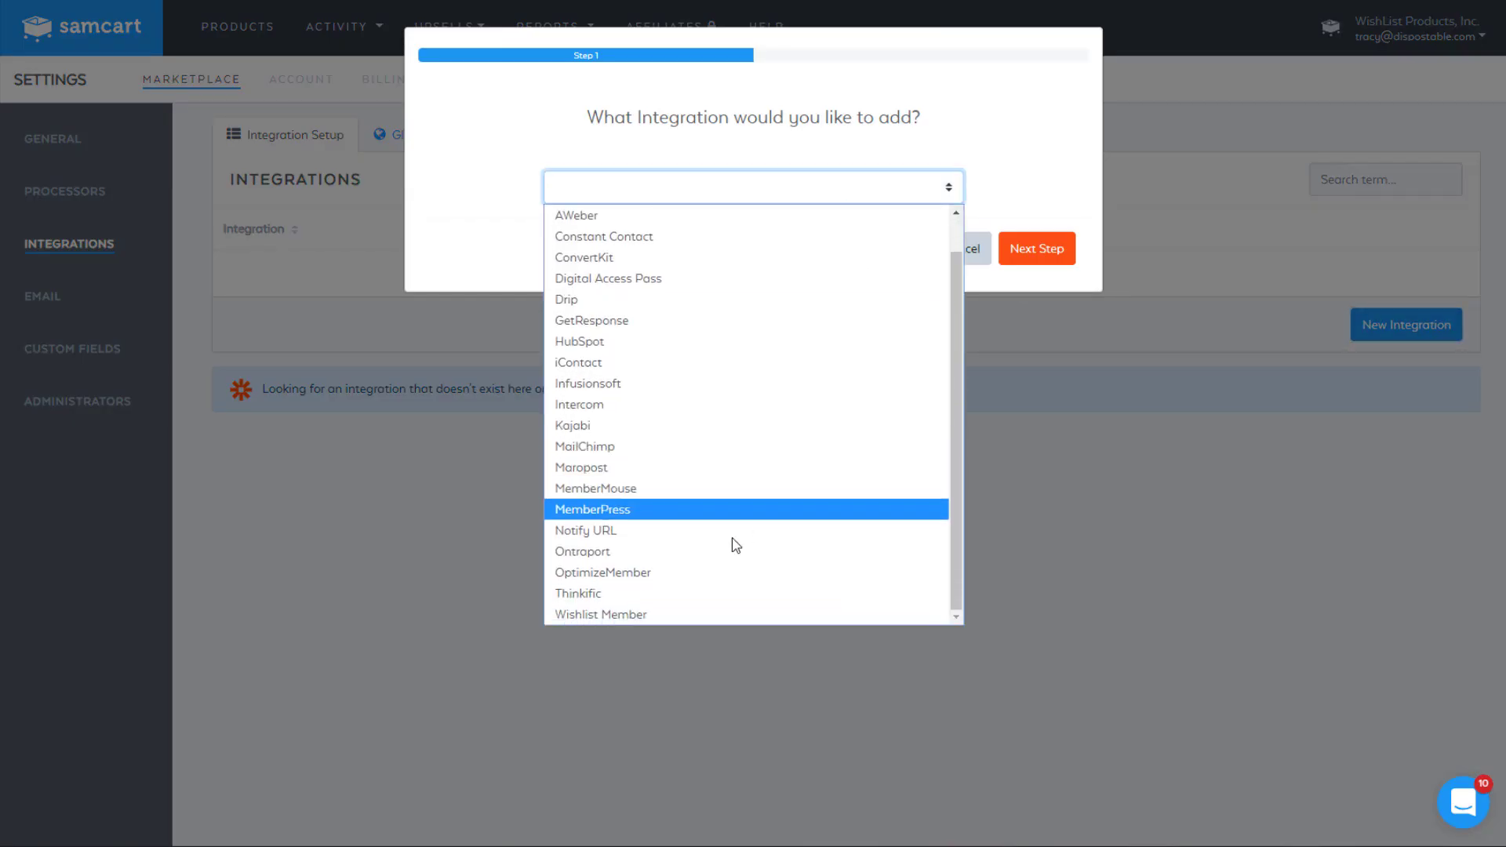
pyautogui.click(600, 615)
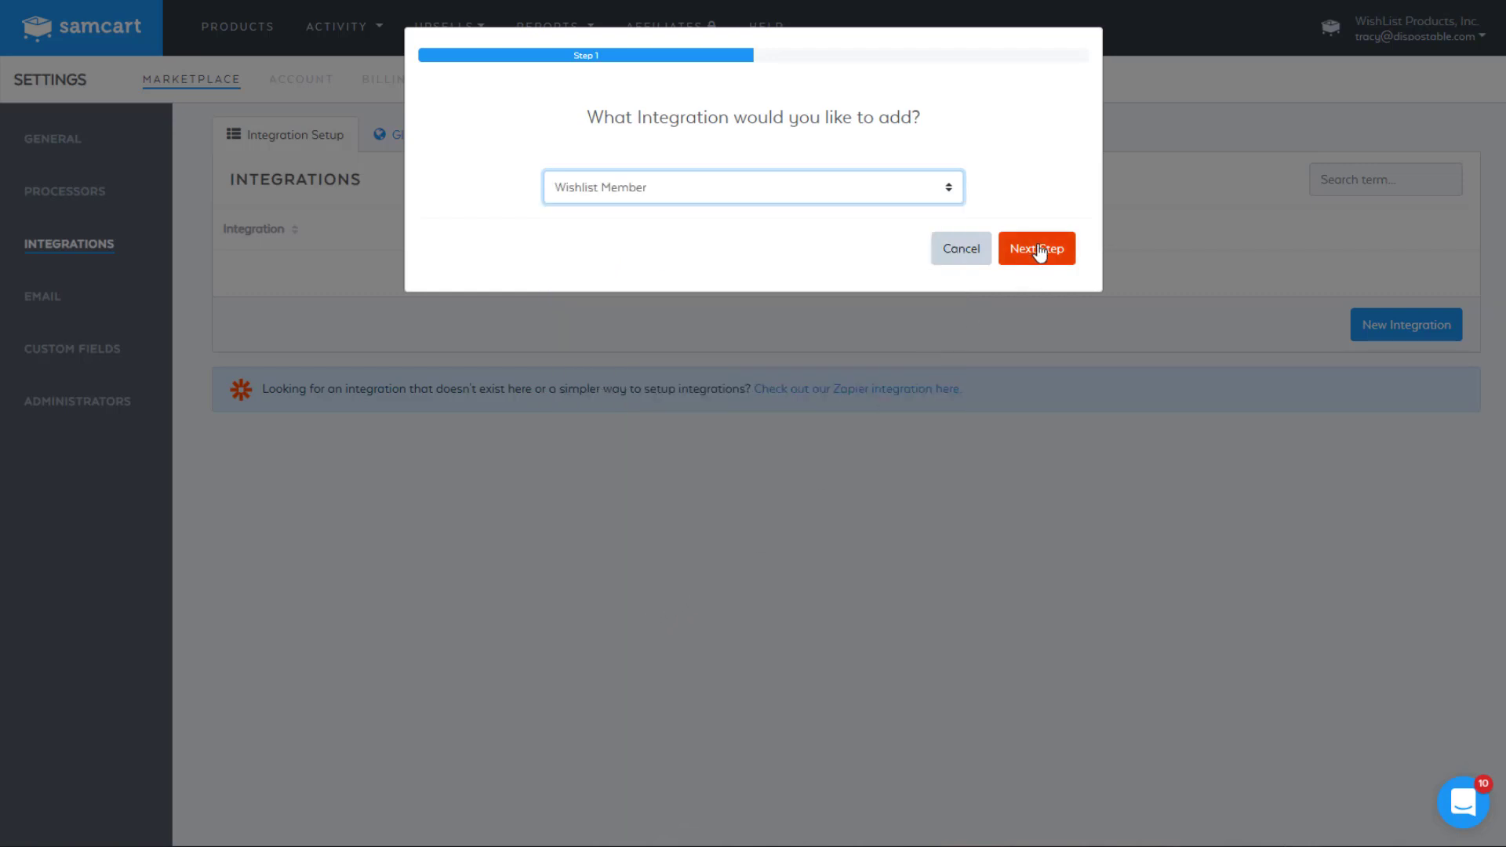
# Step: Advance to the configuration step and name the integration 'My Membership Site'
pyautogui.click(1037, 248)
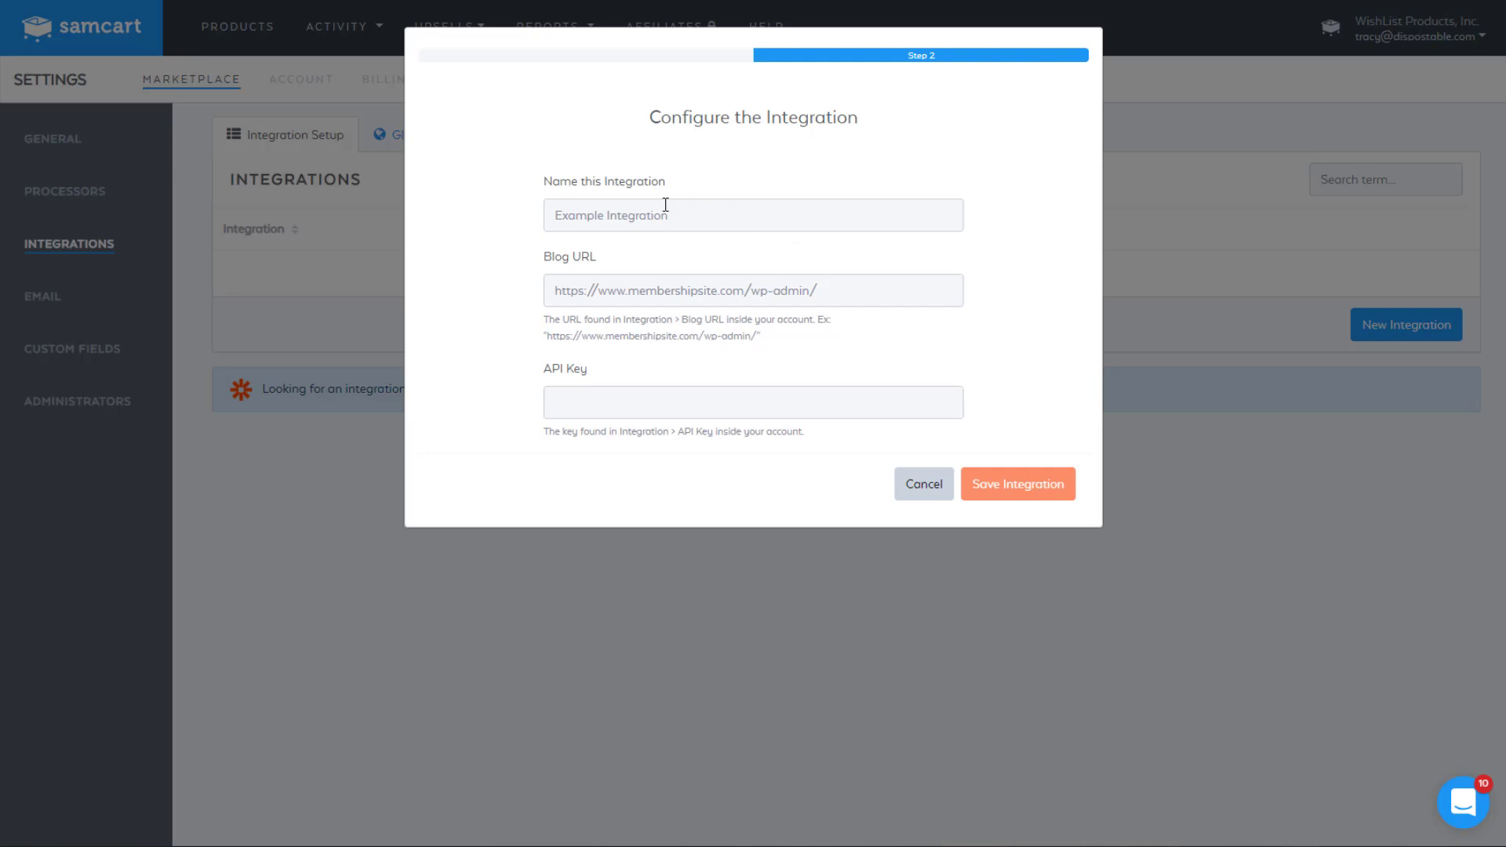
pyautogui.write('My')
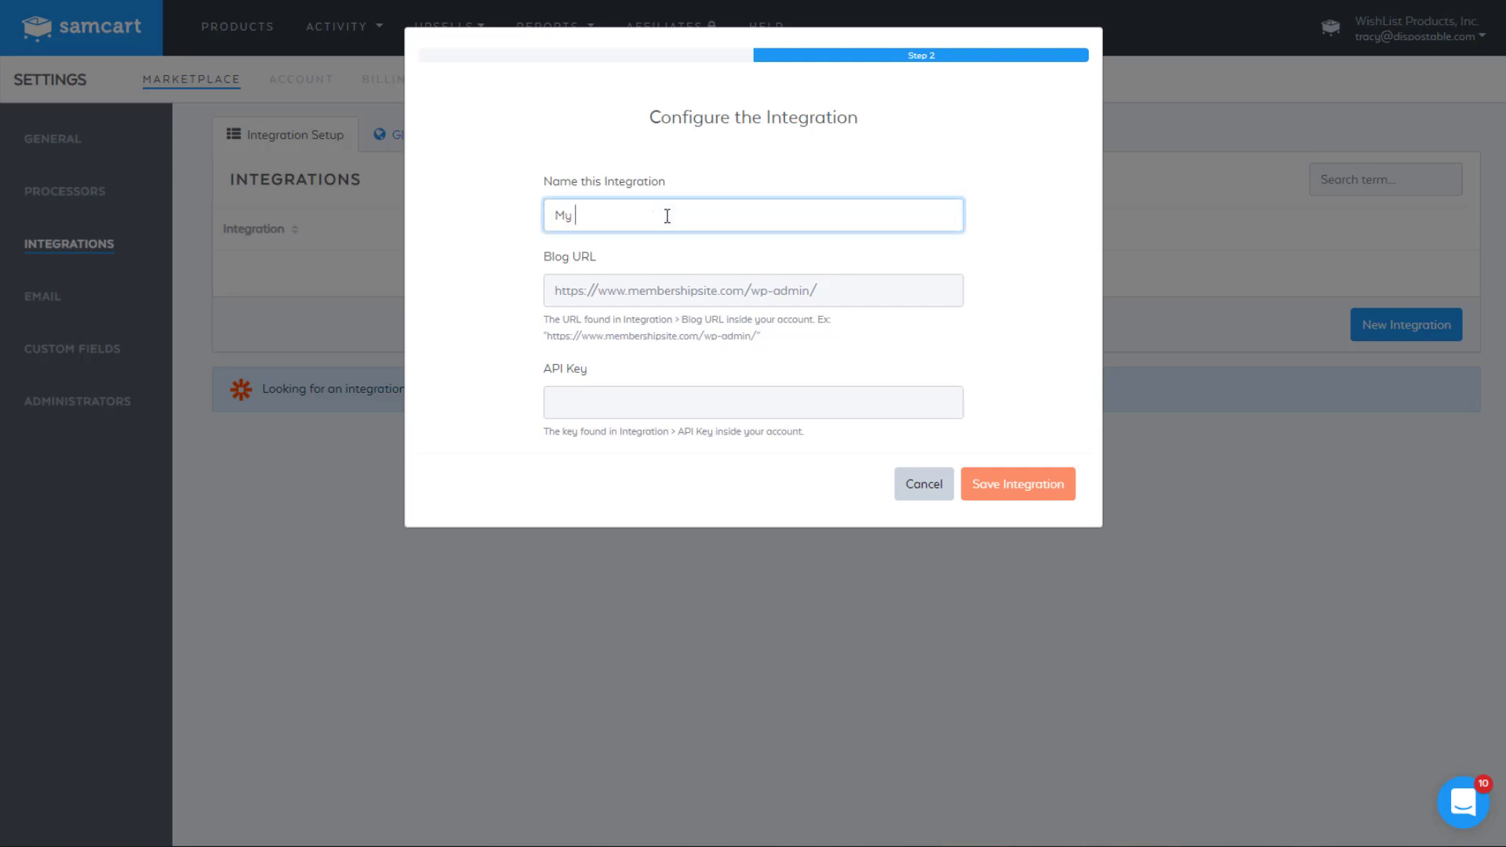
pyautogui.write('Membe')
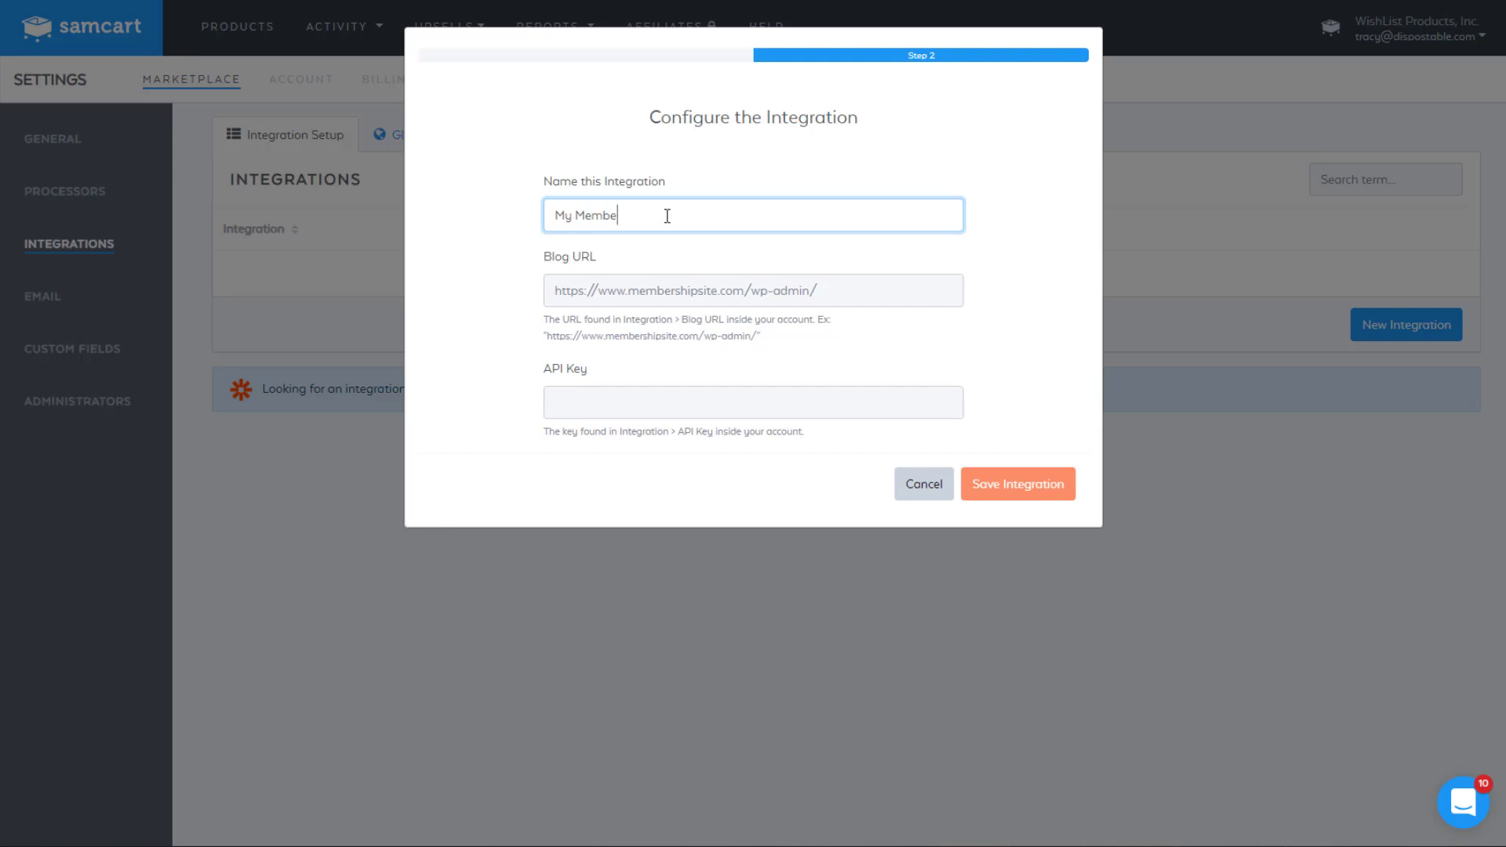
pyautogui.write('rship Sit')
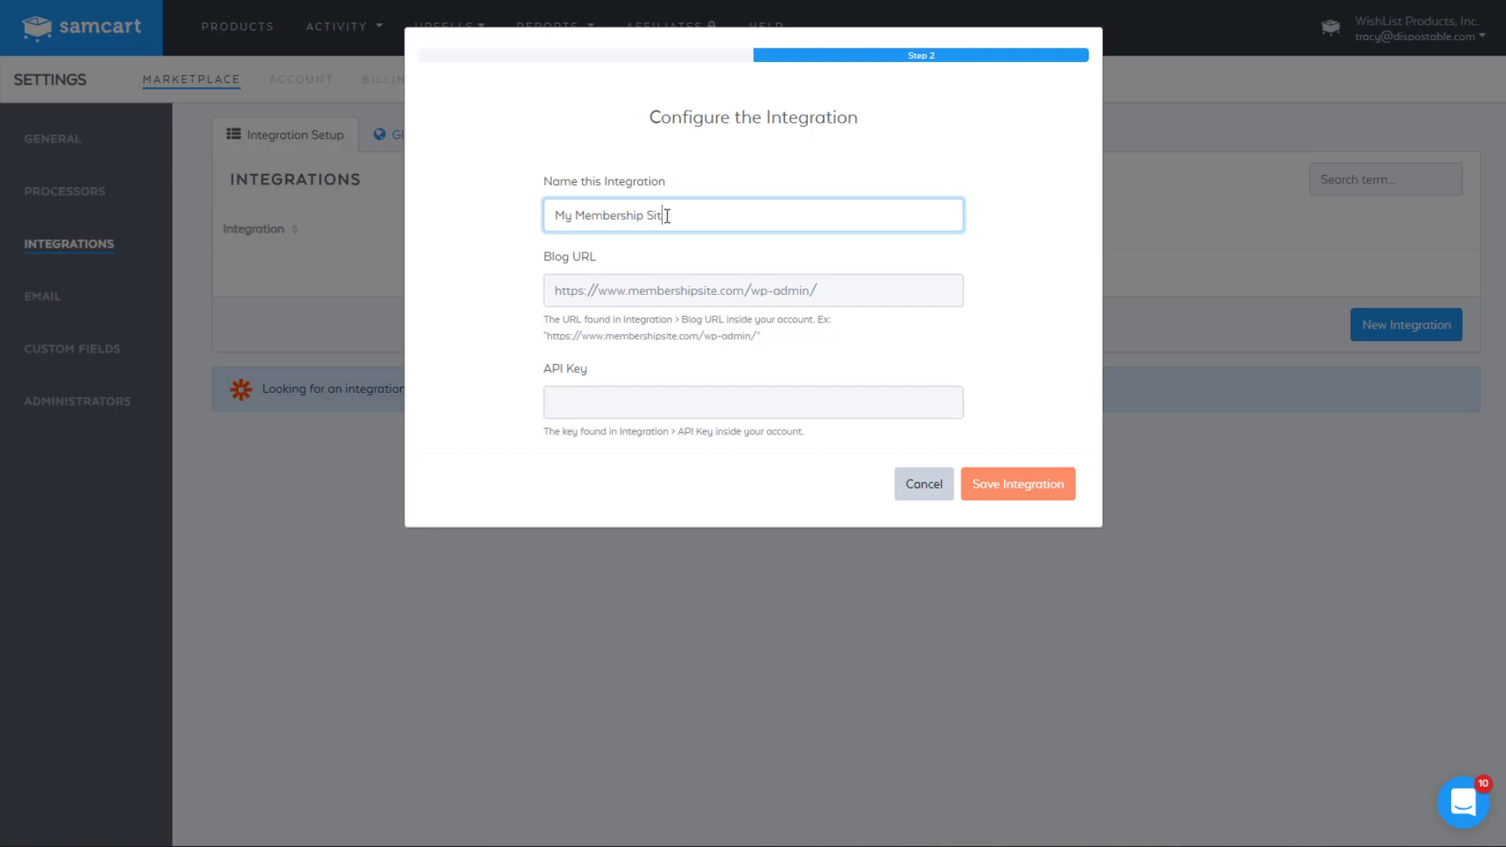
pyautogui.write('e')
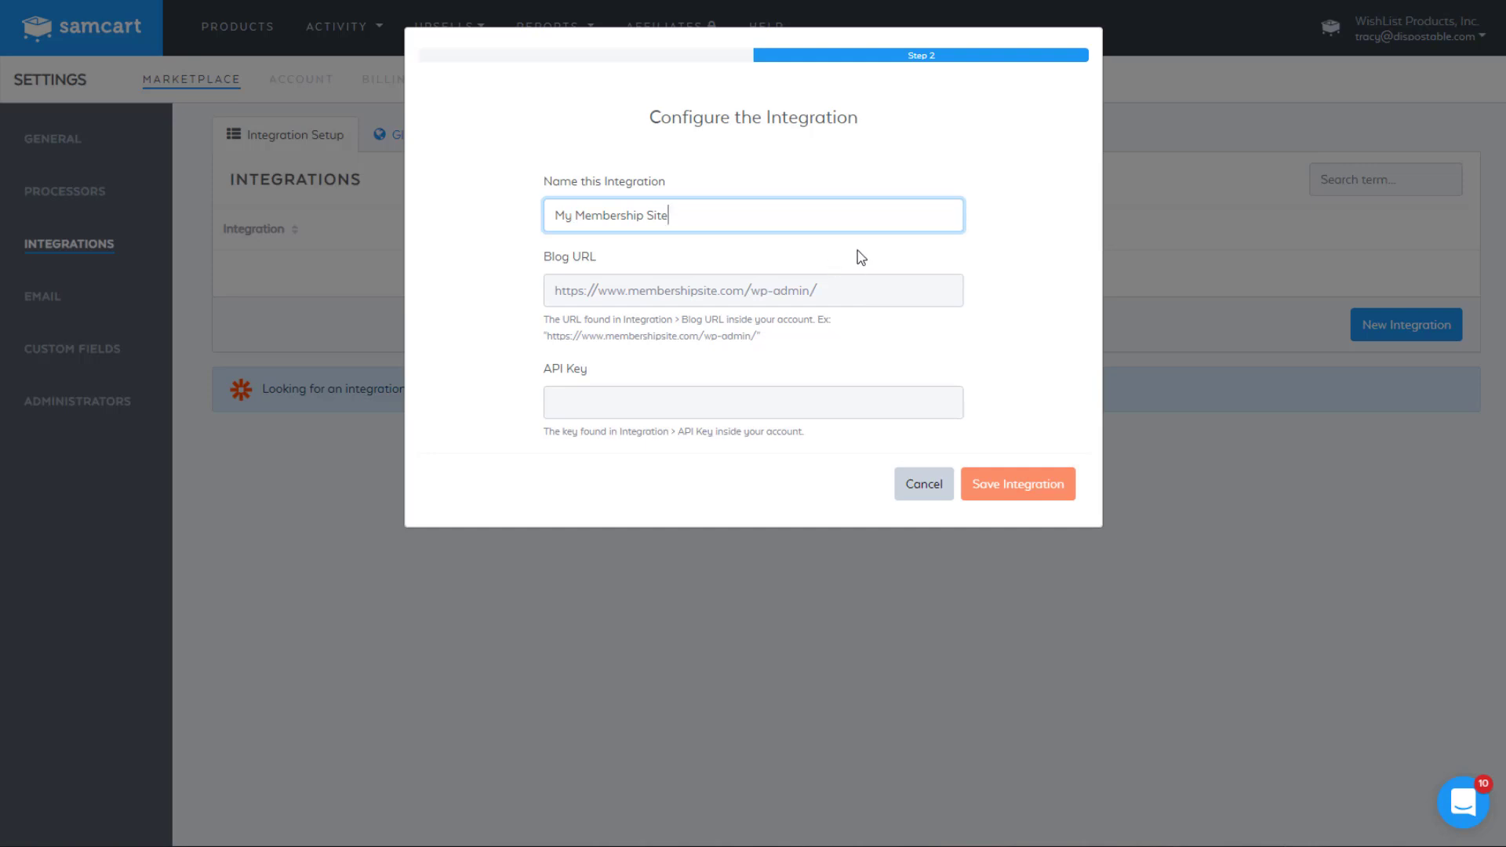
pyautogui.moveTo(746, 240)
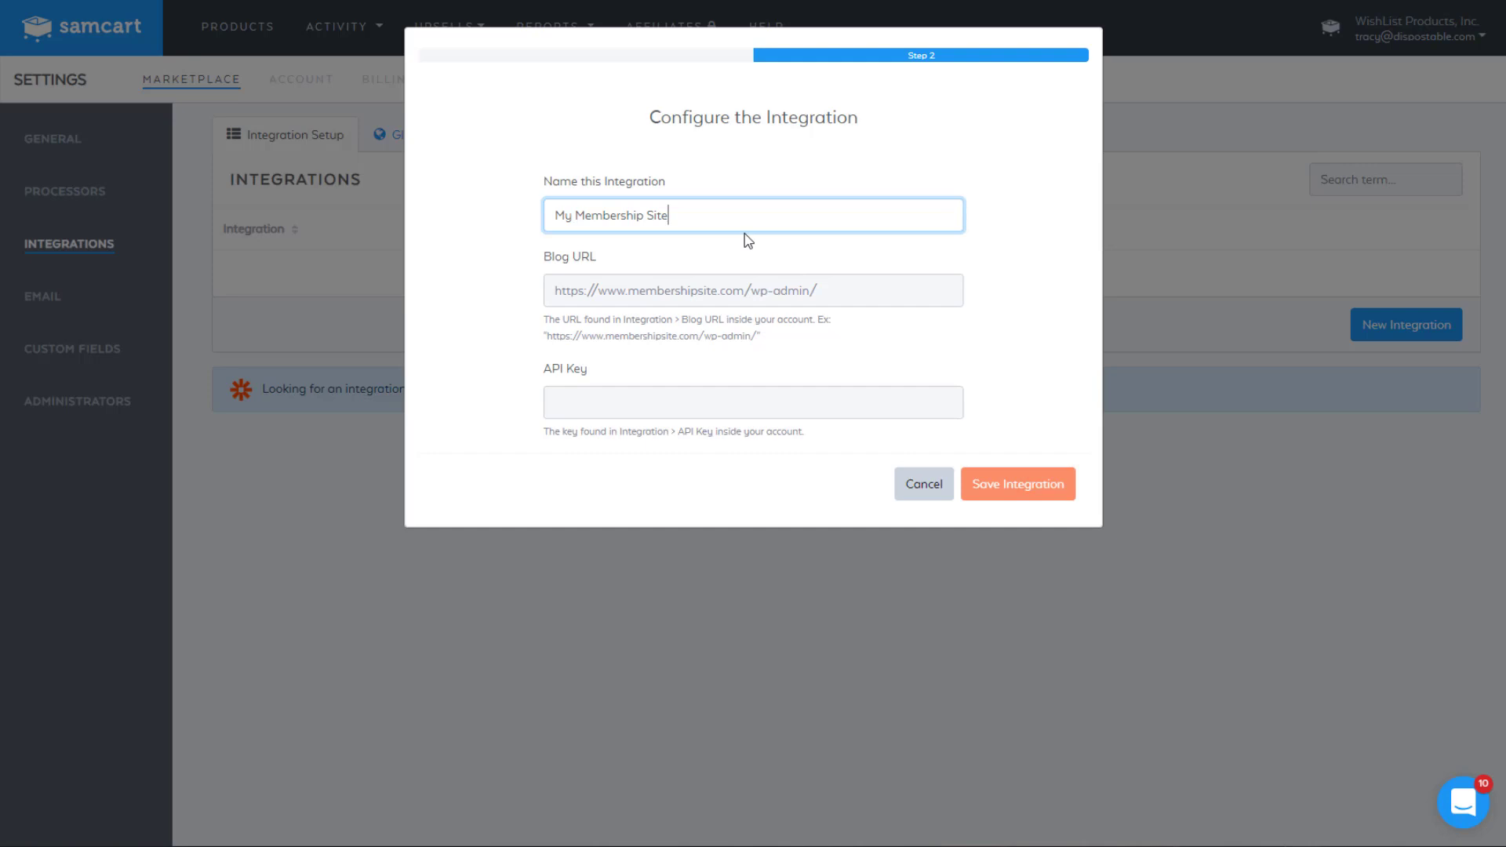
pyautogui.moveTo(539, 176)
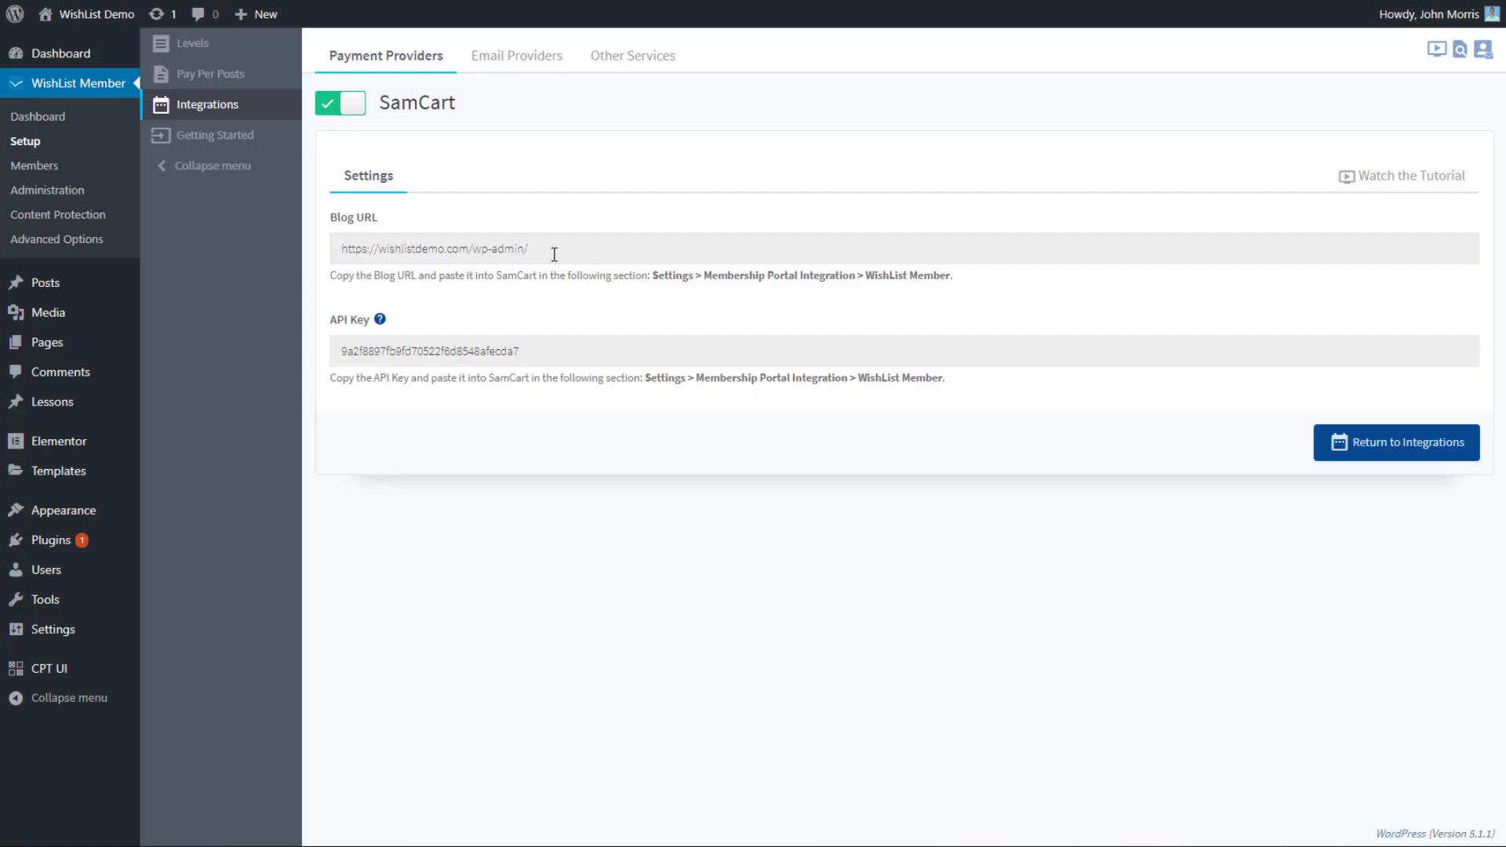
# Step: Copy the blog URL from WishList Member's SamCart settings for pasting into SamCart
pyautogui.click(464, 248)
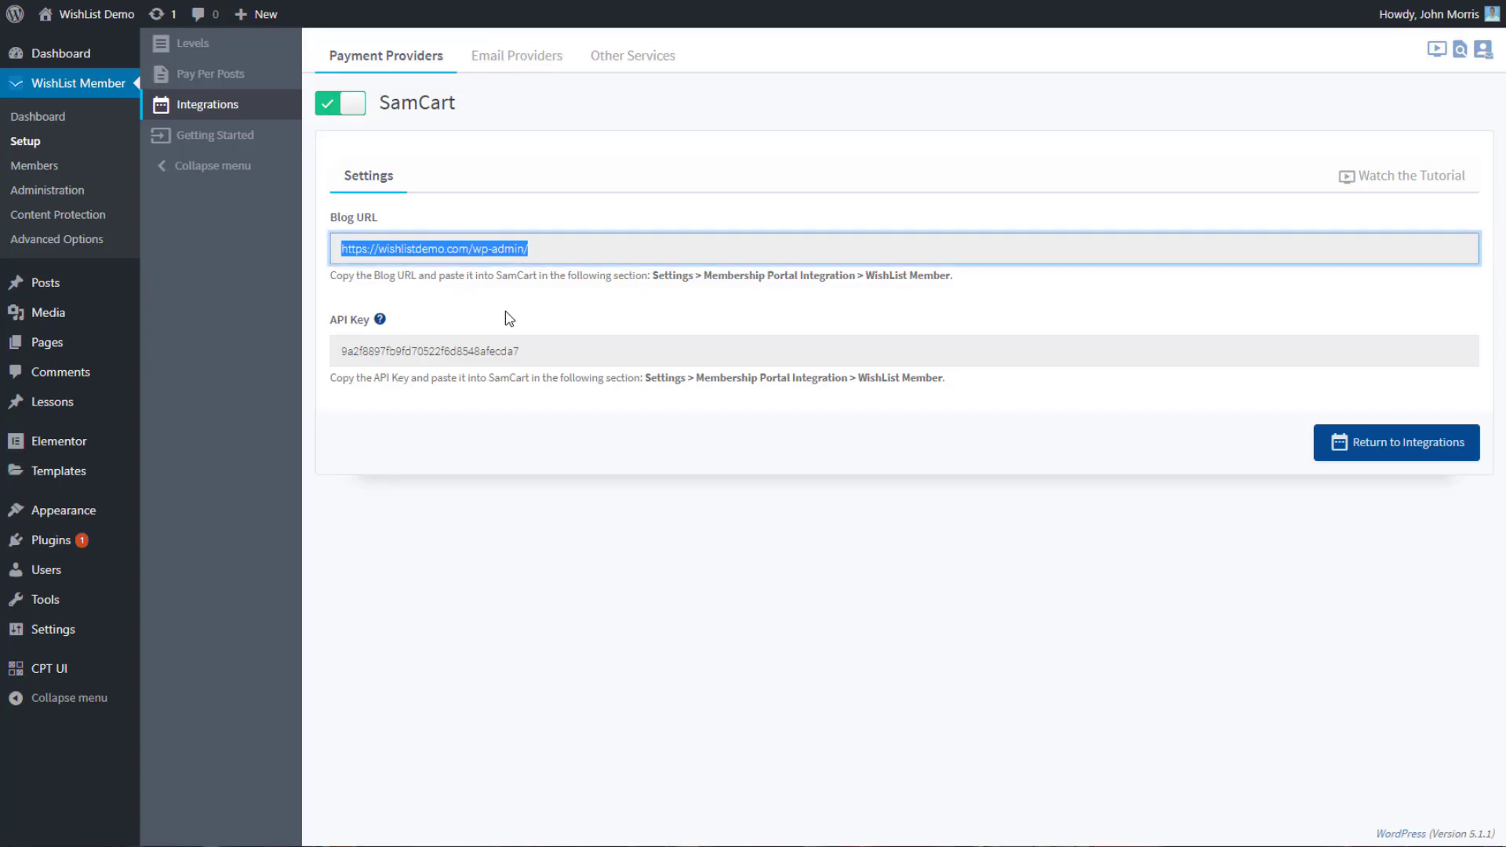
pyautogui.click(428, 351)
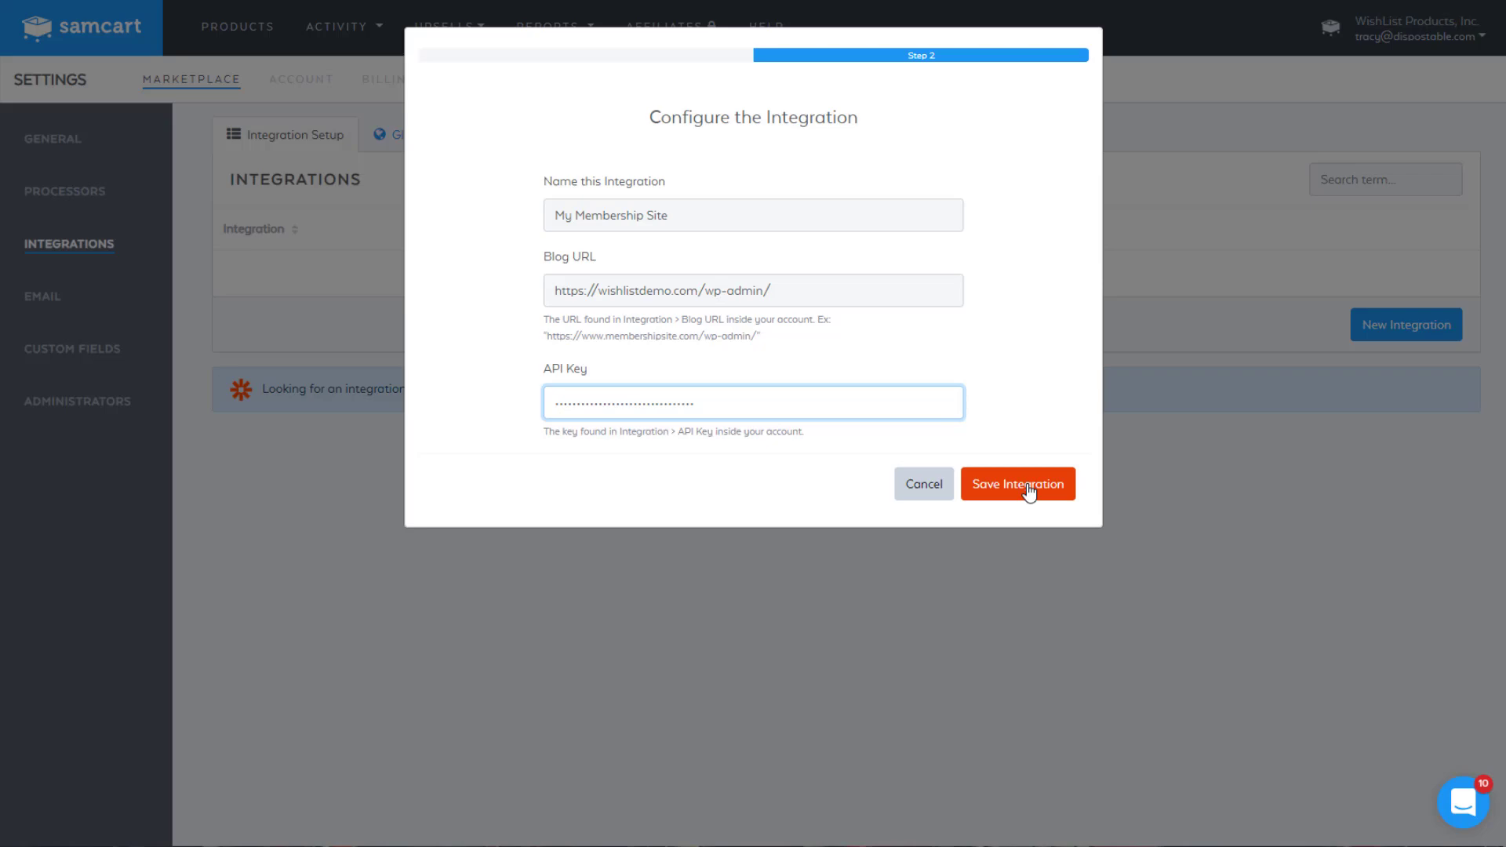
# Step: Save the My Membership Site integration and dismiss the browser's password prompt
pyautogui.click(1018, 483)
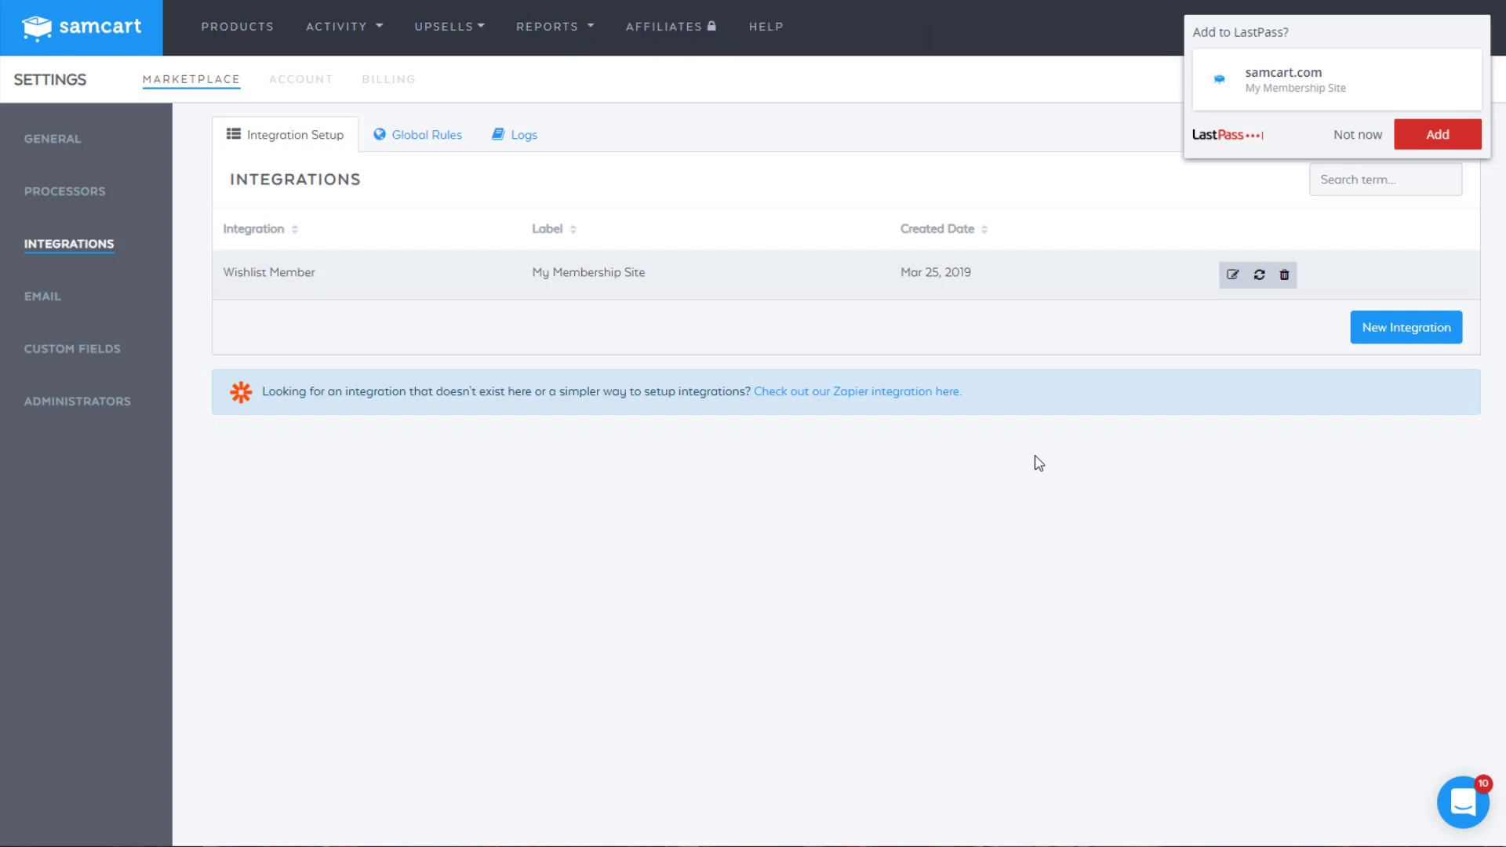
pyautogui.click(1356, 135)
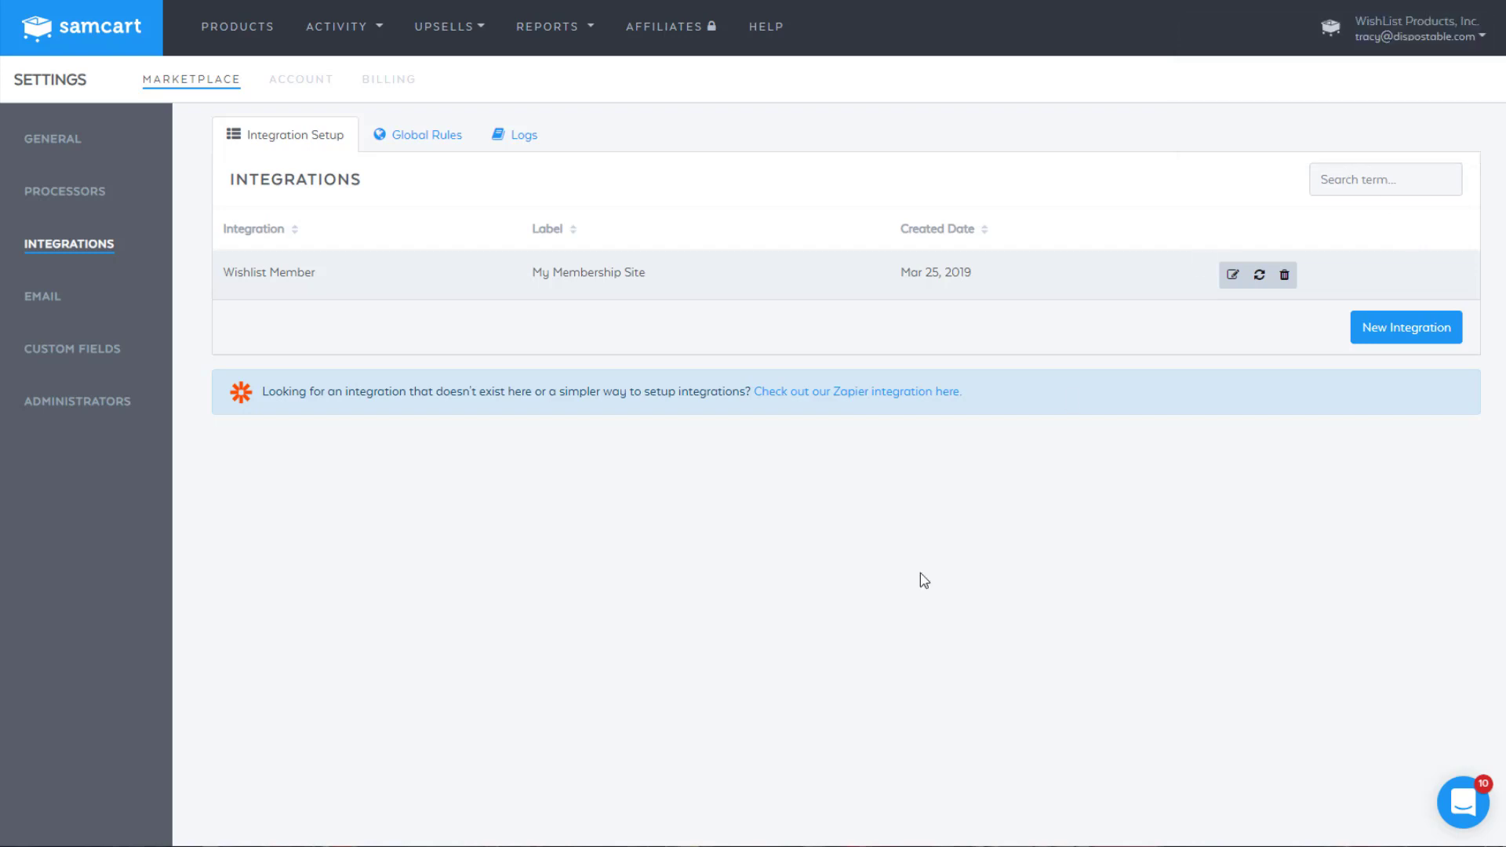
pyautogui.moveTo(608, 376)
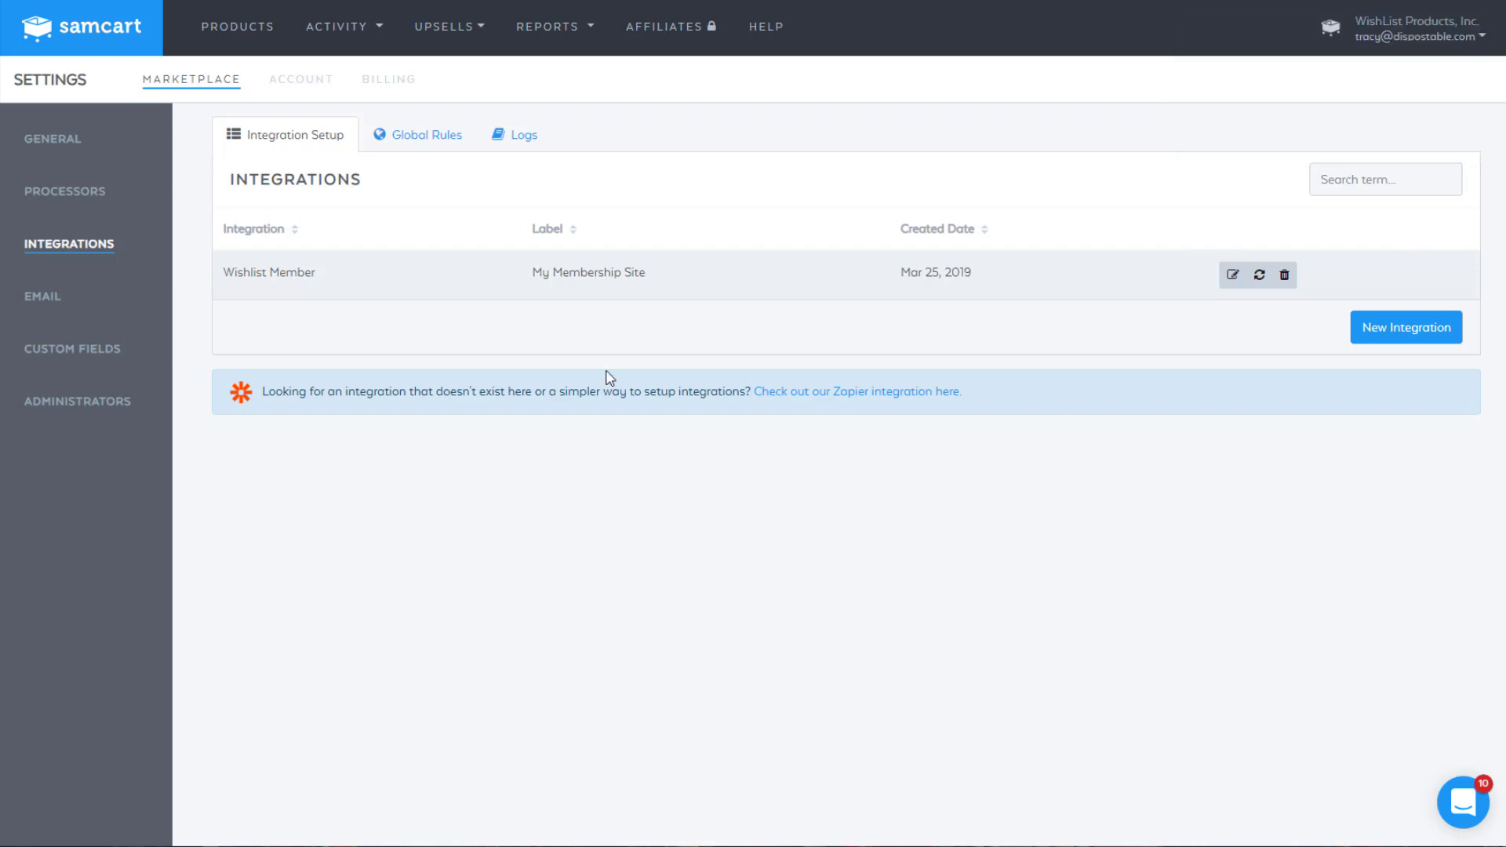
# Step: View the empty Global Rules list, then go to the Products section
pyautogui.click(425, 135)
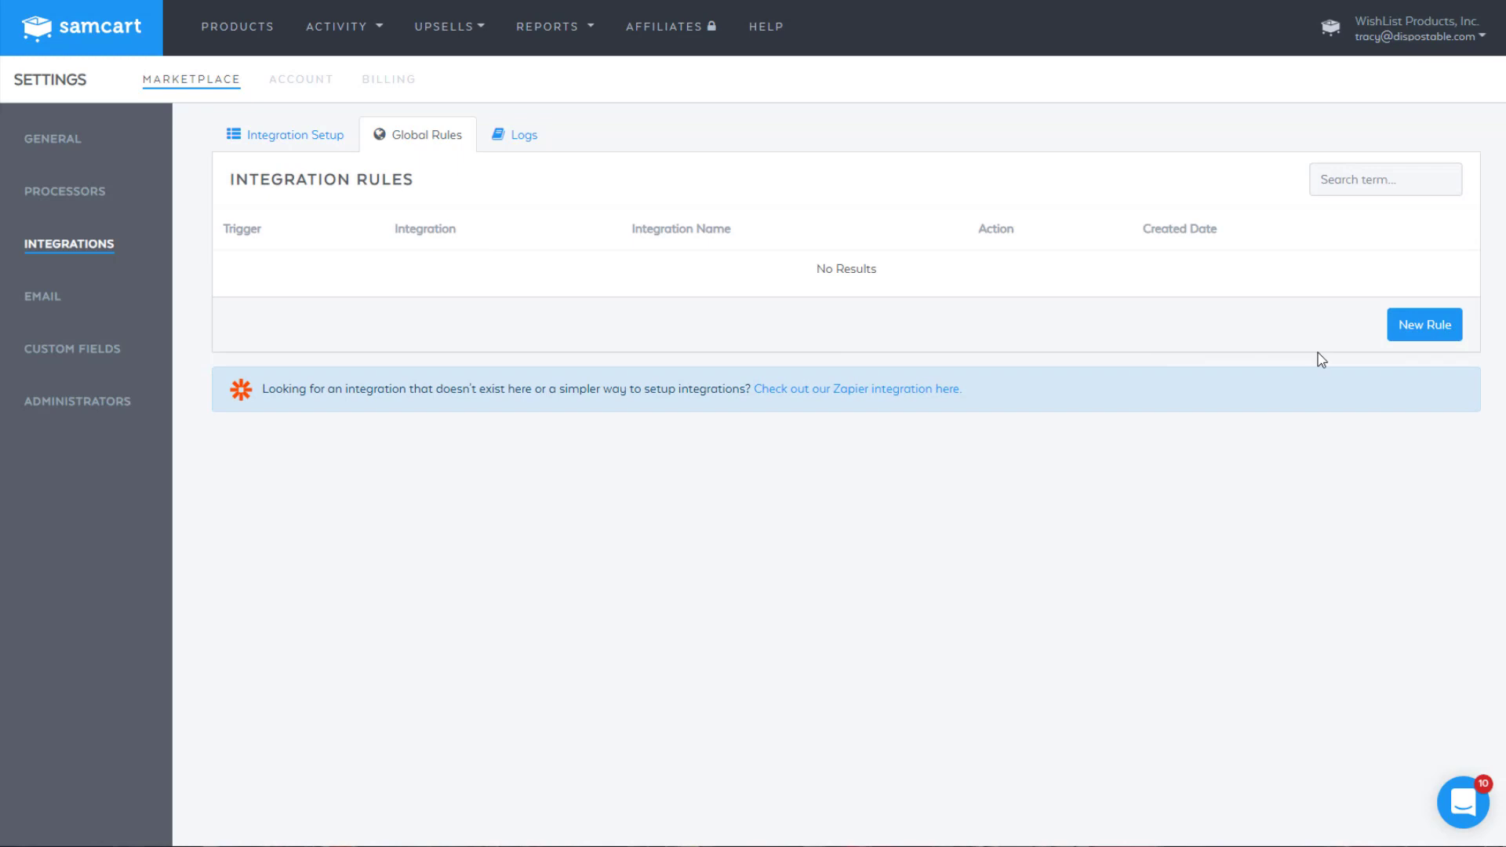
pyautogui.moveTo(1001, 349)
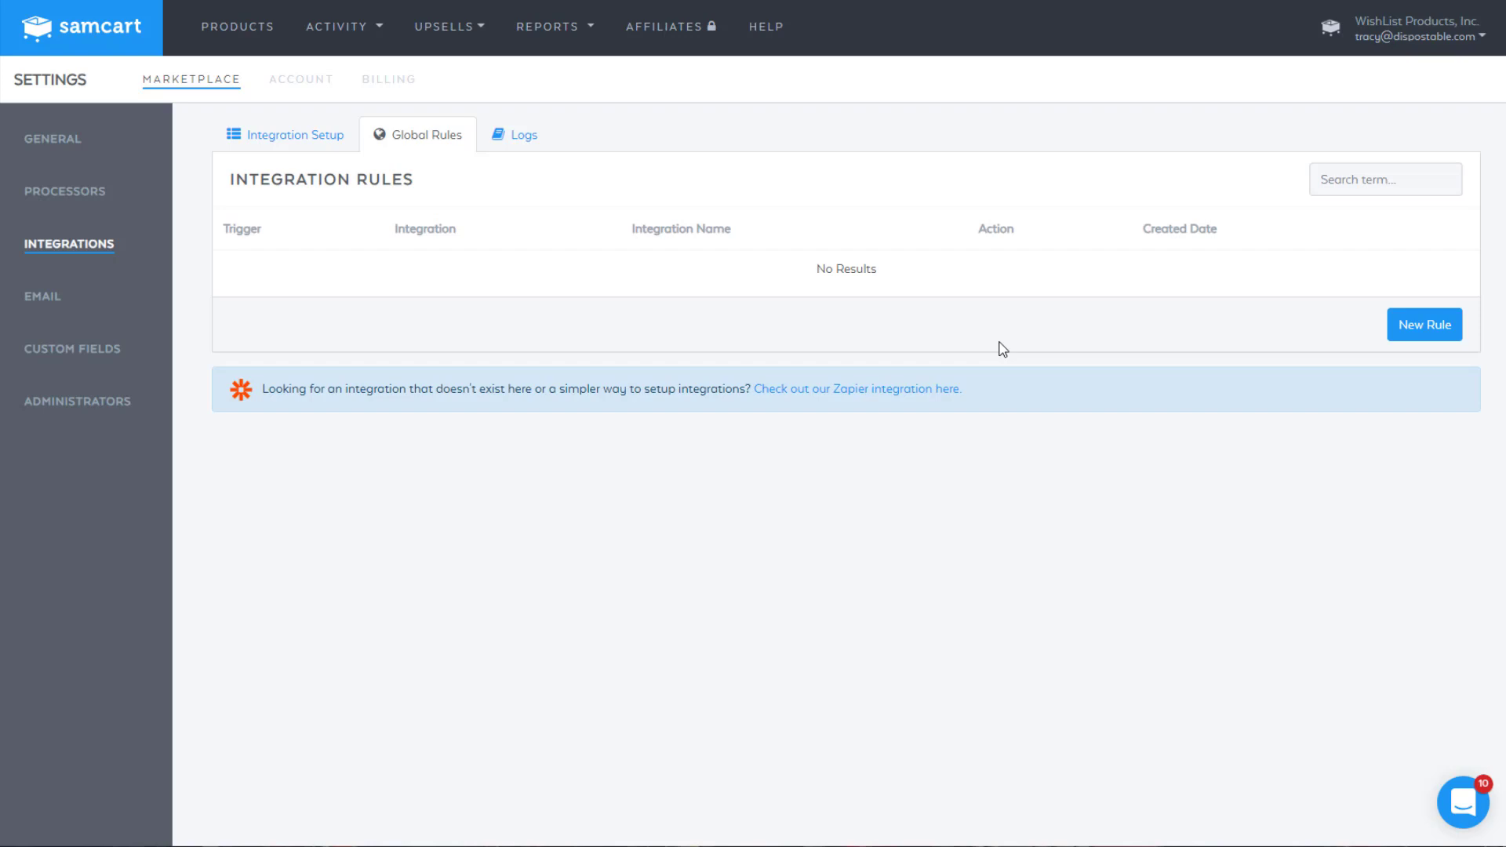
pyautogui.moveTo(568, 265)
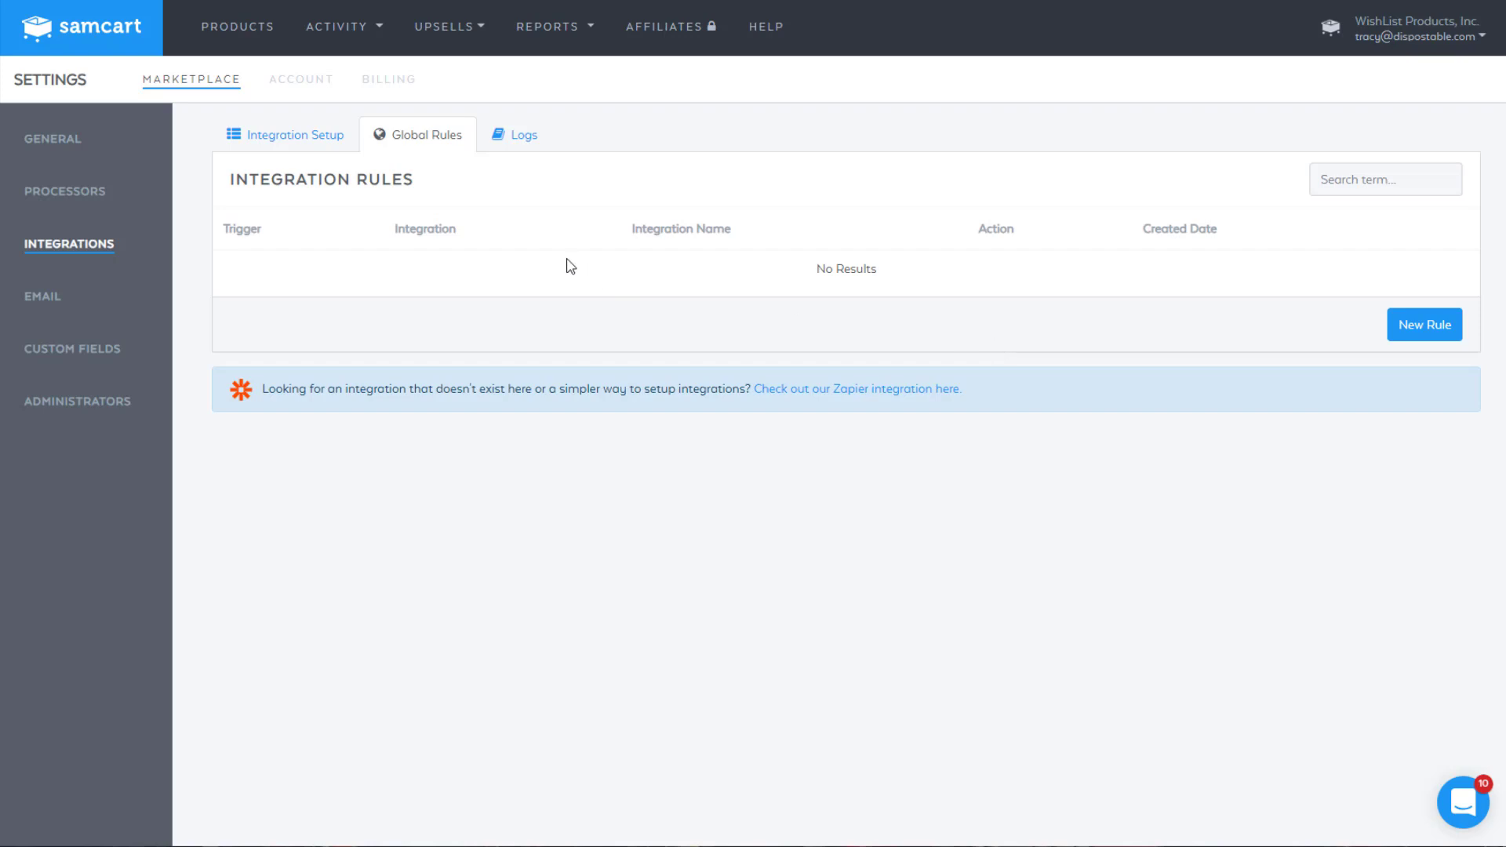
pyautogui.click(239, 26)
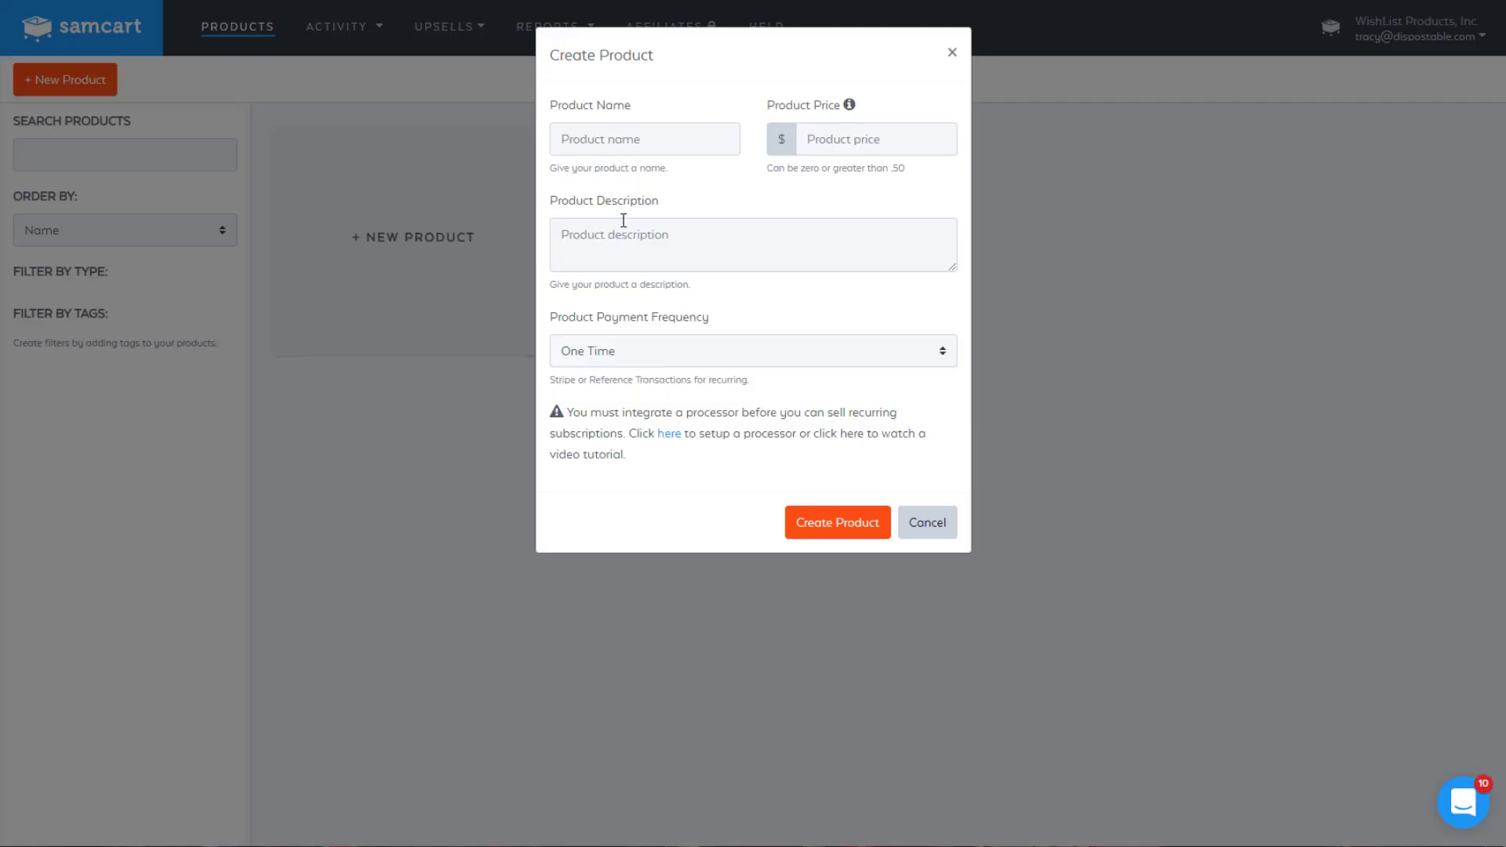
# Step: Create a product named 'My Product' priced at 10
pyautogui.write('My P')
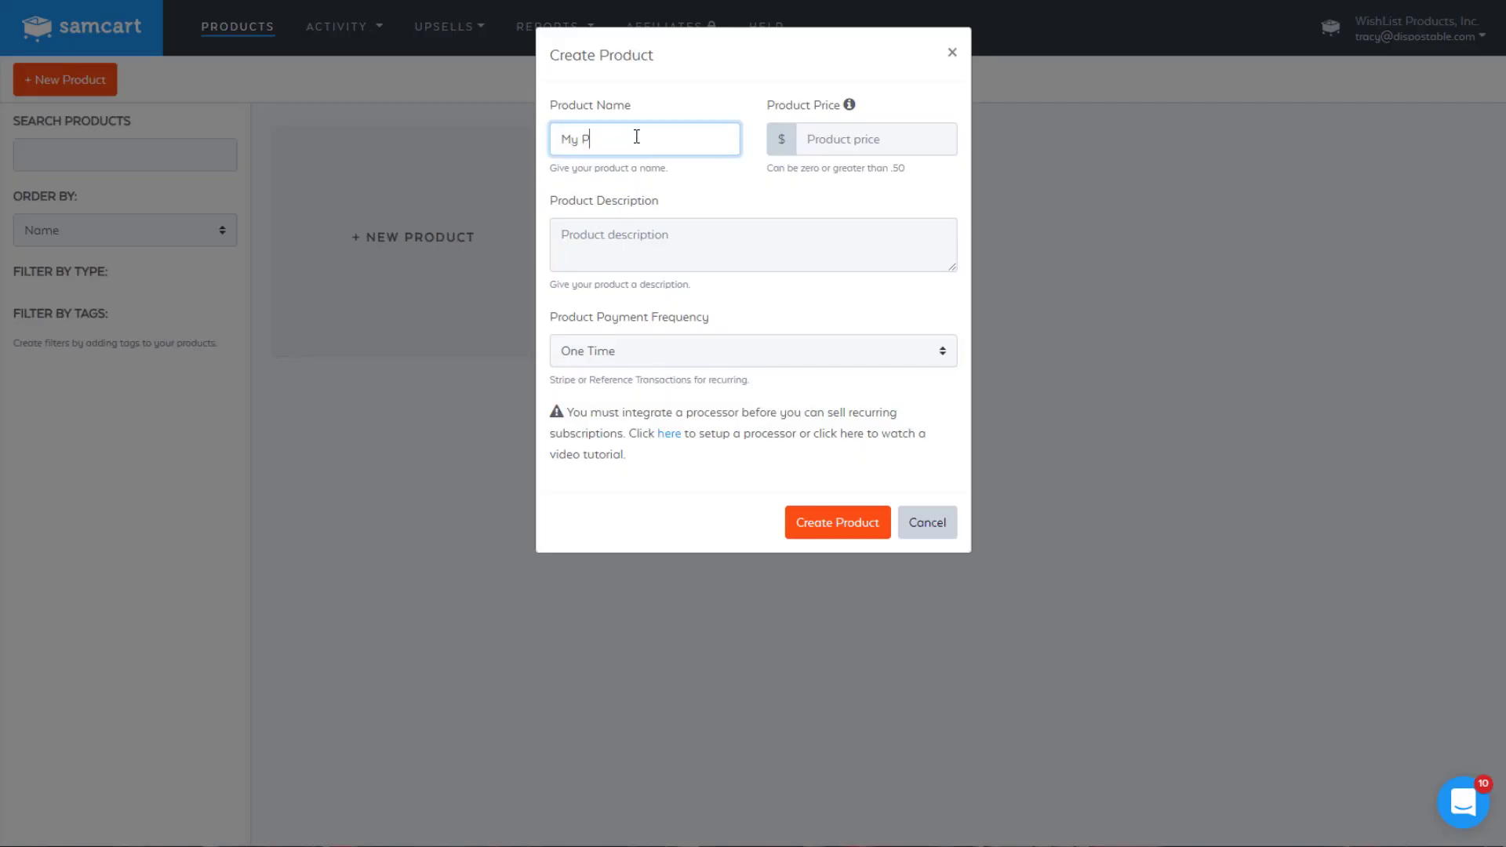
pyautogui.click(876, 138)
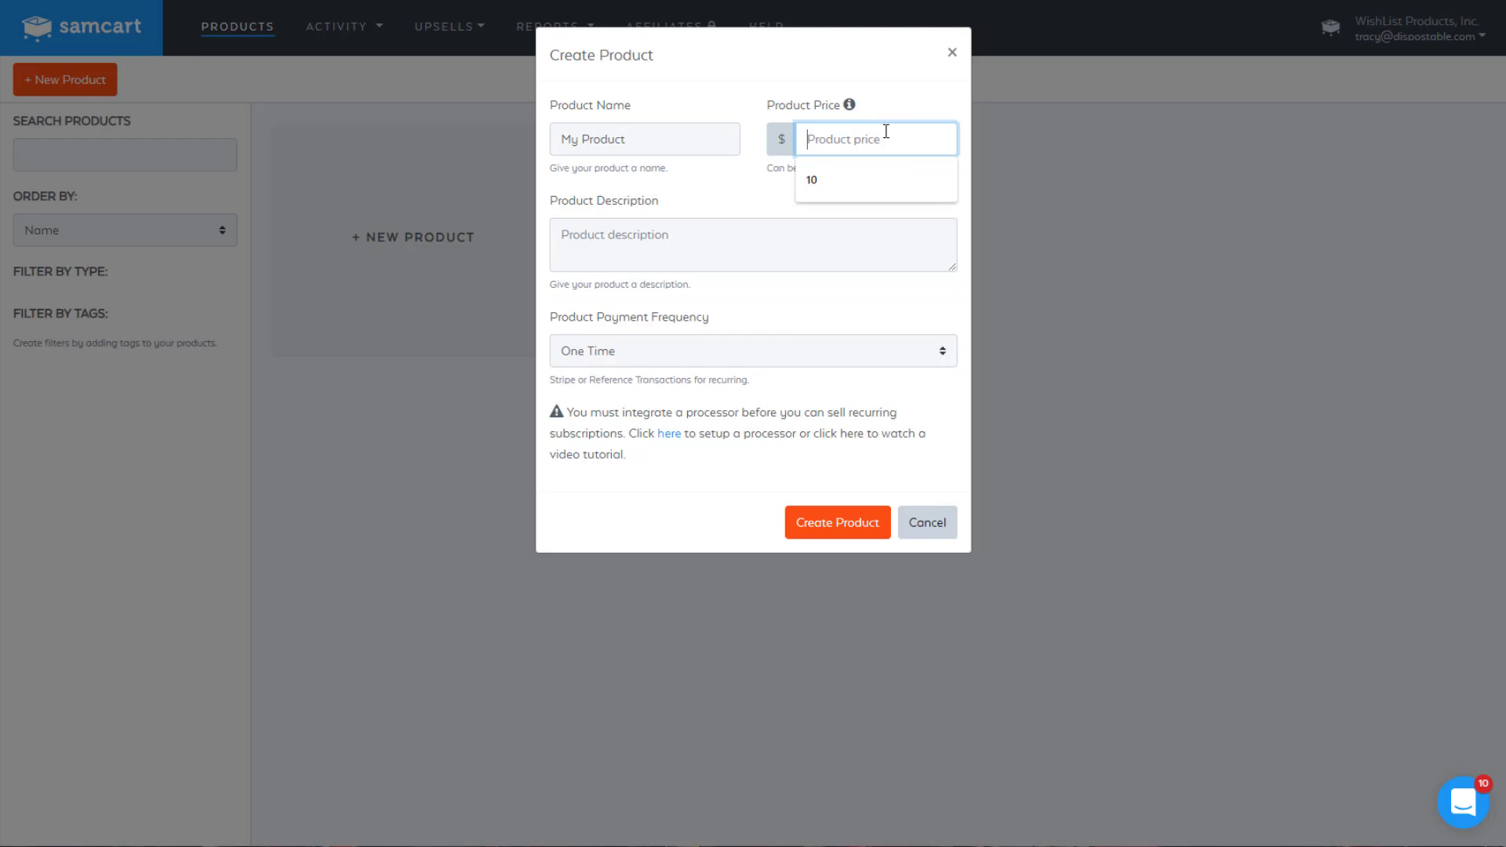
pyautogui.click(812, 179)
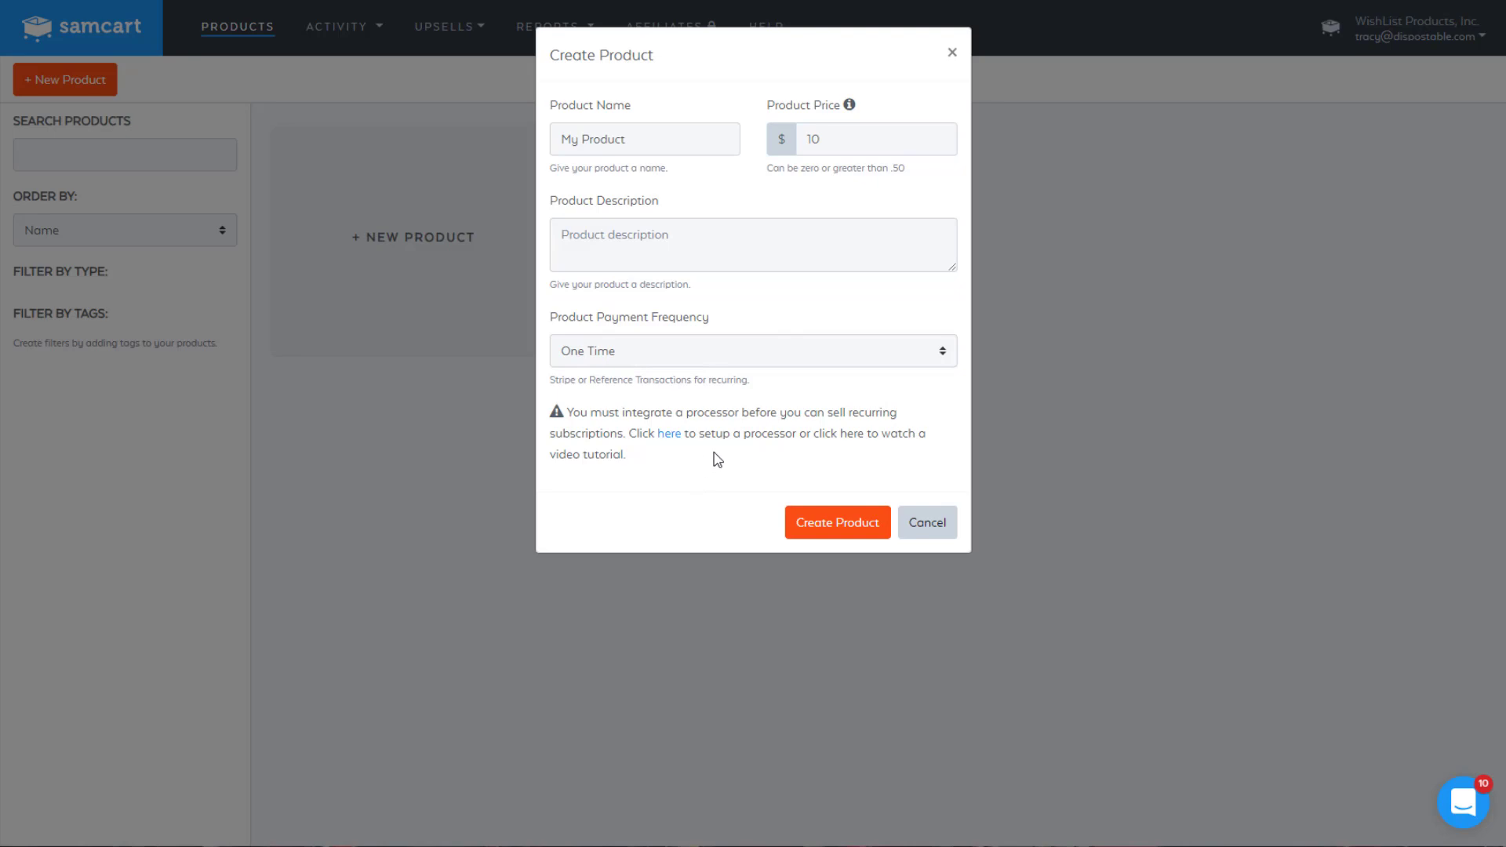
pyautogui.moveTo(675, 364)
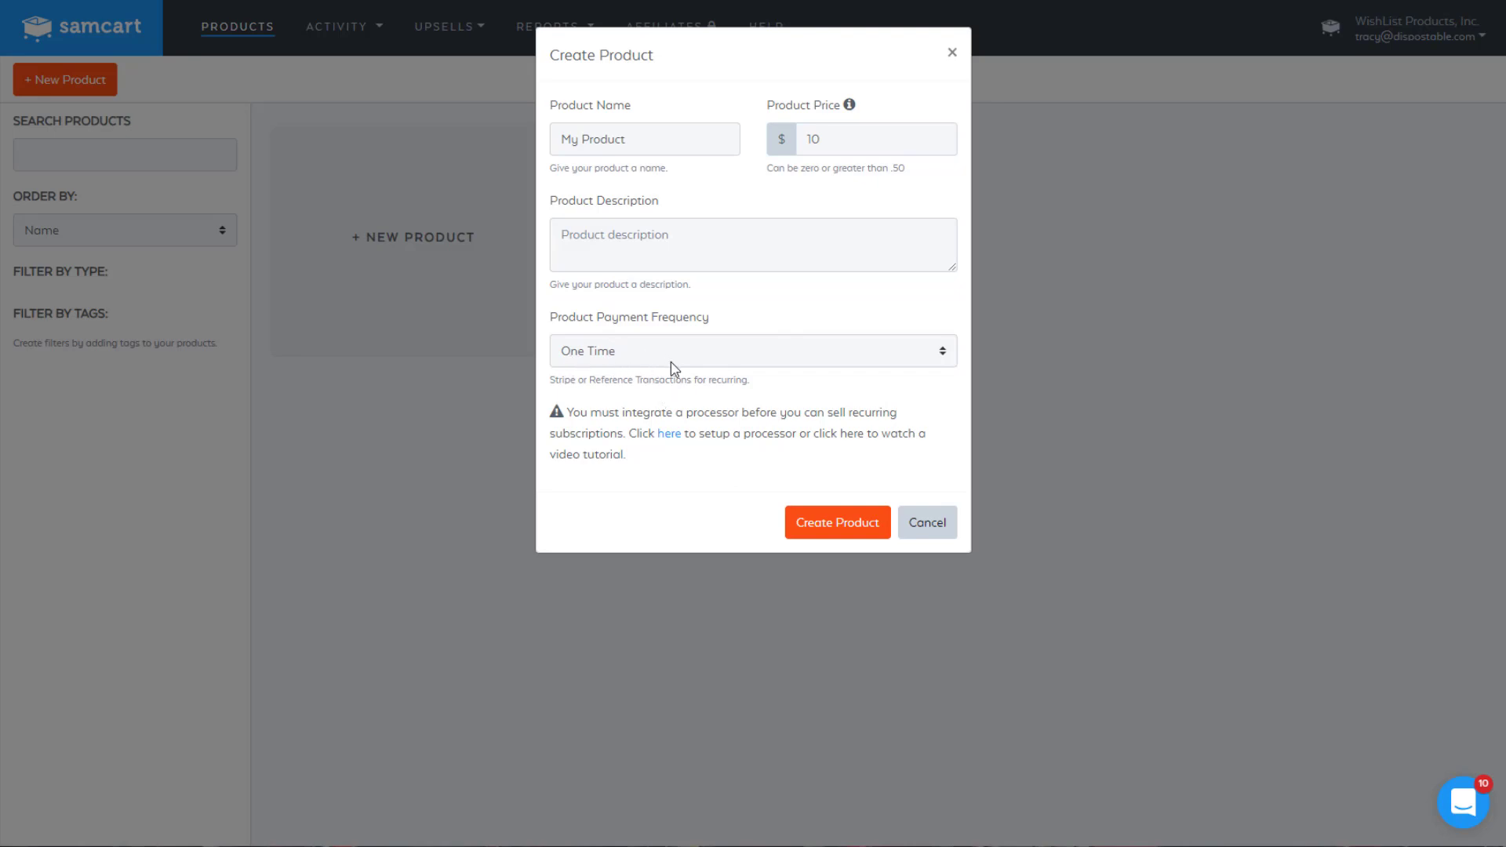
pyautogui.moveTo(786, 270)
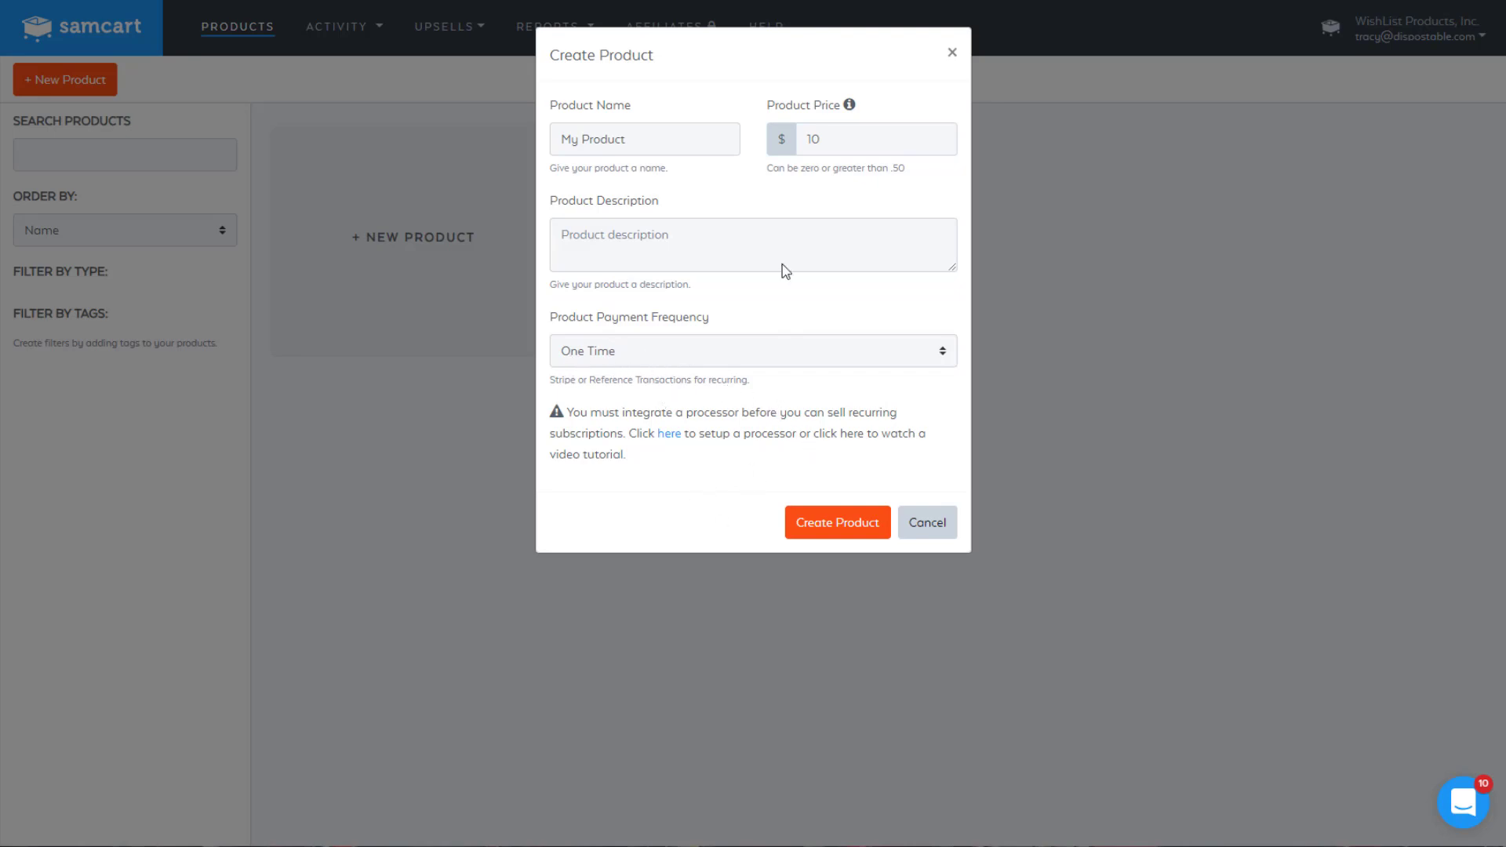
pyautogui.click(927, 523)
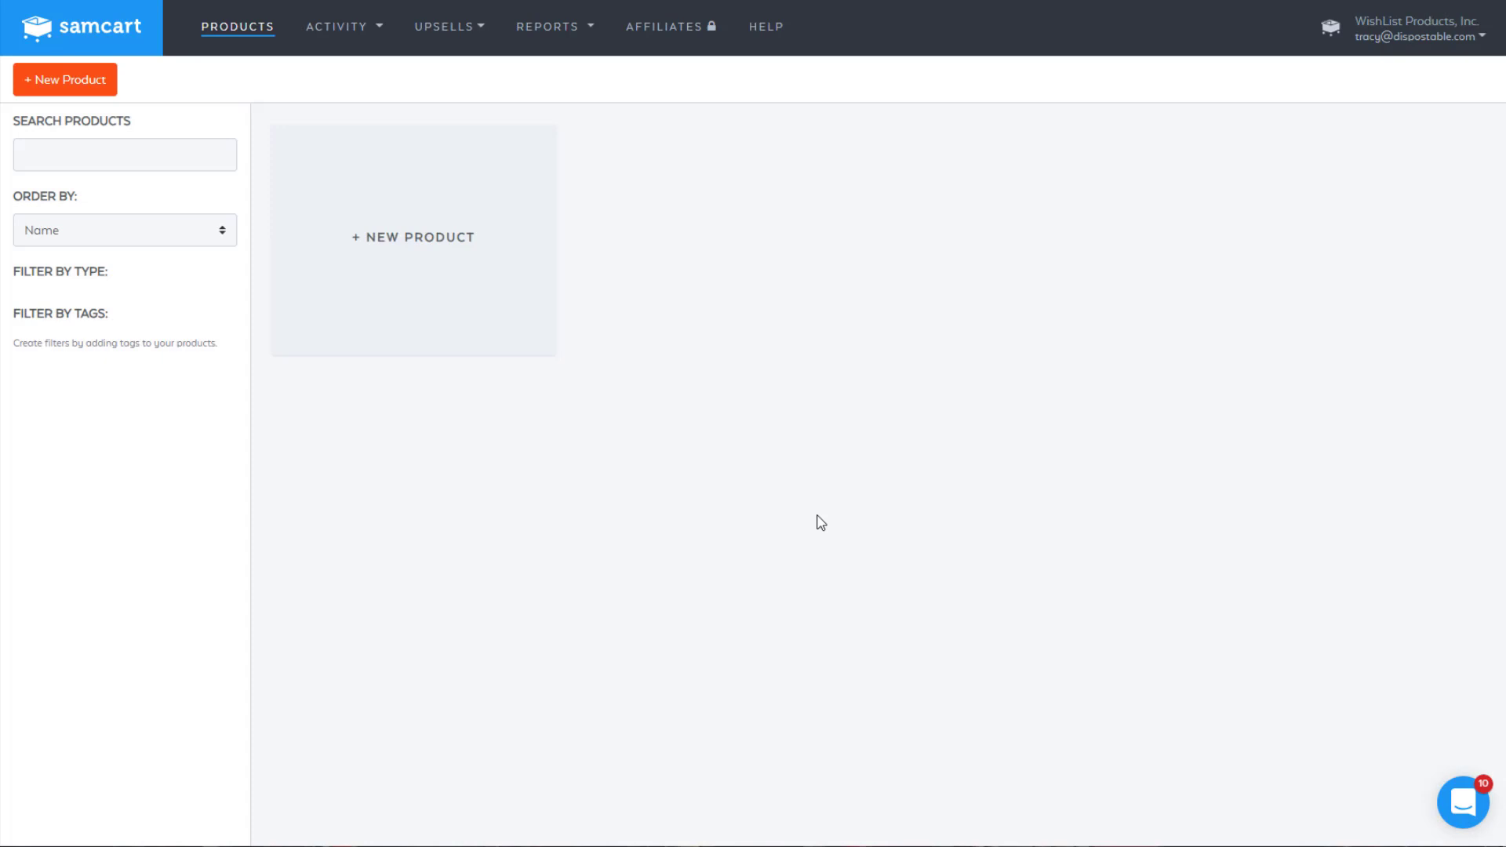
# Step: Start a new integration rule from My Product's Integrations settings
pyautogui.click(412, 237)
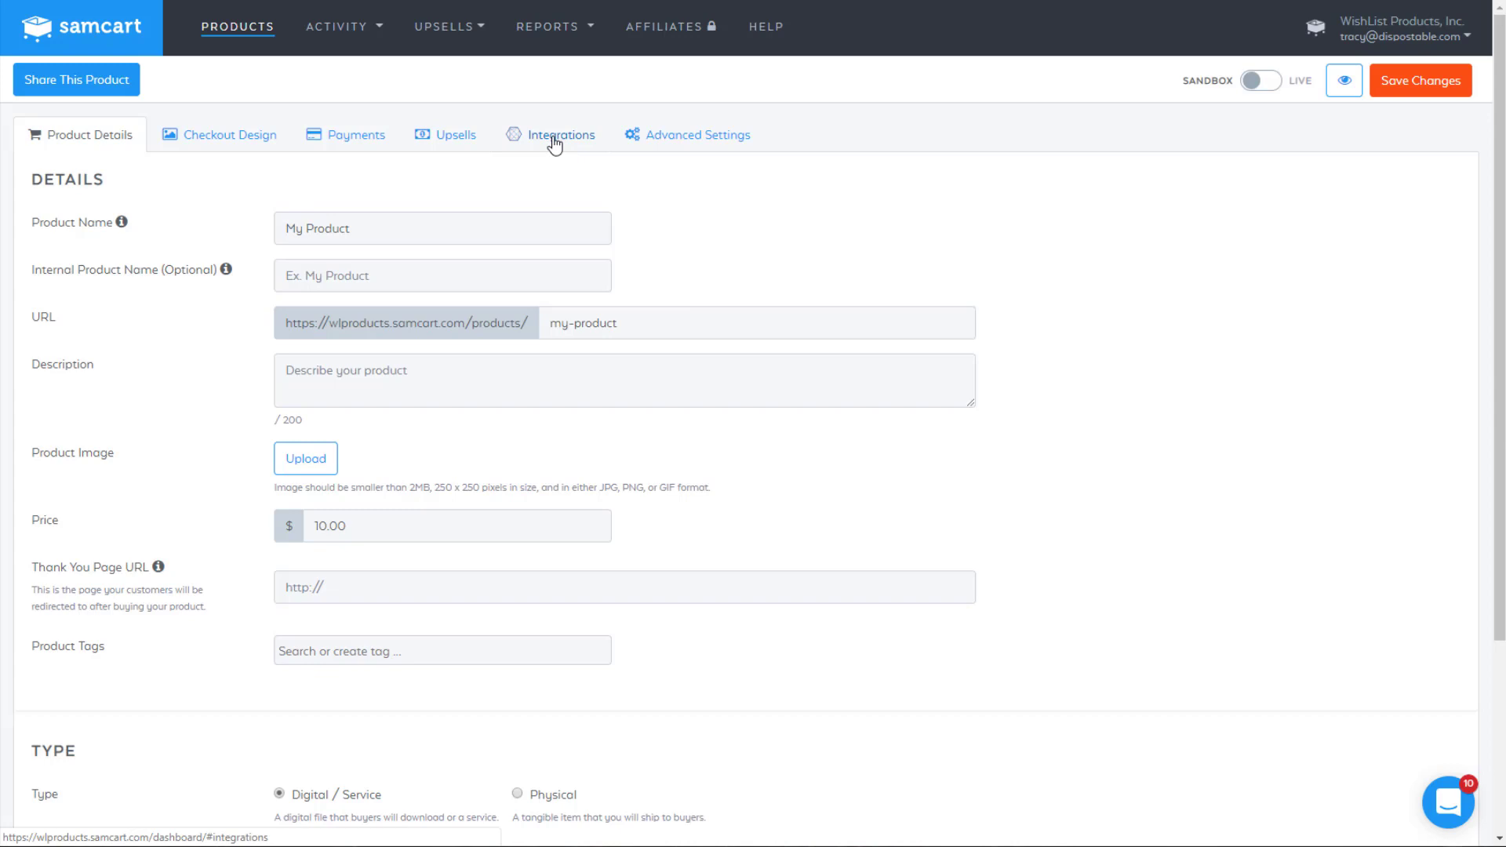
pyautogui.click(560, 135)
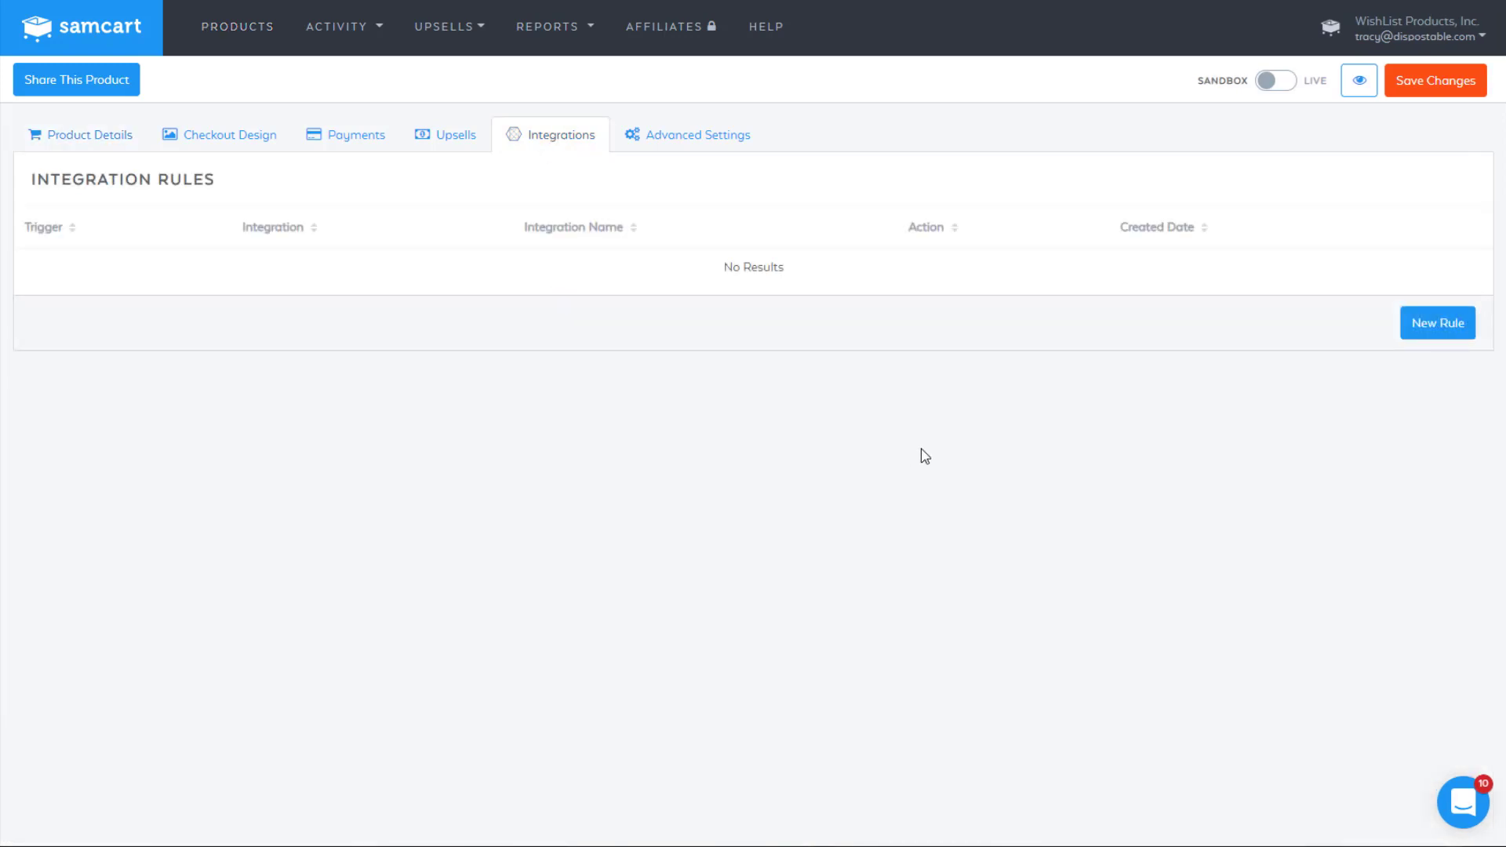
pyautogui.click(1436, 323)
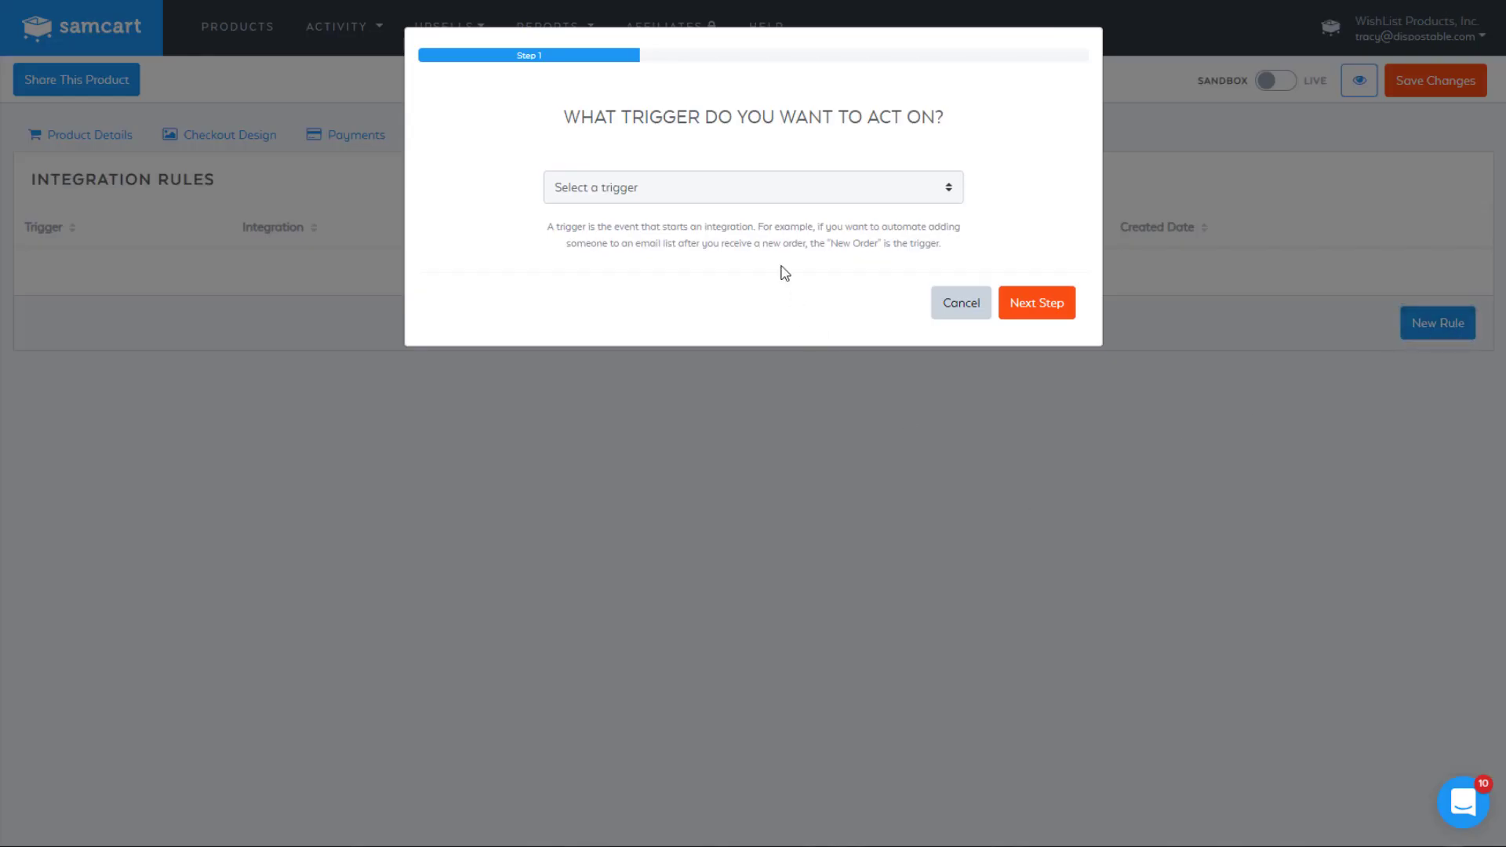
# Step: Make Product Purchased the rule's trigger and continue
pyautogui.click(751, 187)
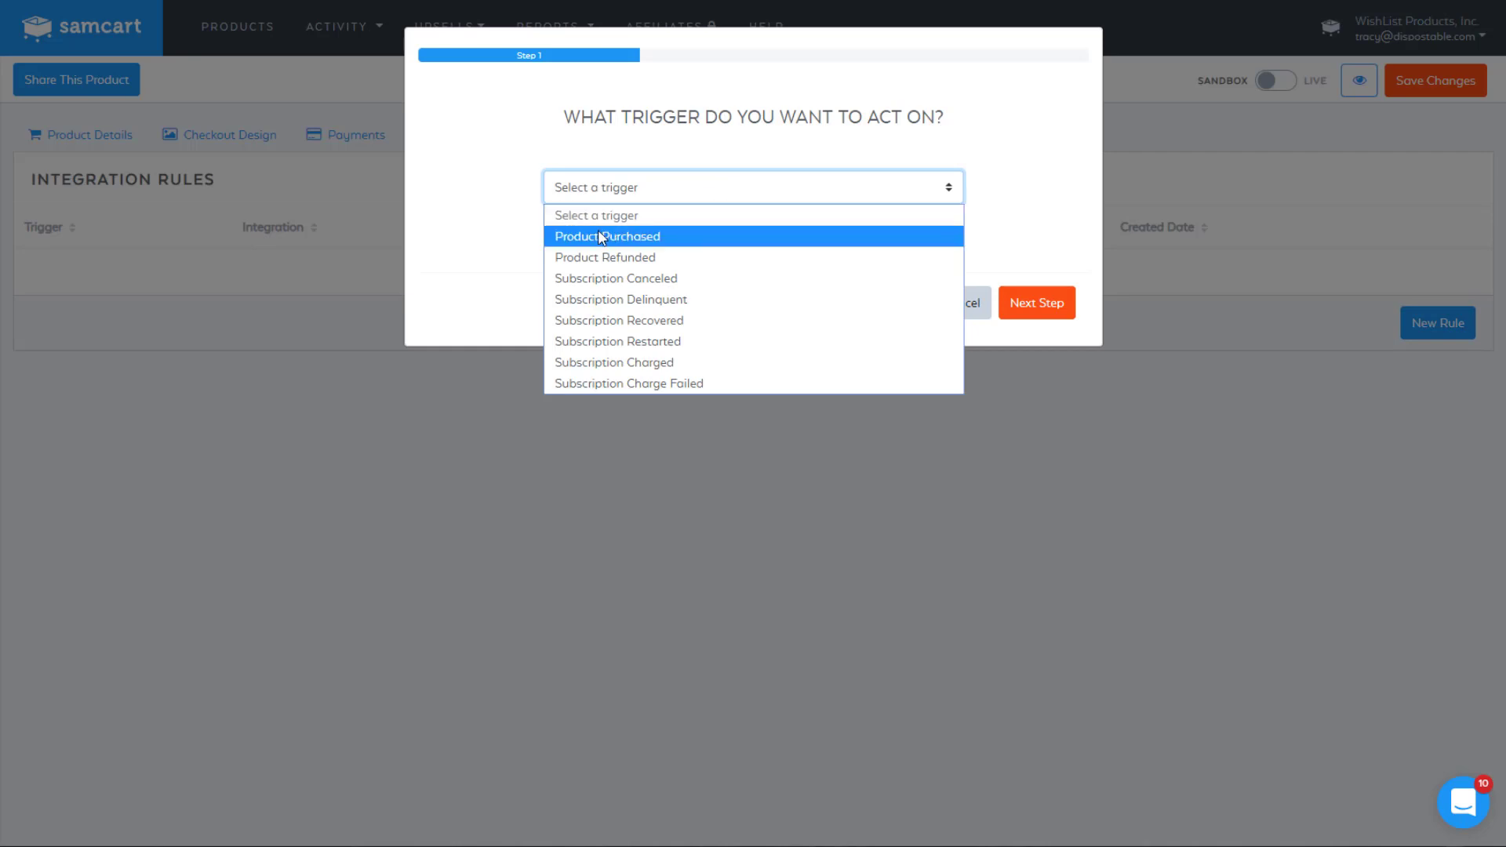
pyautogui.click(607, 236)
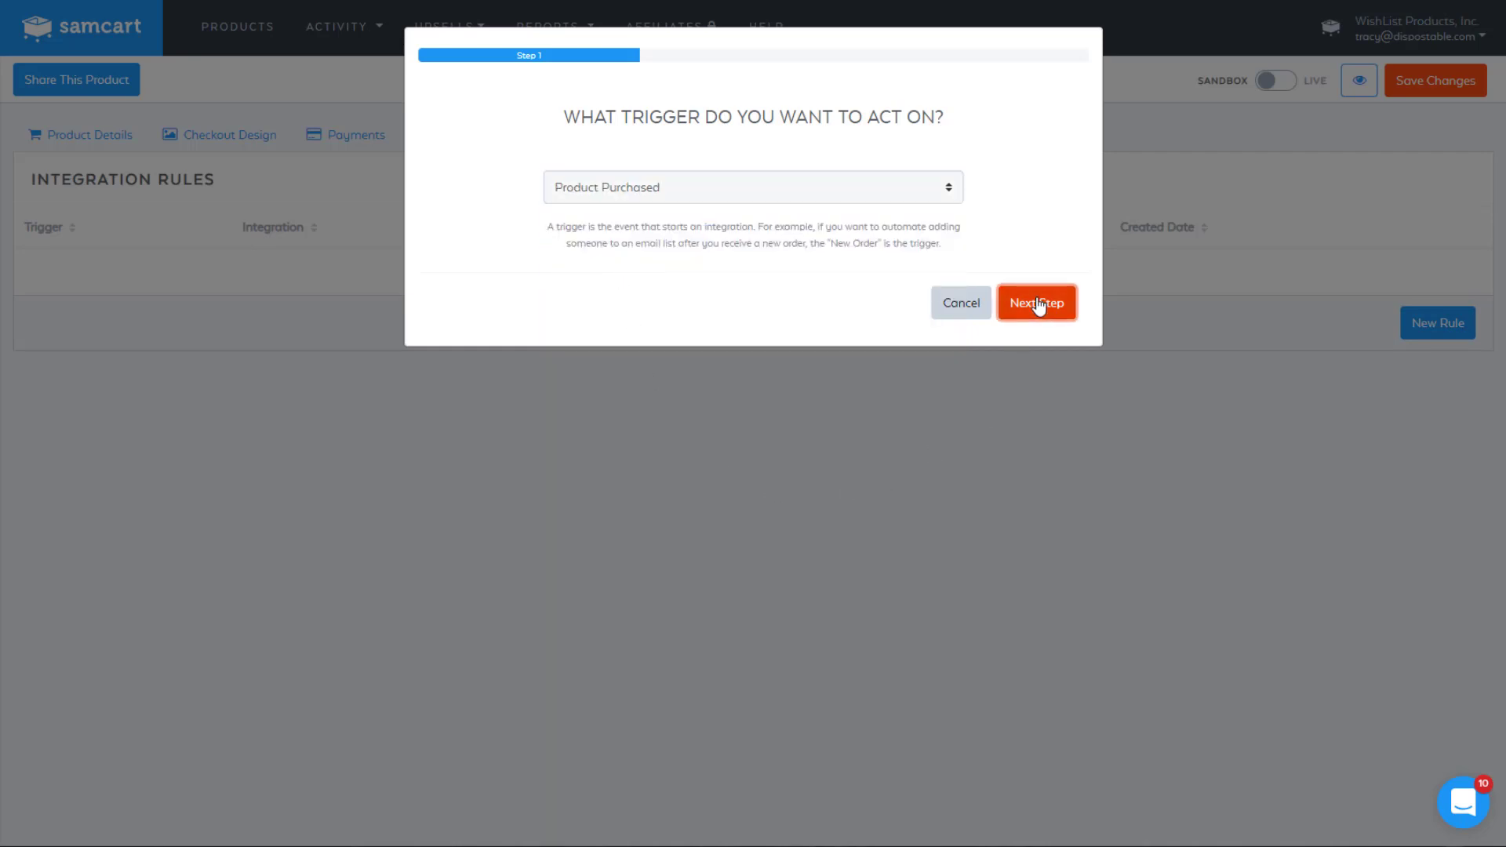
pyautogui.click(1037, 303)
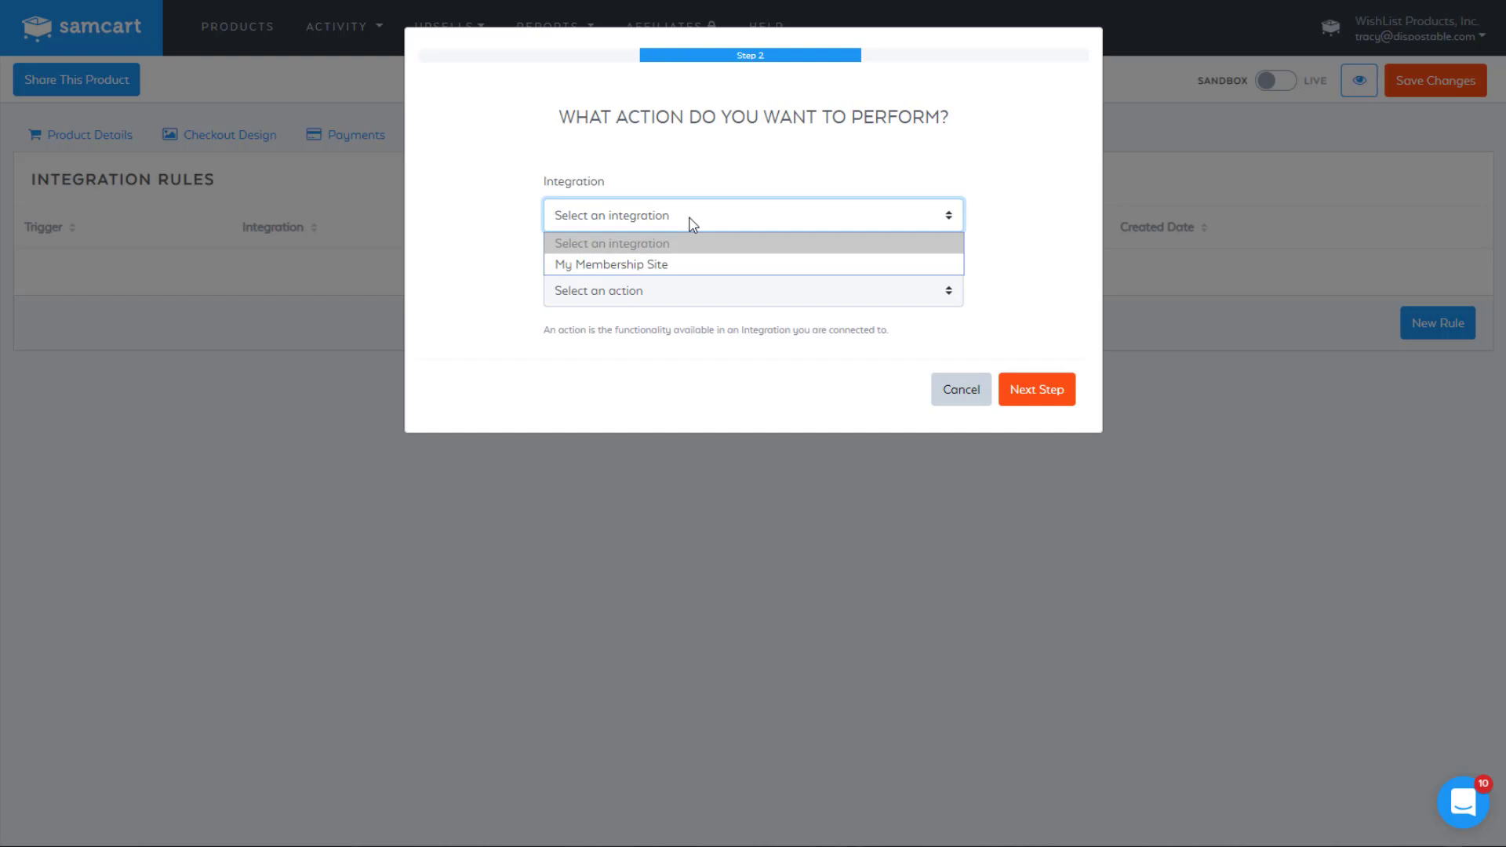
pyautogui.moveTo(631, 270)
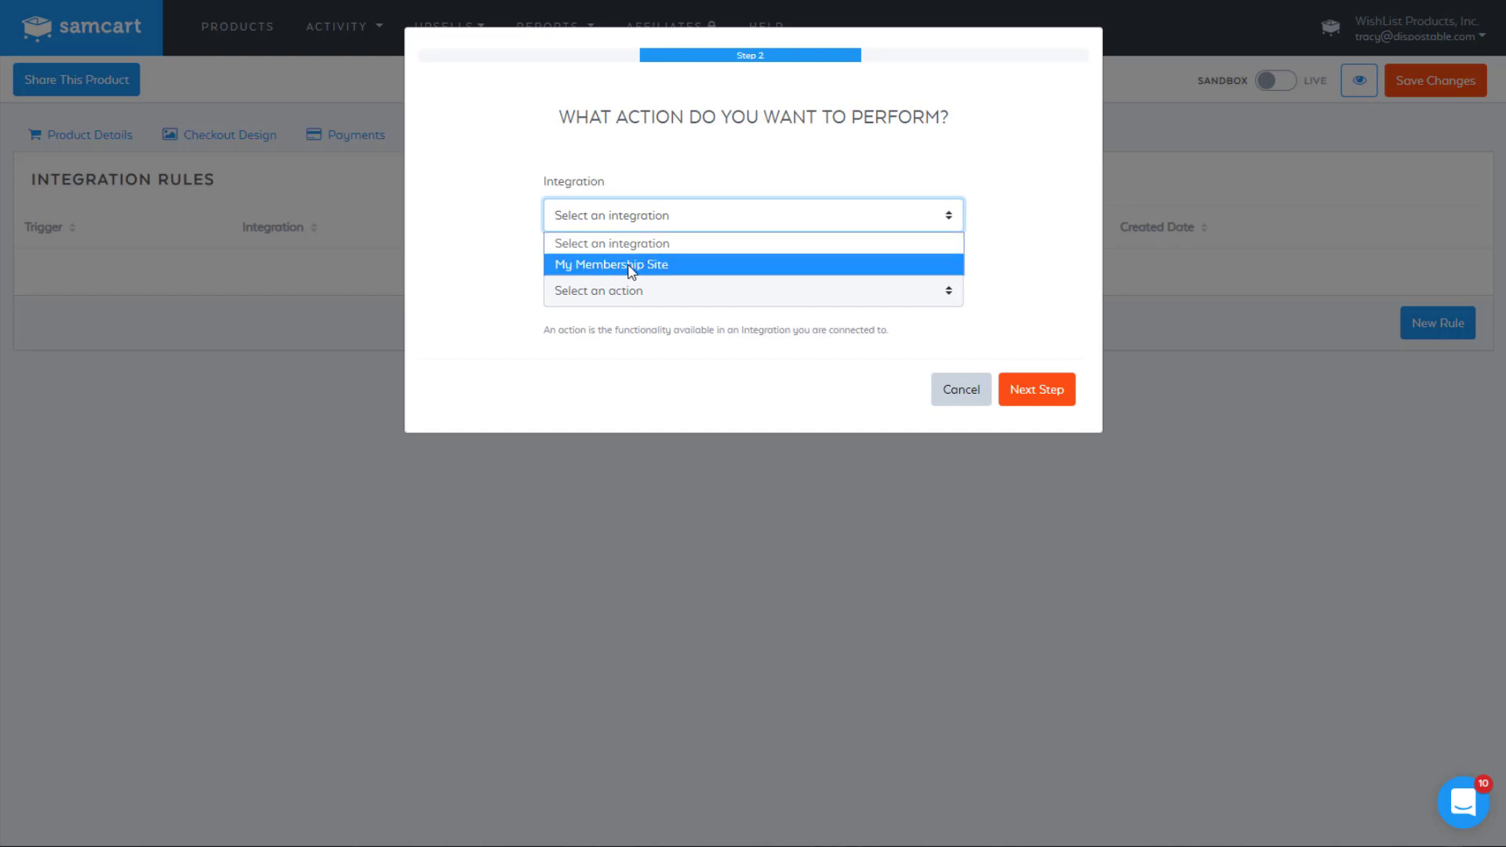
# Step: Have My Membership Site add the member to level Gold, and submit the rule
pyautogui.click(612, 264)
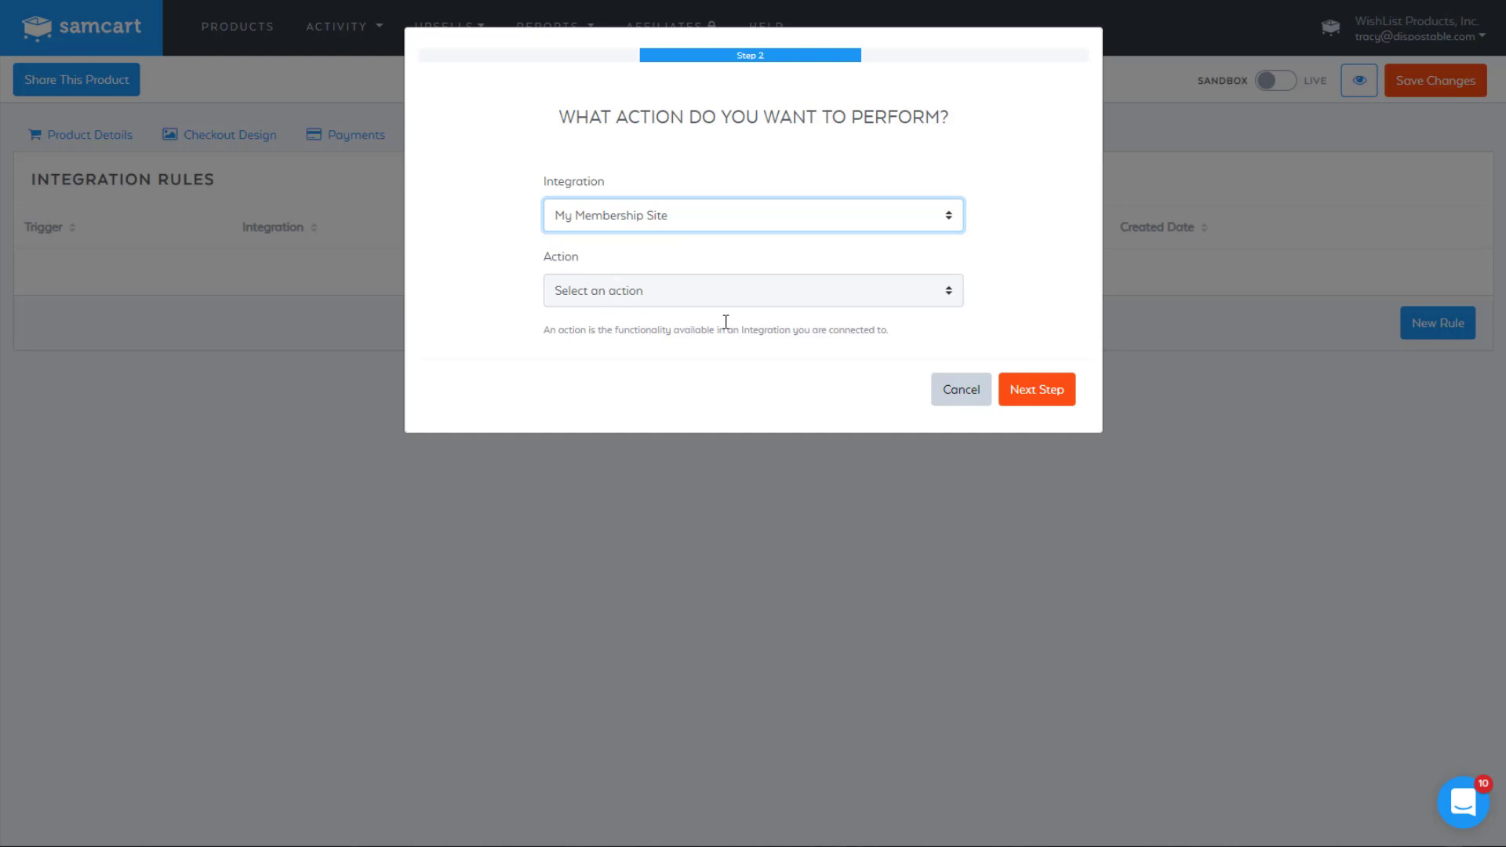
pyautogui.click(753, 290)
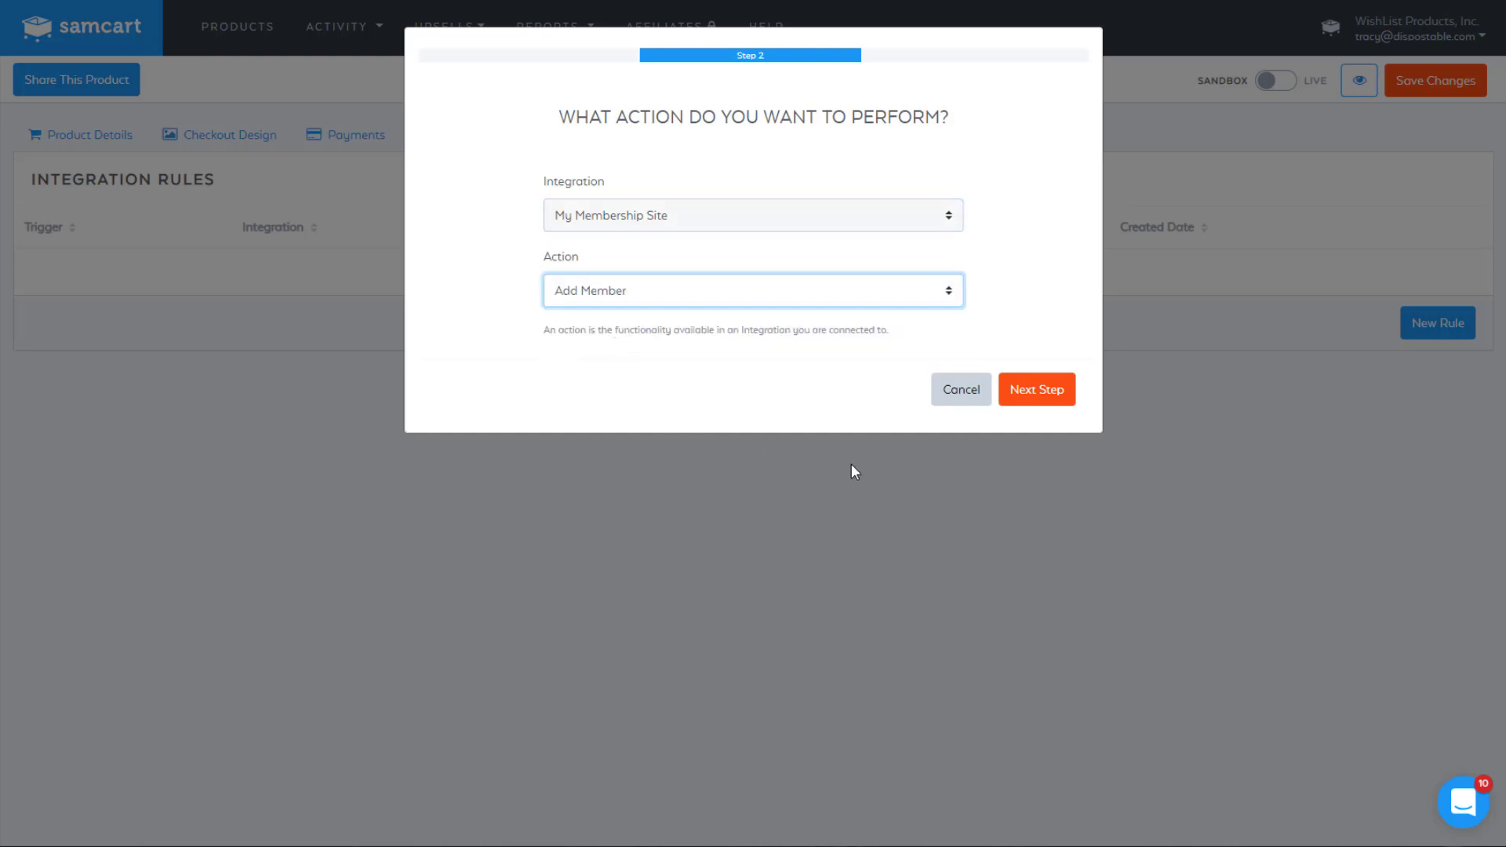
pyautogui.click(1035, 389)
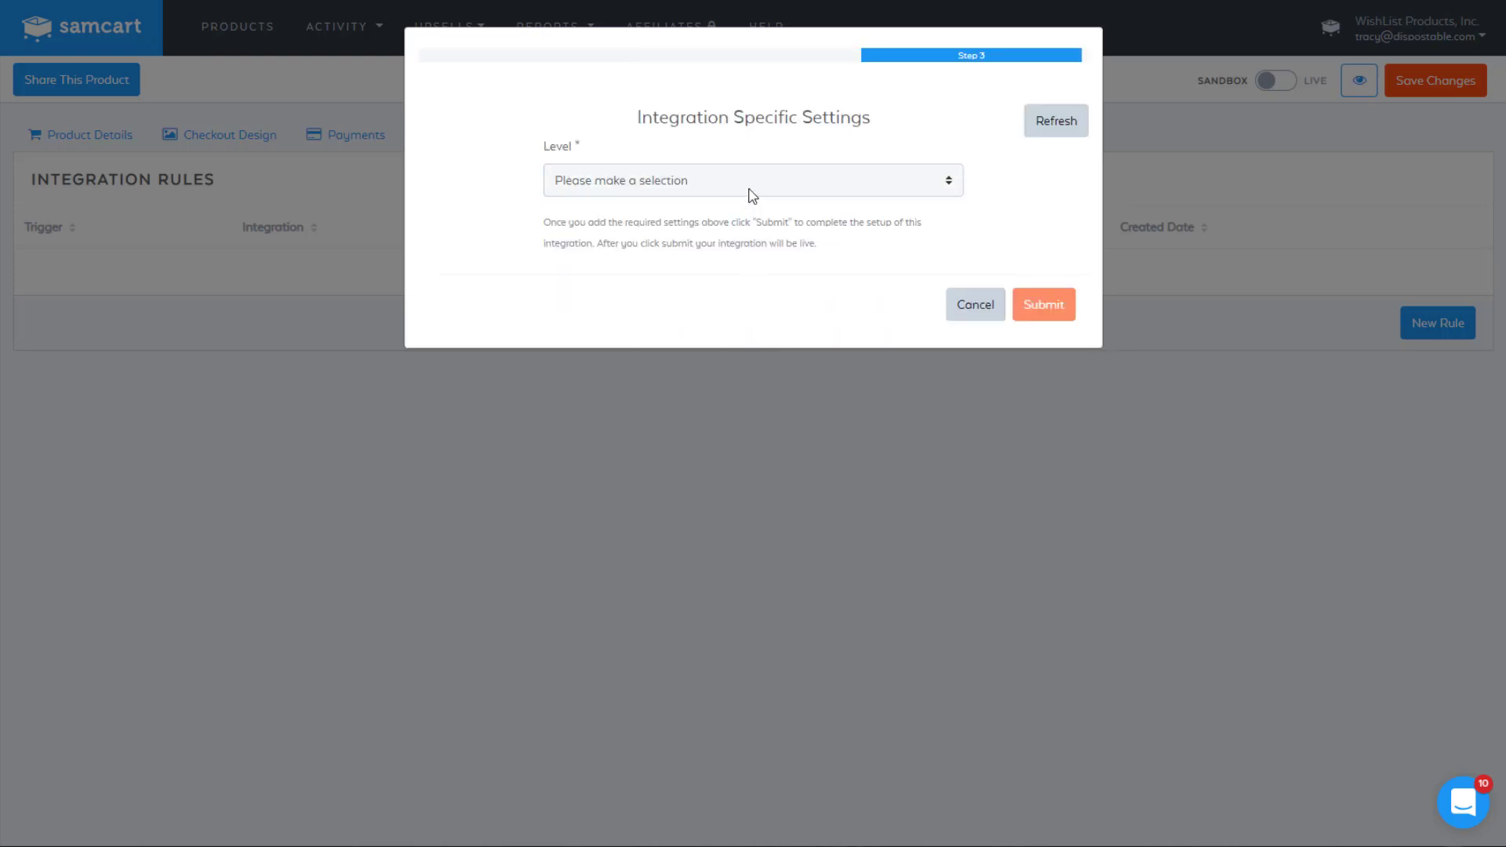
pyautogui.click(753, 181)
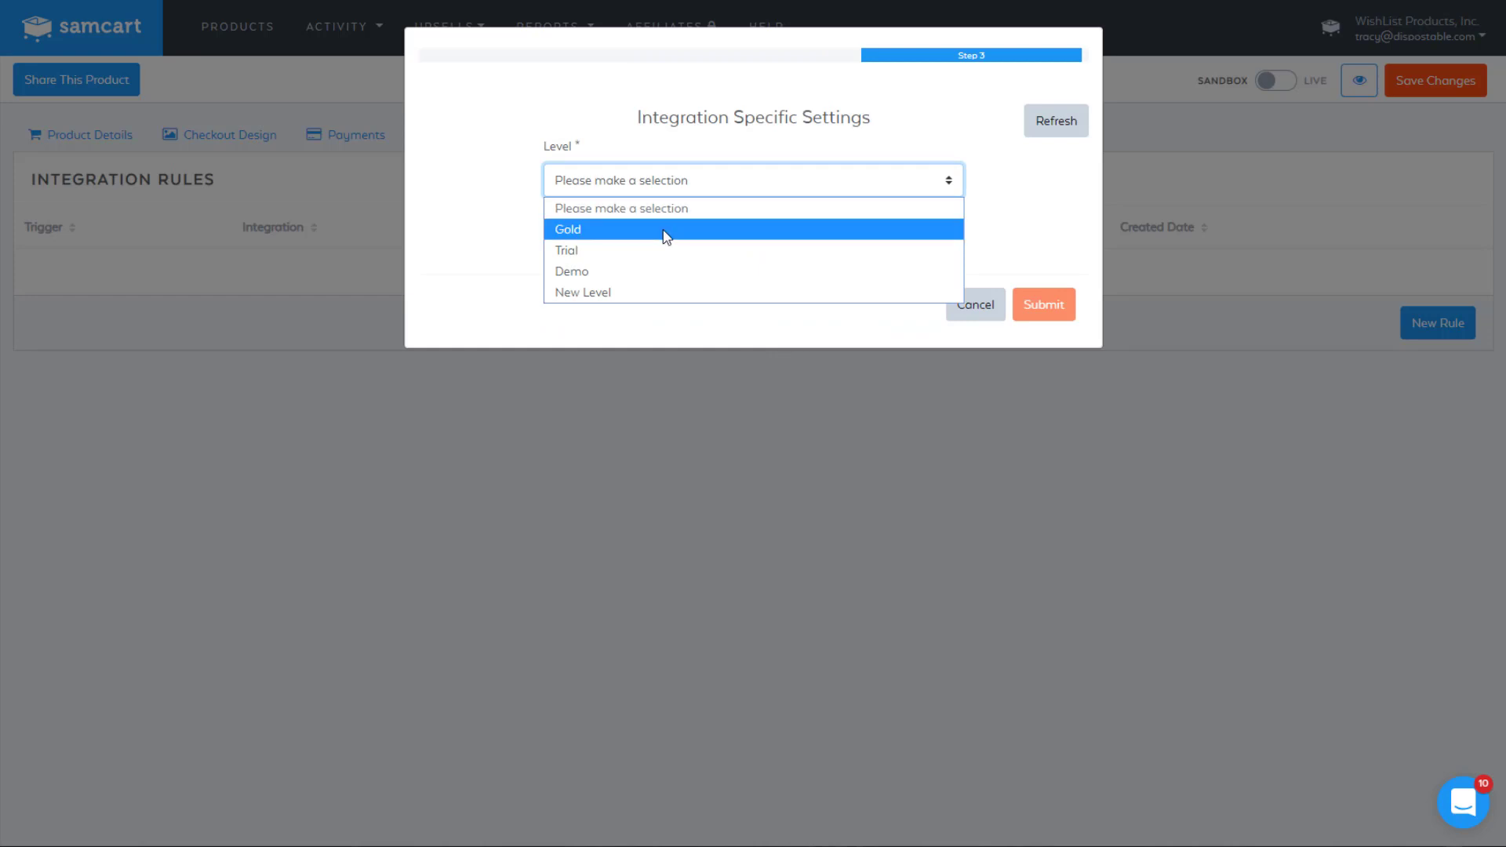
pyautogui.click(598, 229)
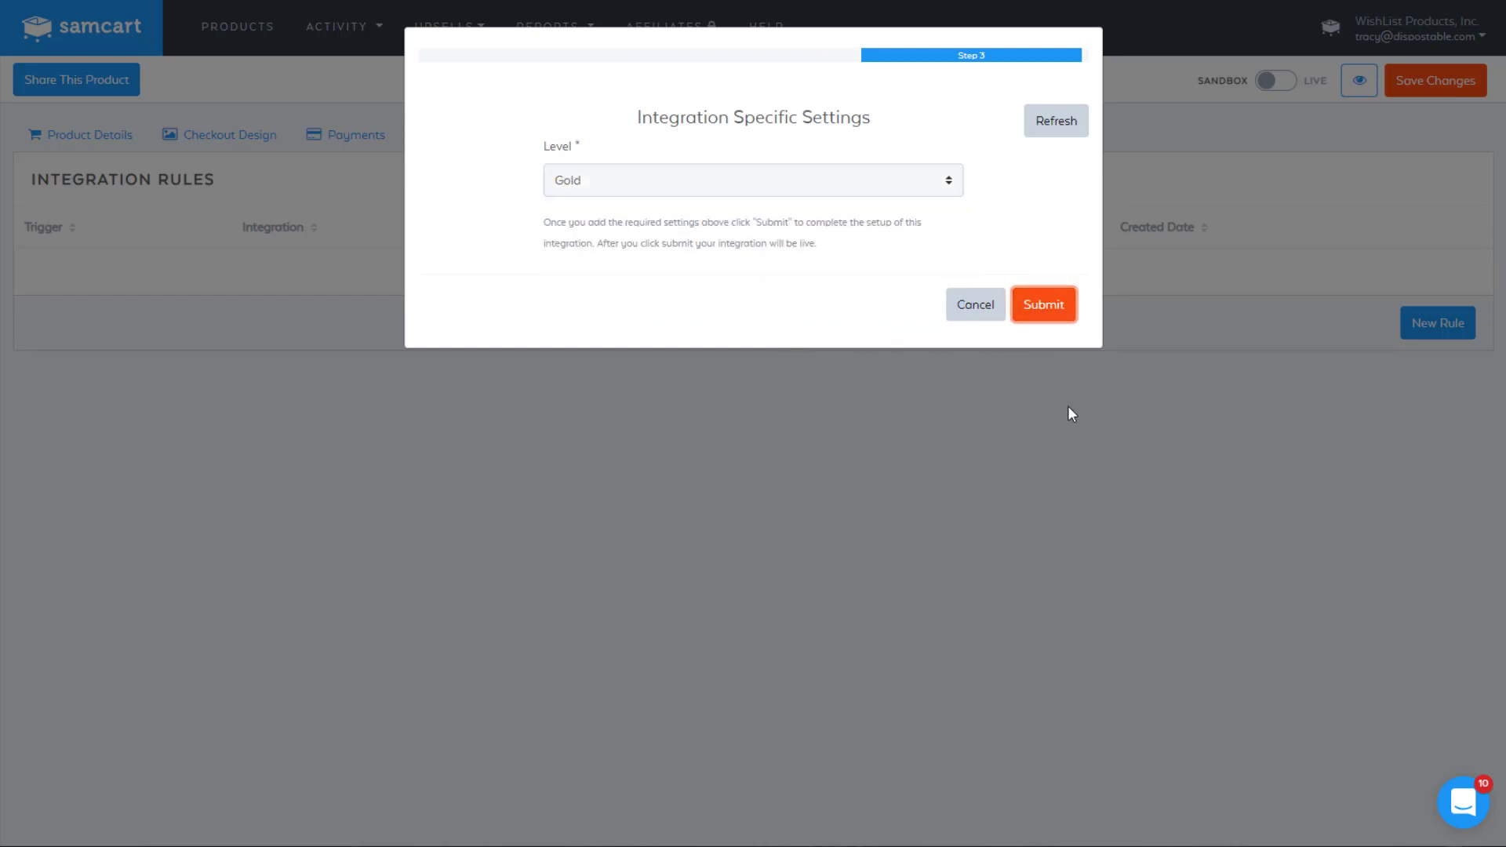
pyautogui.click(1044, 304)
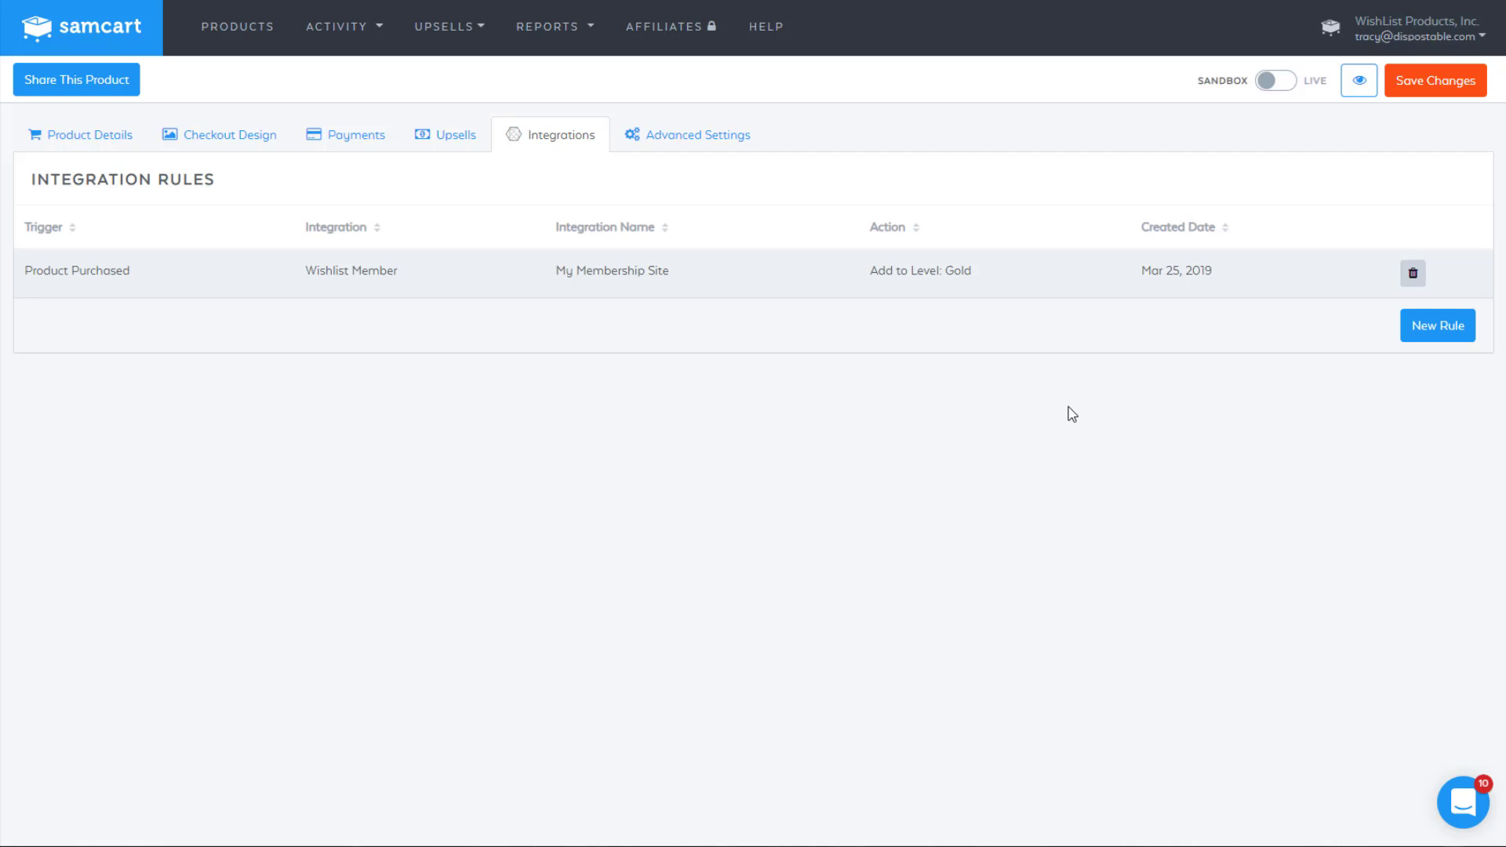
pyautogui.moveTo(935, 272)
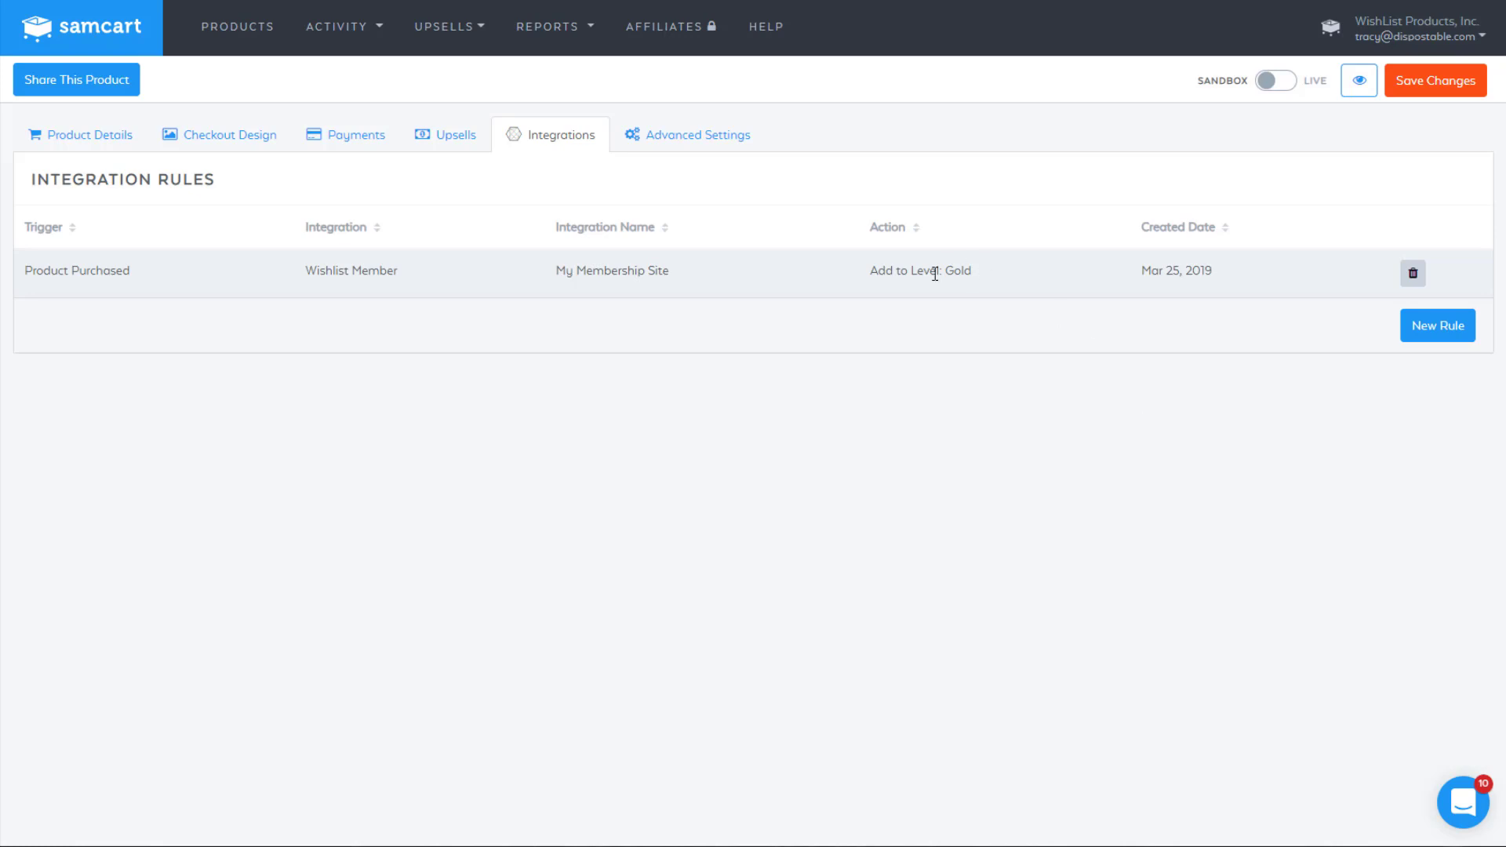
pyautogui.moveTo(925, 339)
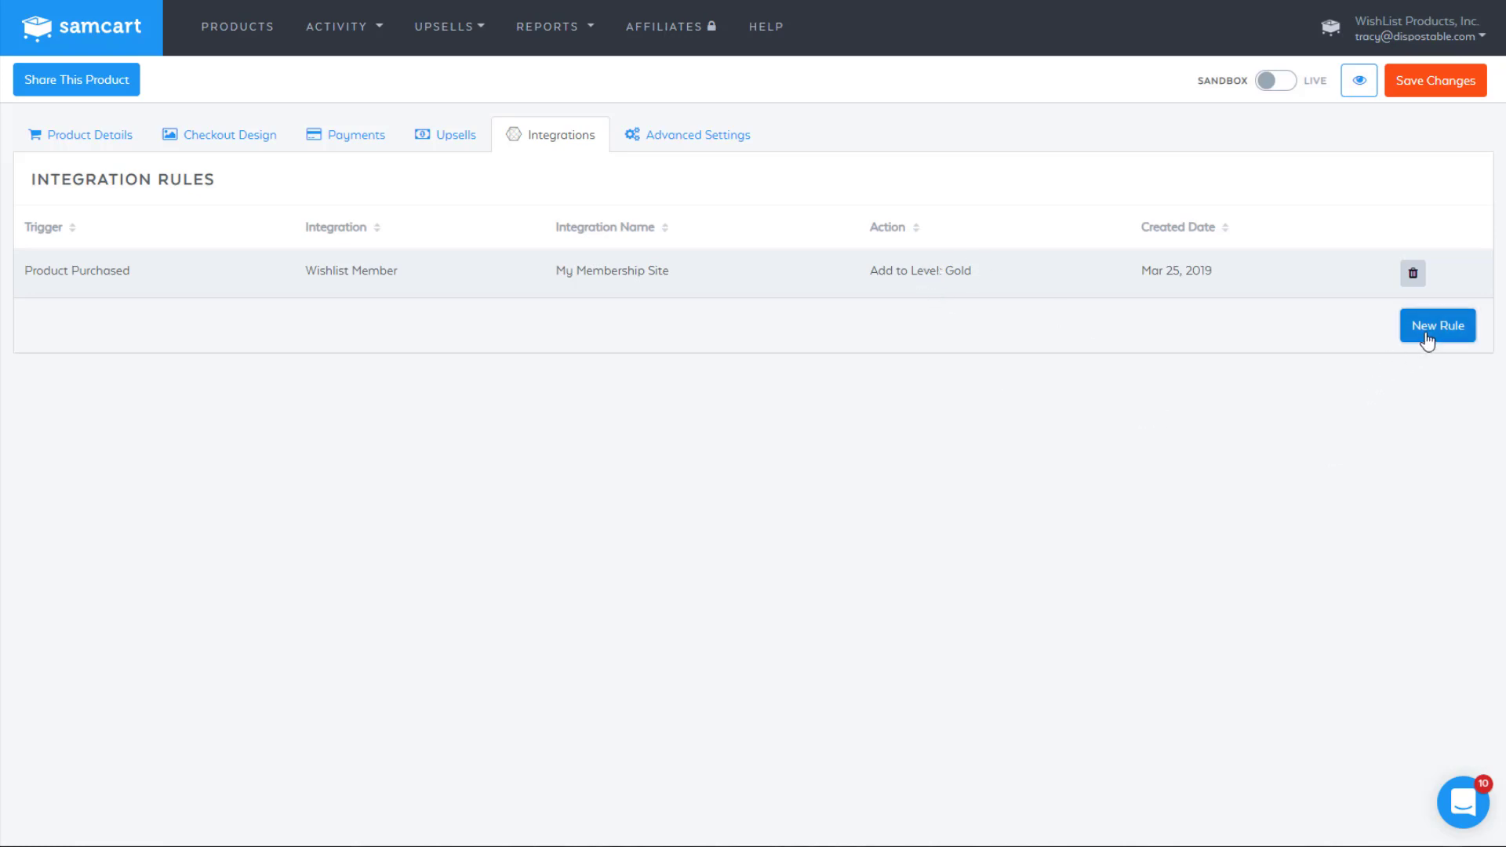
# Step: Start a second integration rule for My Product
pyautogui.click(1437, 324)
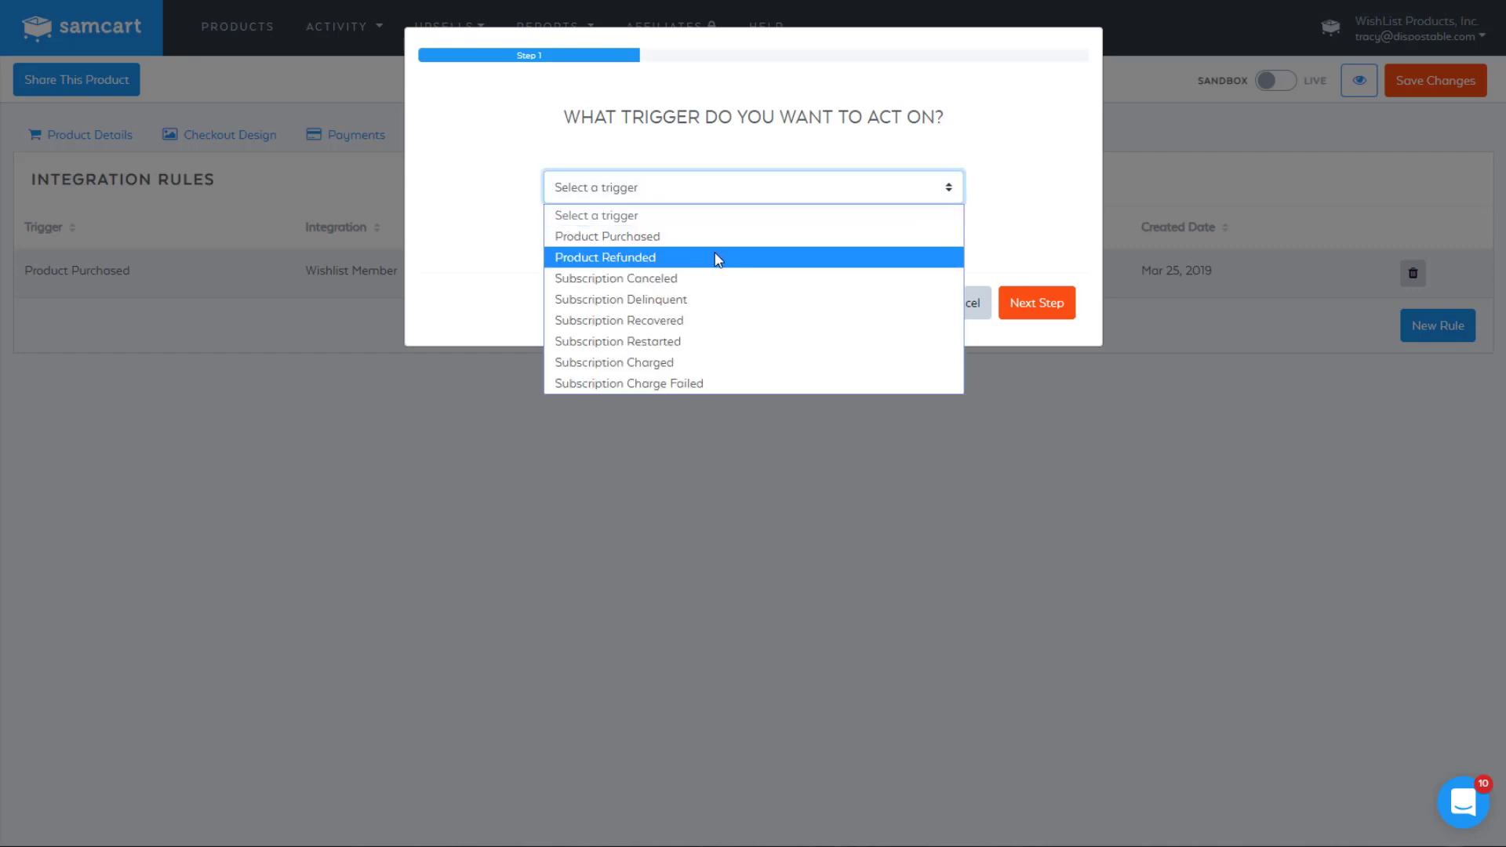
# Step: Choose Product Refunded as the second rule's trigger
pyautogui.click(606, 257)
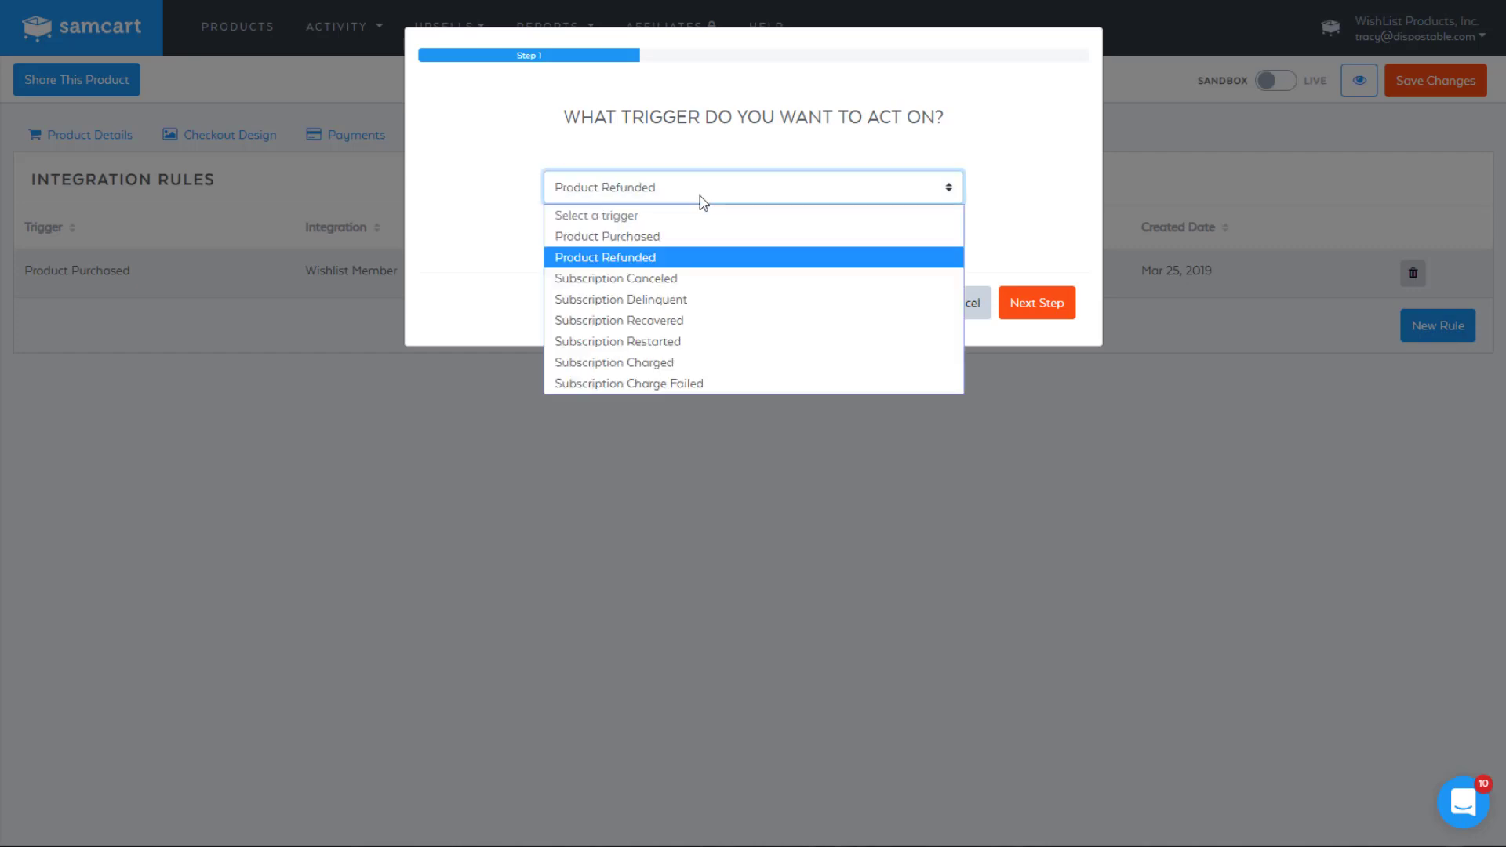
pyautogui.moveTo(662, 342)
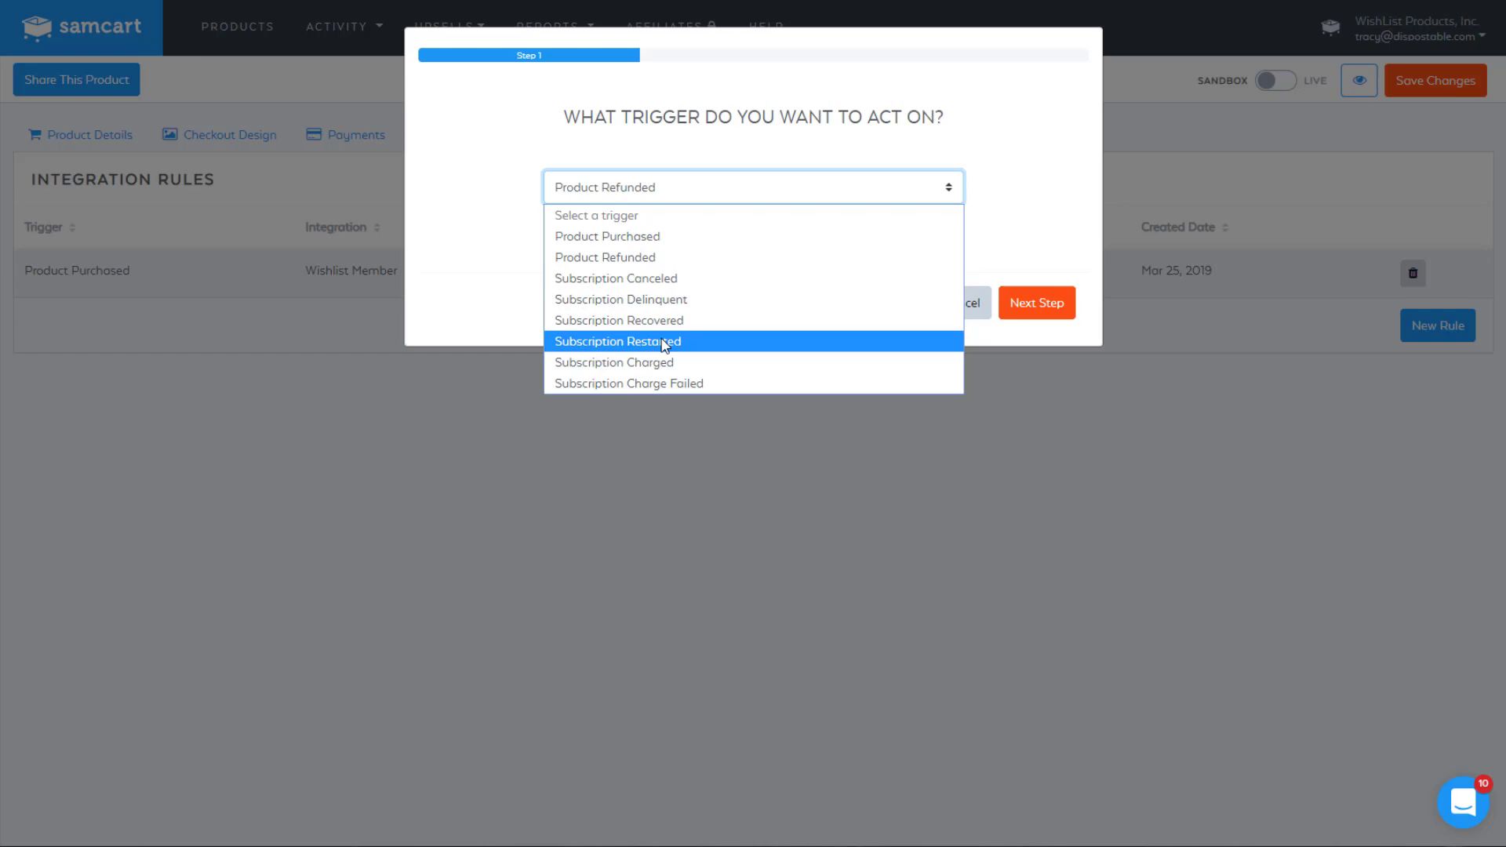
pyautogui.moveTo(698, 354)
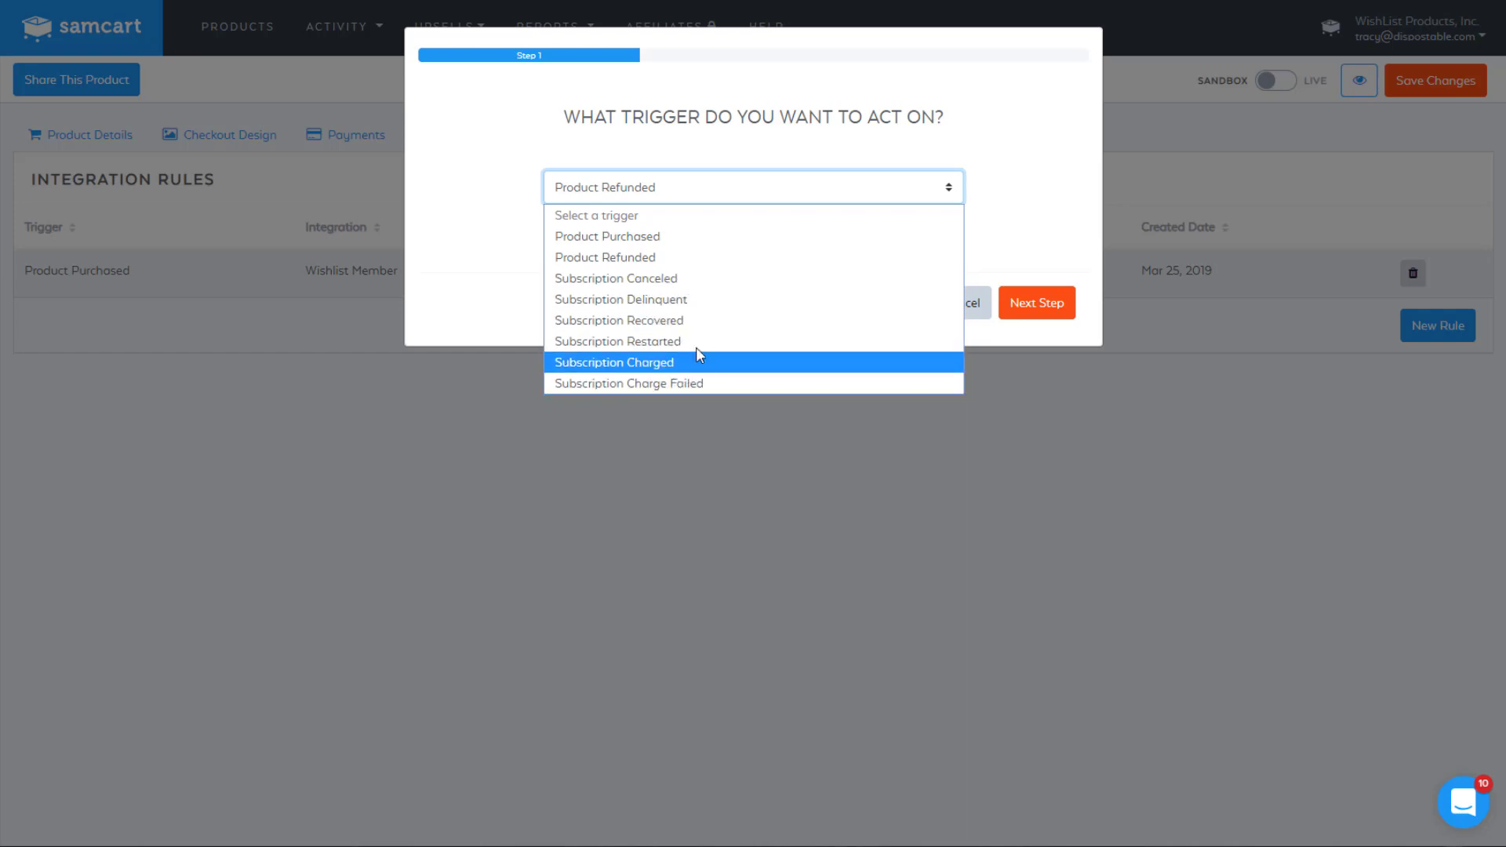
pyautogui.moveTo(706, 284)
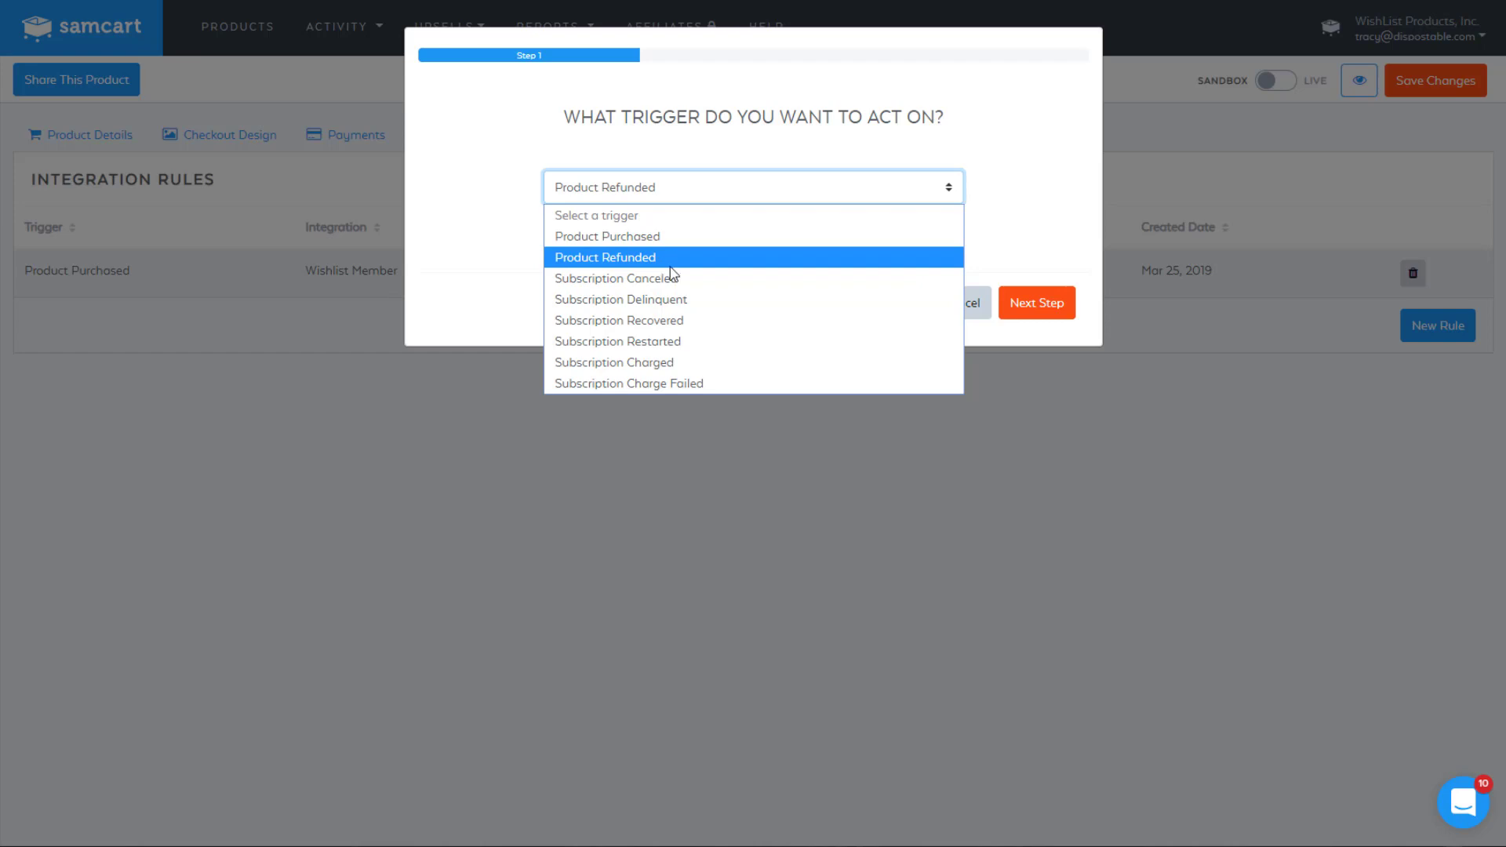
pyautogui.moveTo(676, 279)
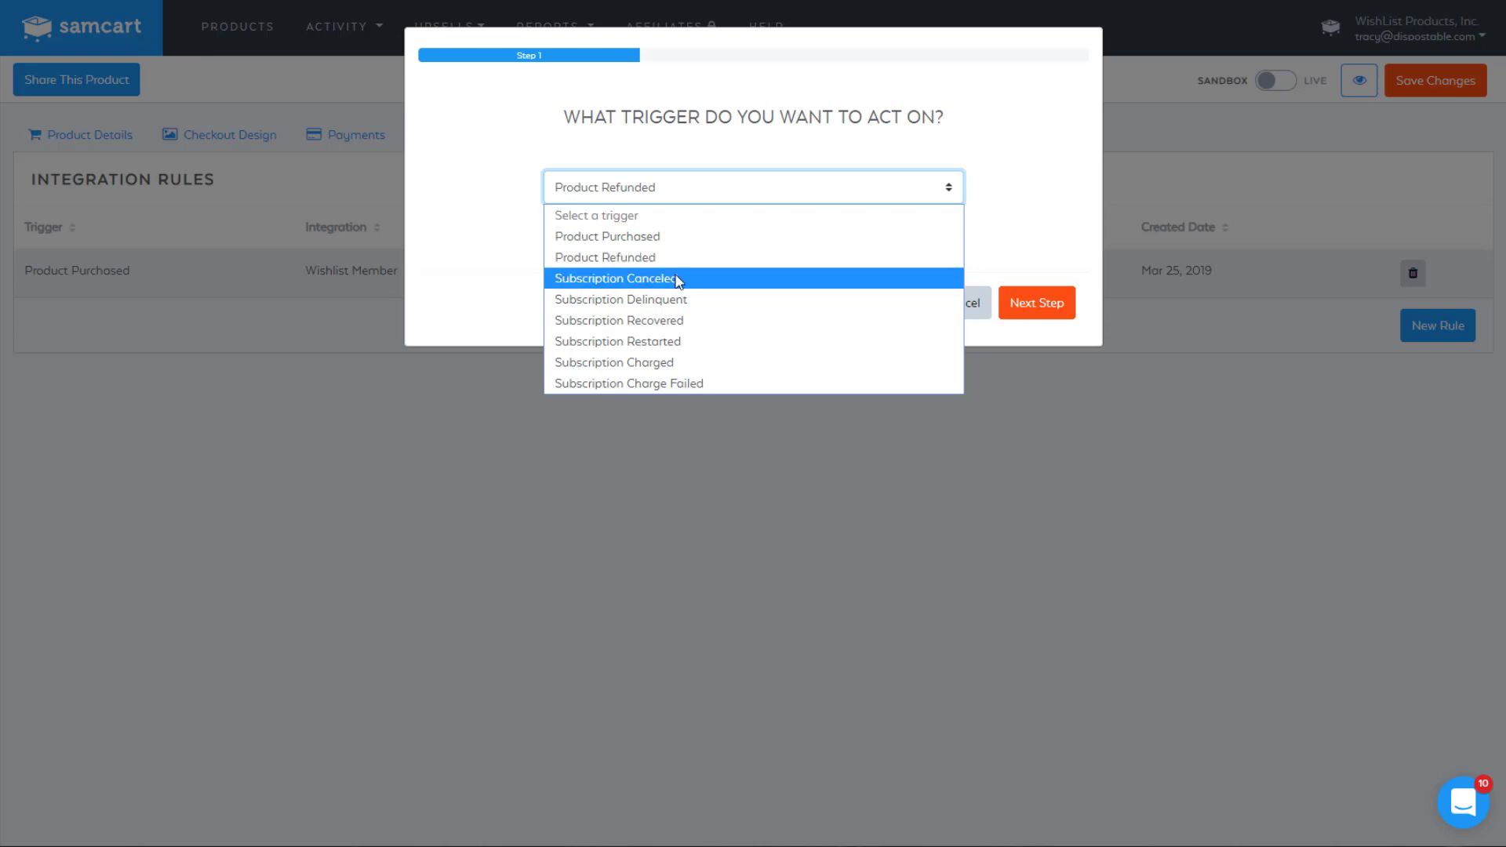
pyautogui.moveTo(668, 342)
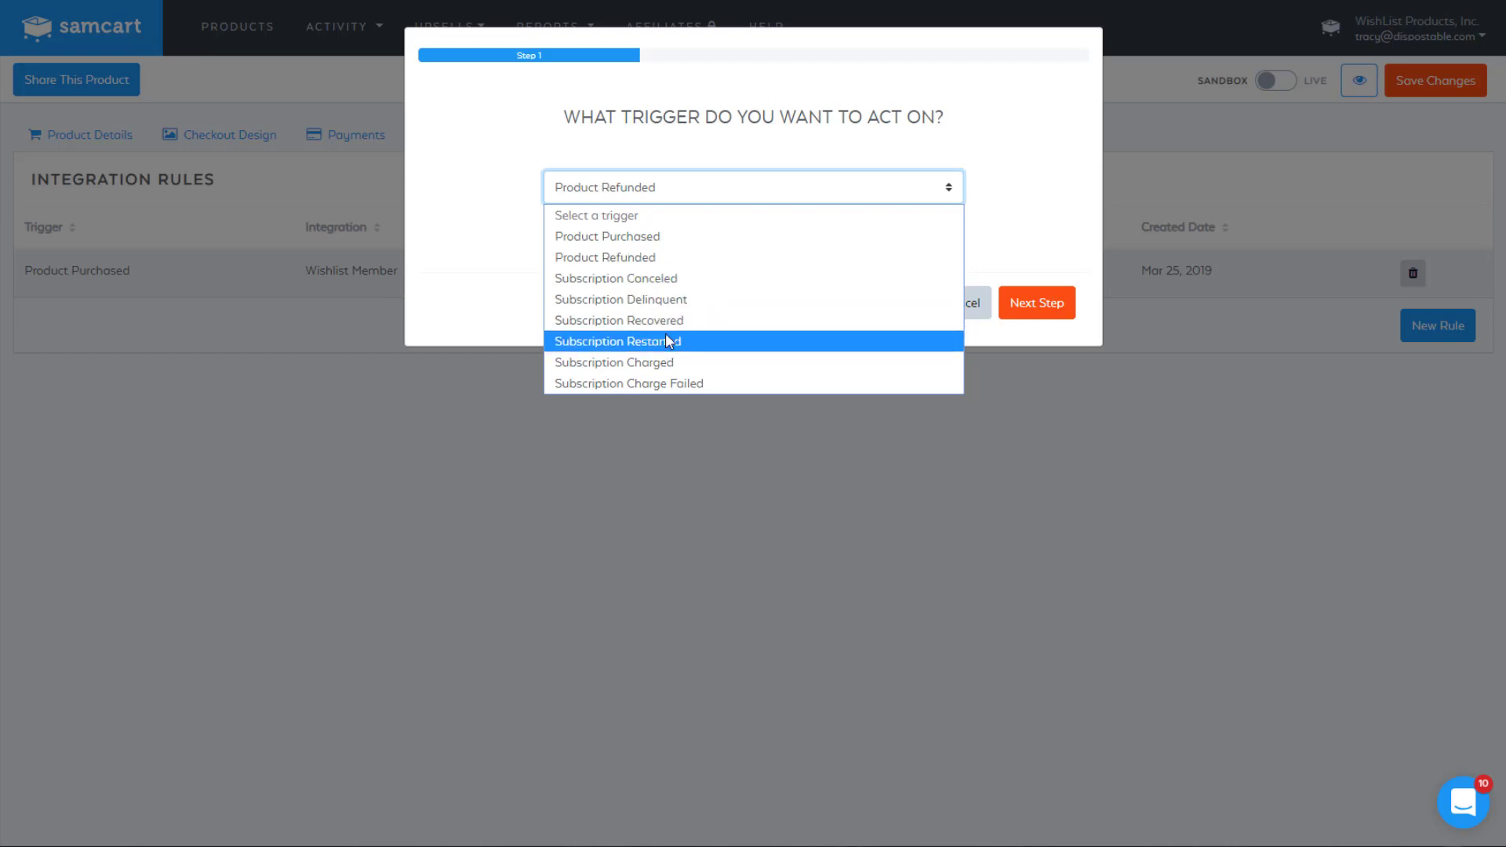
pyautogui.moveTo(666, 370)
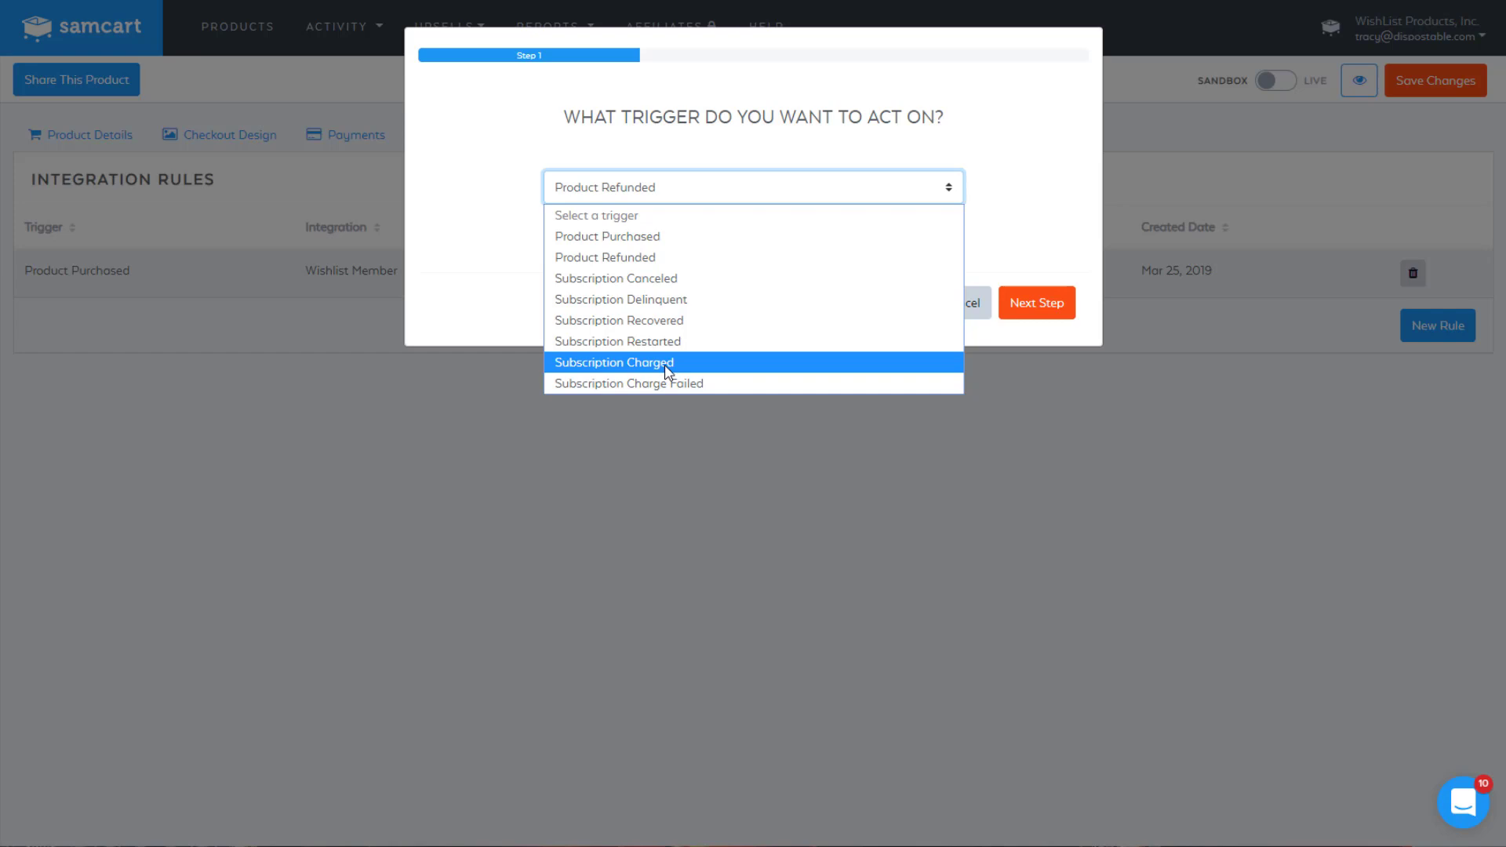
pyautogui.moveTo(655, 284)
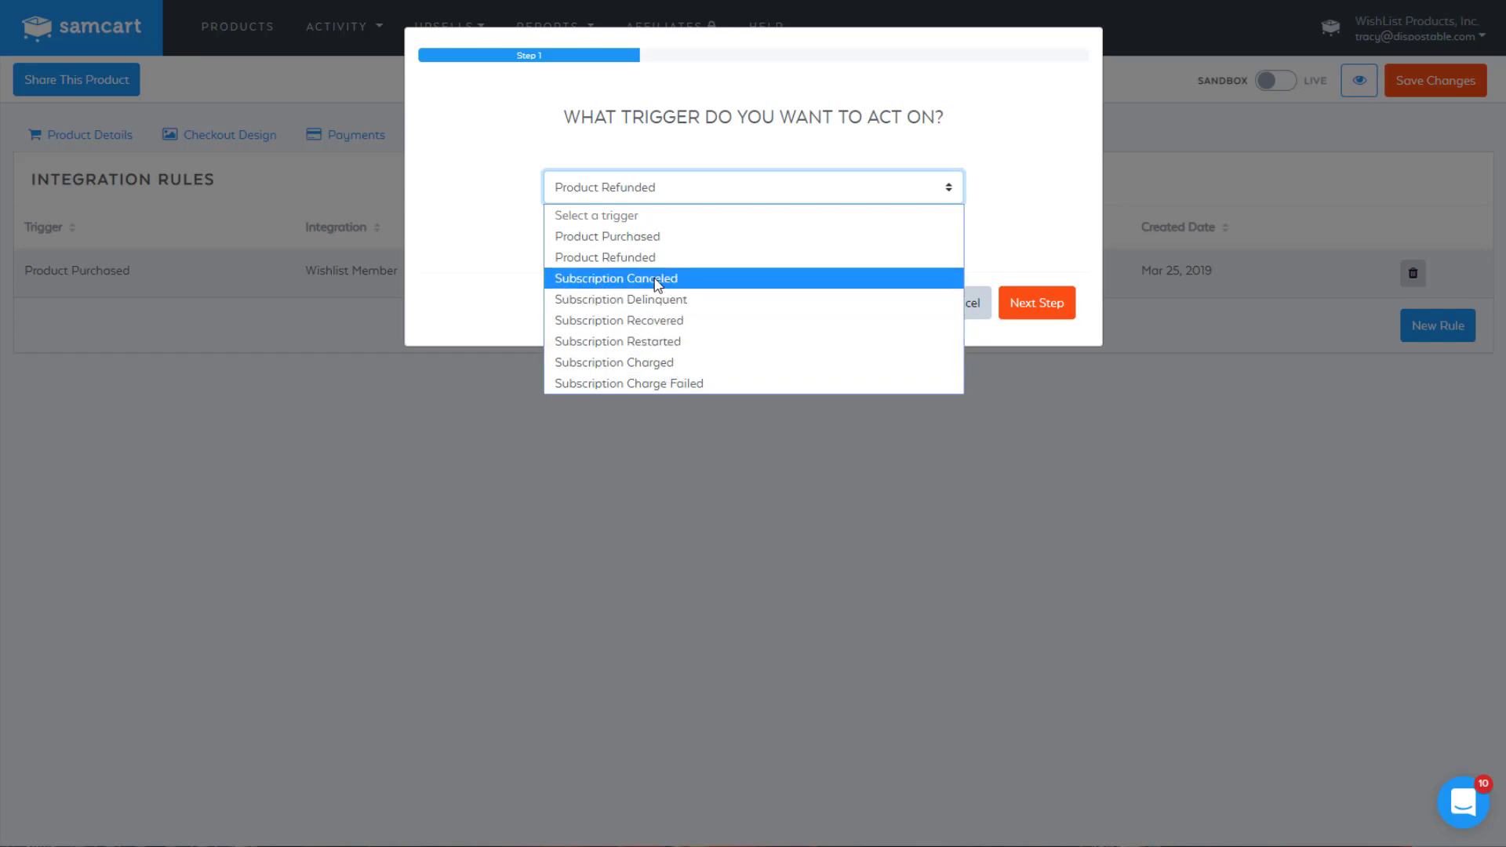
pyautogui.moveTo(626, 367)
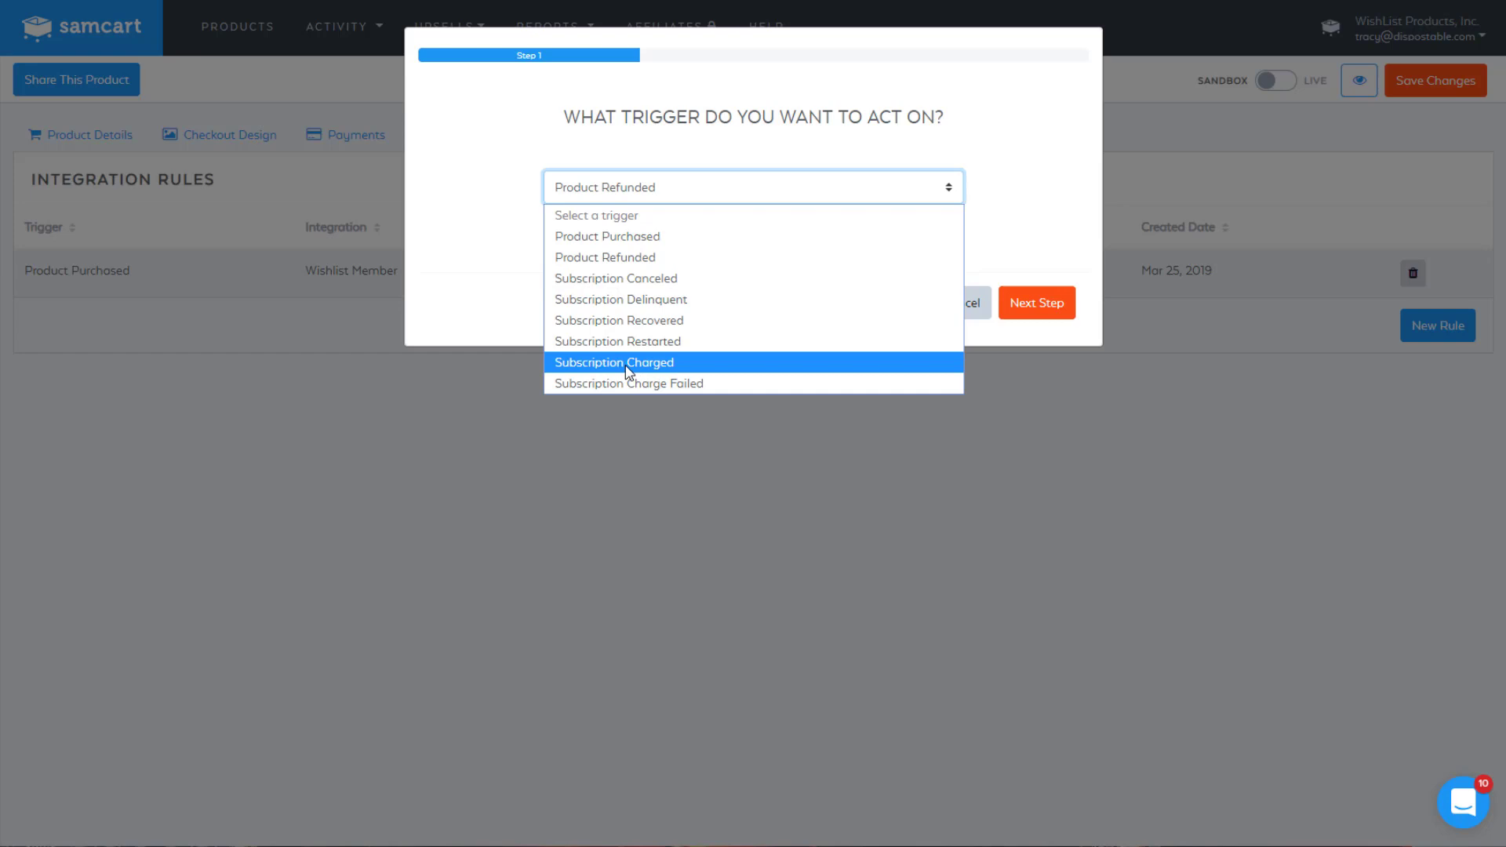
pyautogui.moveTo(668, 387)
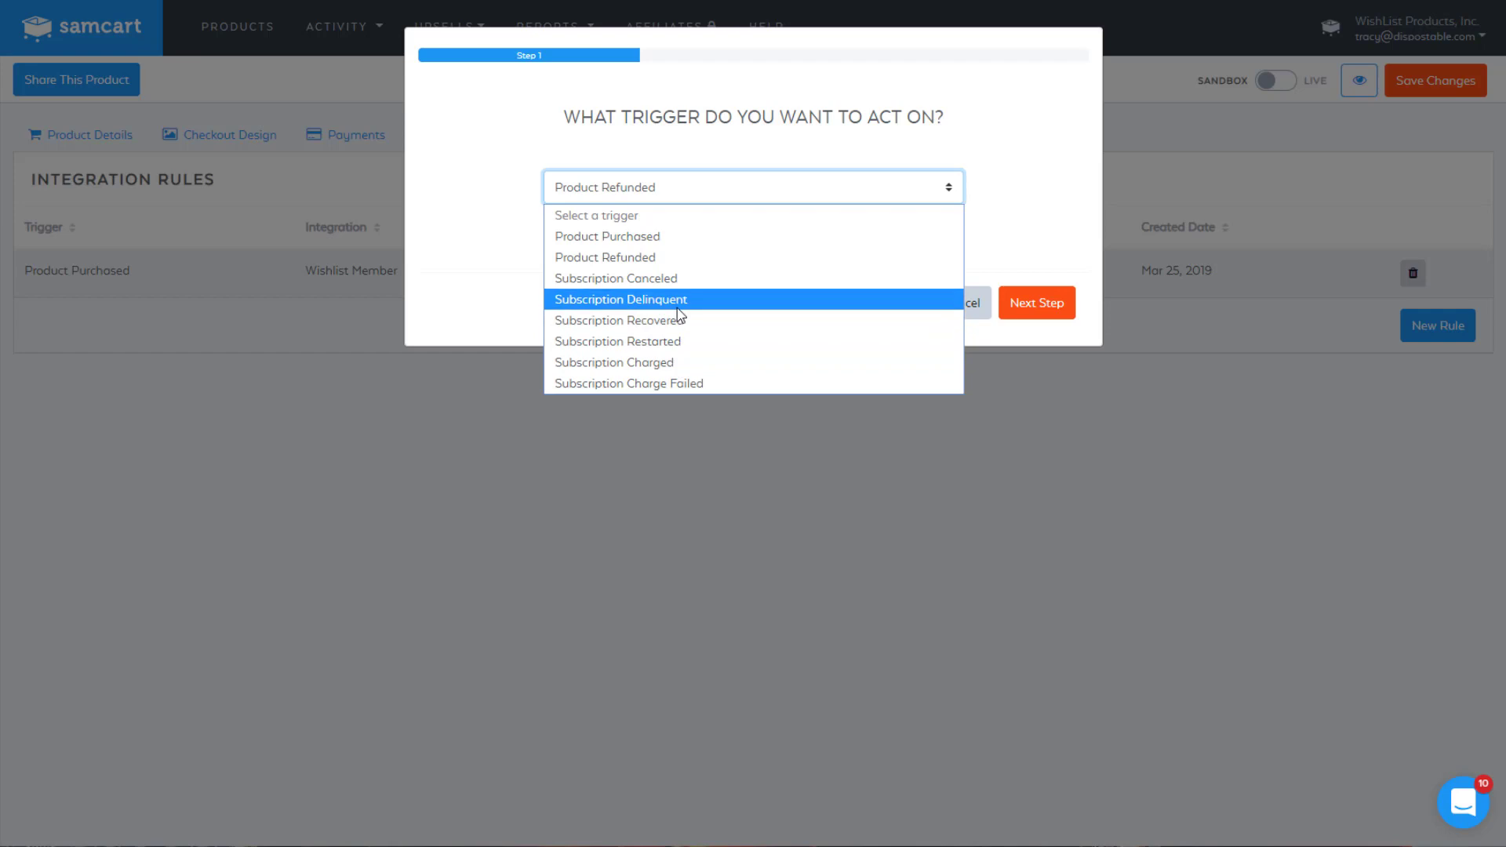
pyautogui.moveTo(662, 290)
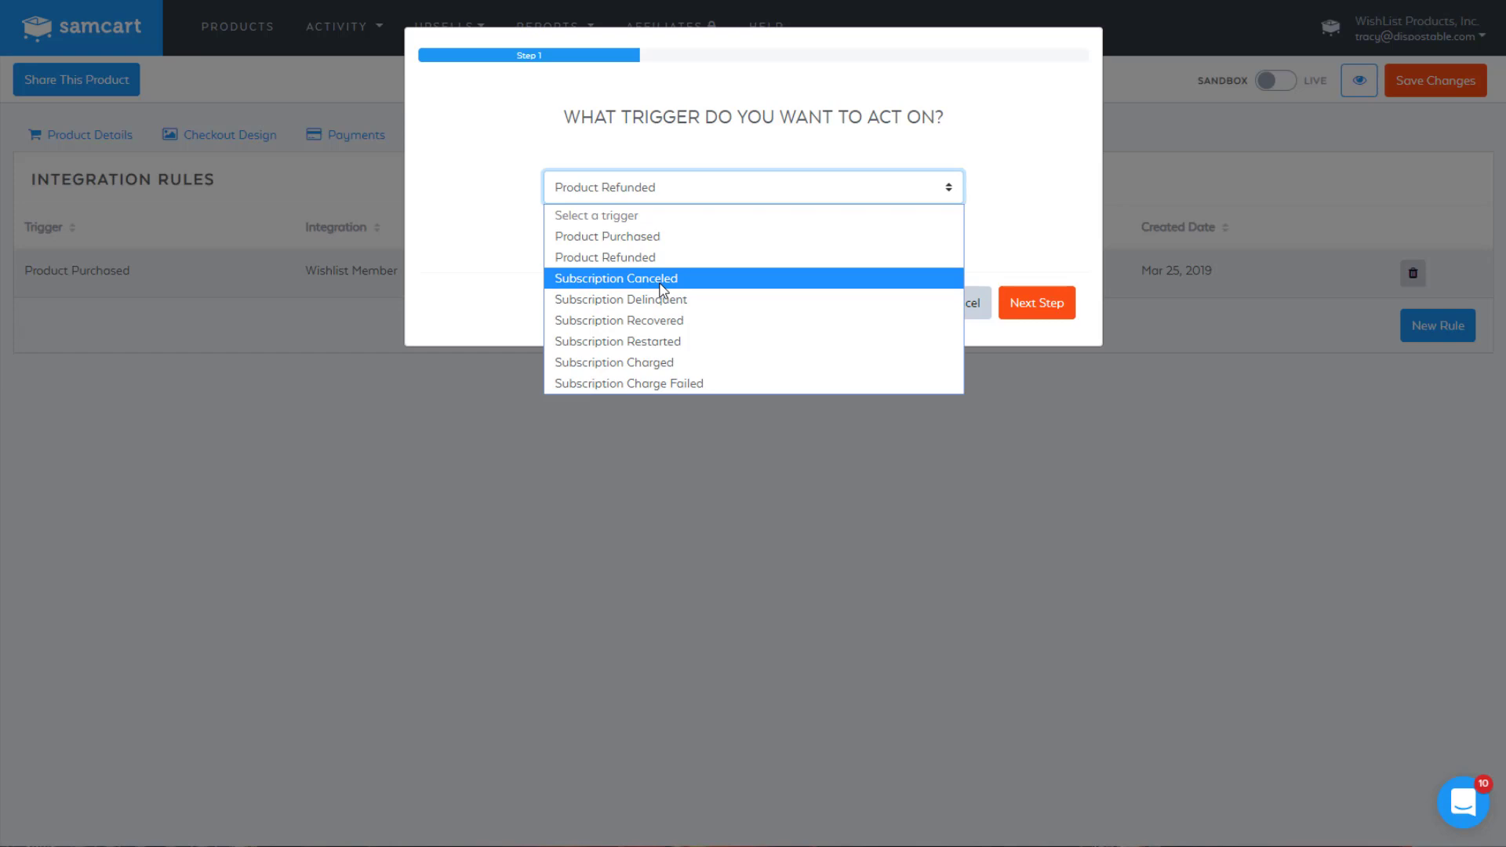
pyautogui.moveTo(642, 264)
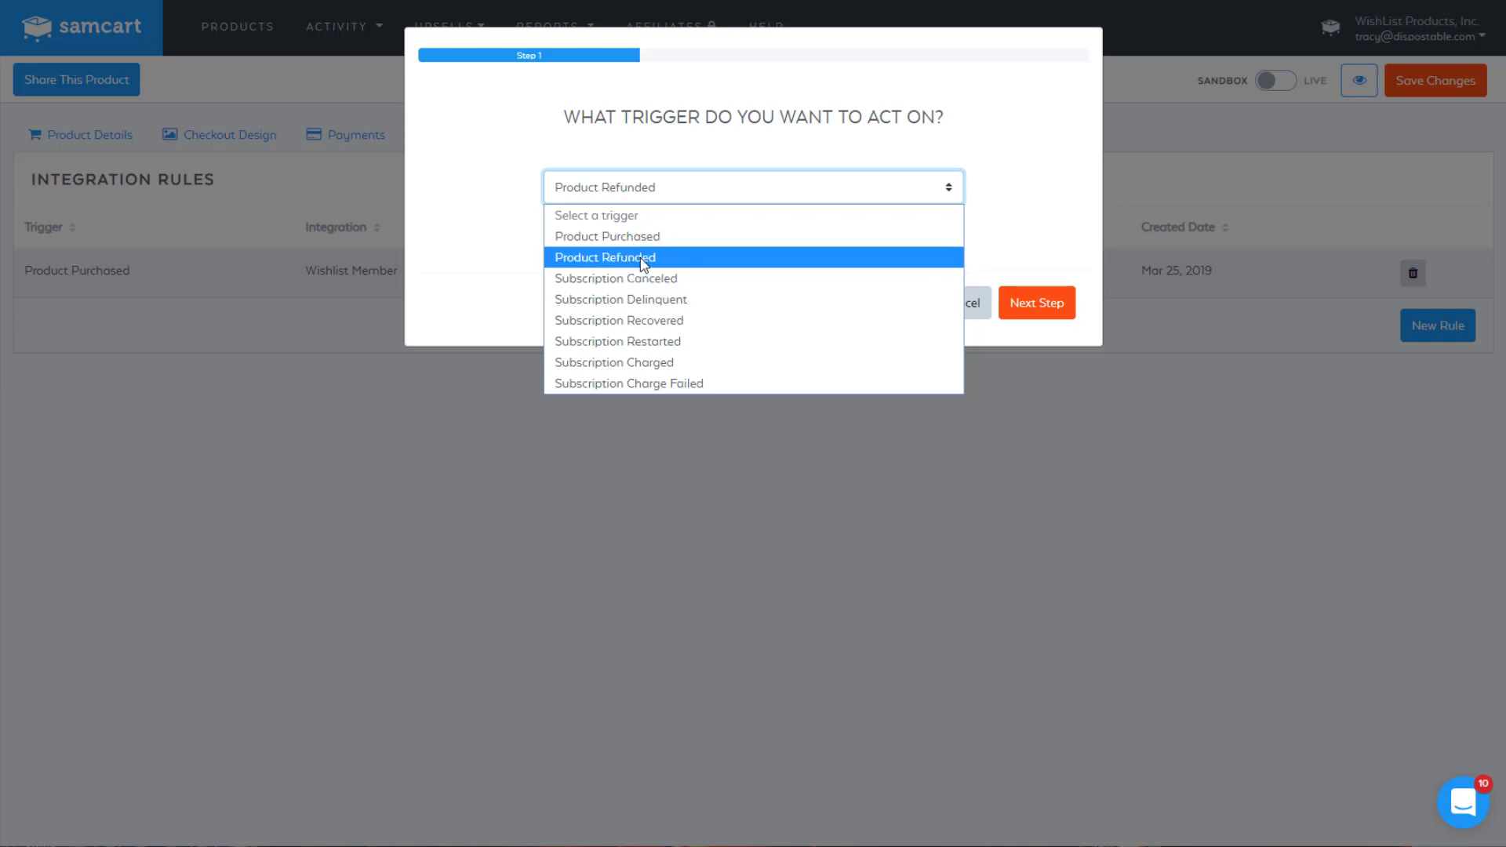
# Step: Keep Product Refunded as trigger and select My Membership Site as the integration action
pyautogui.click(606, 257)
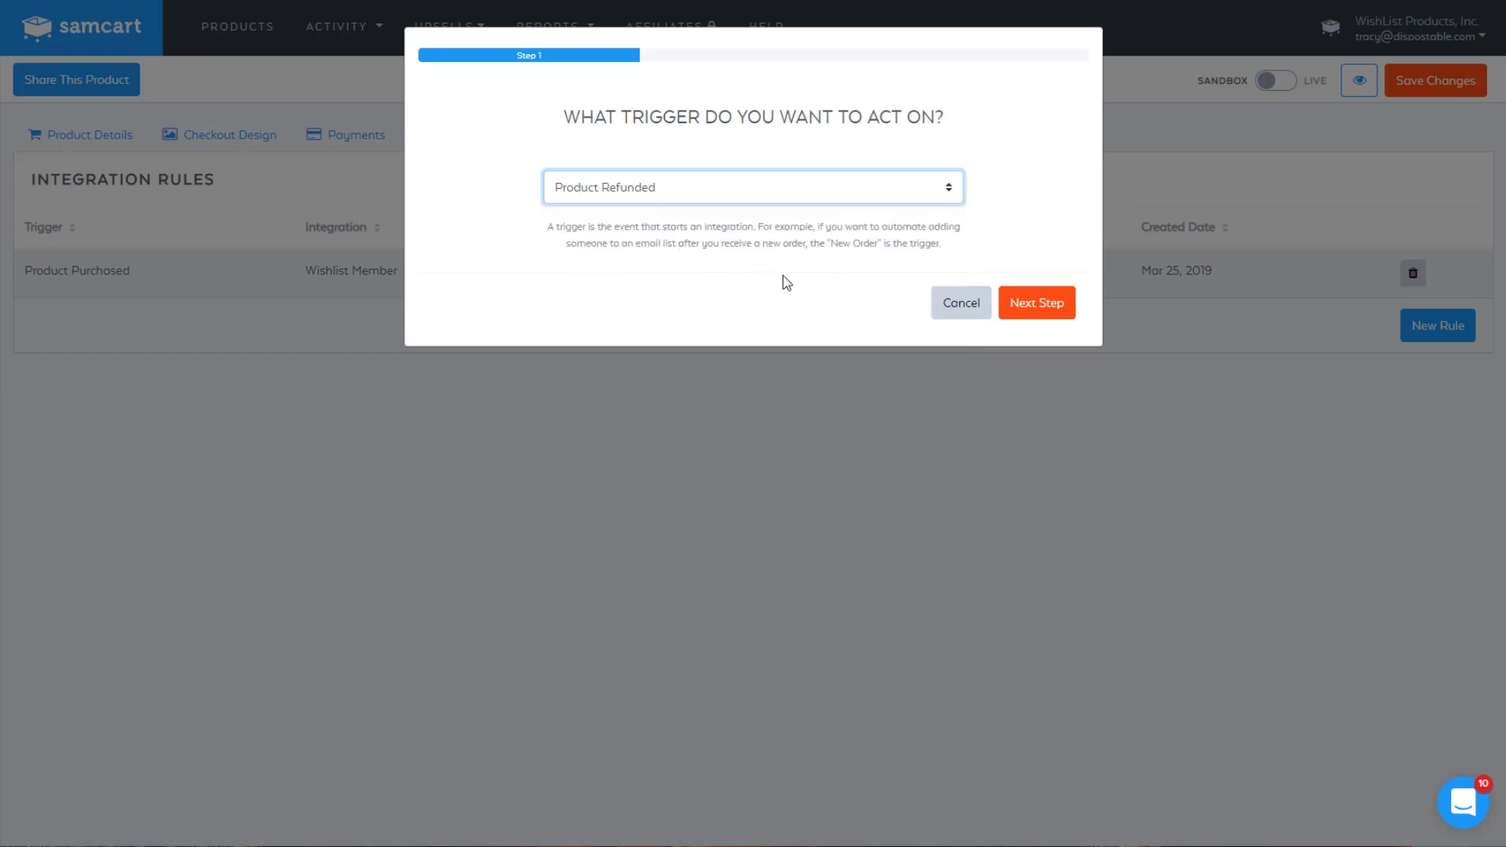
pyautogui.click(1035, 303)
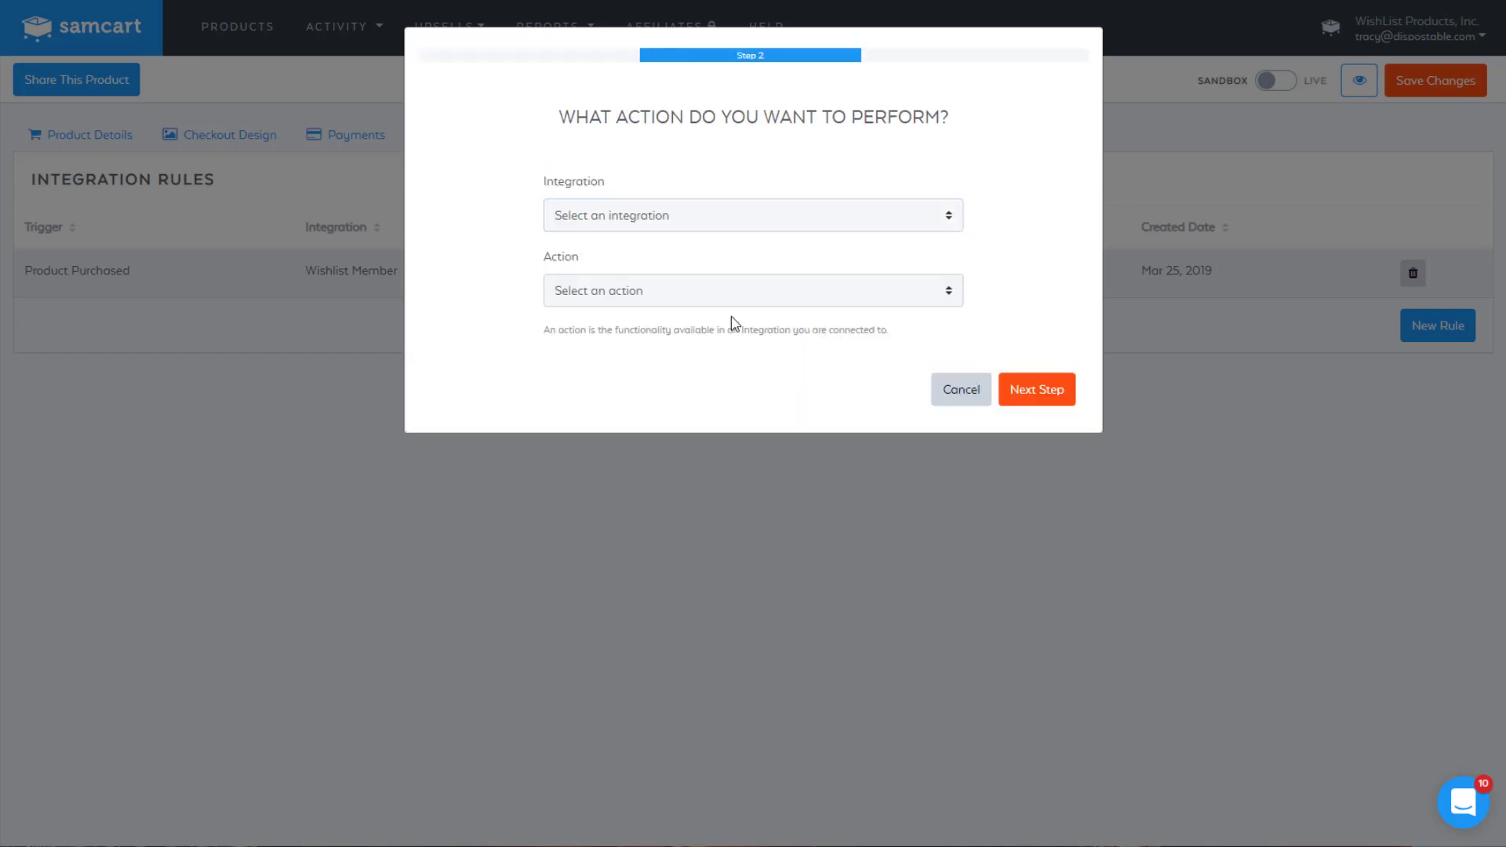
pyautogui.click(753, 215)
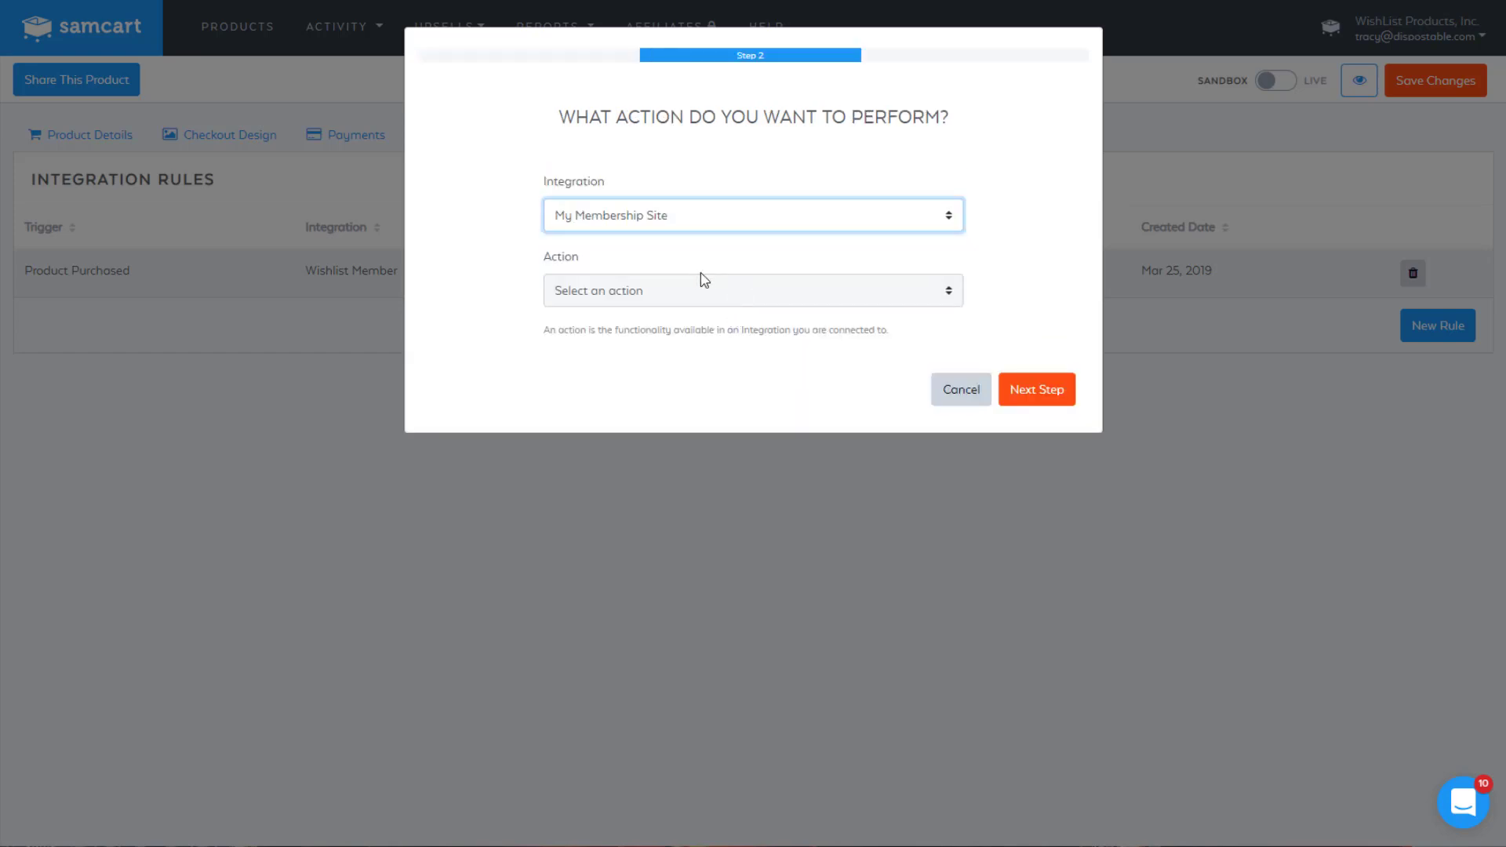
pyautogui.click(753, 290)
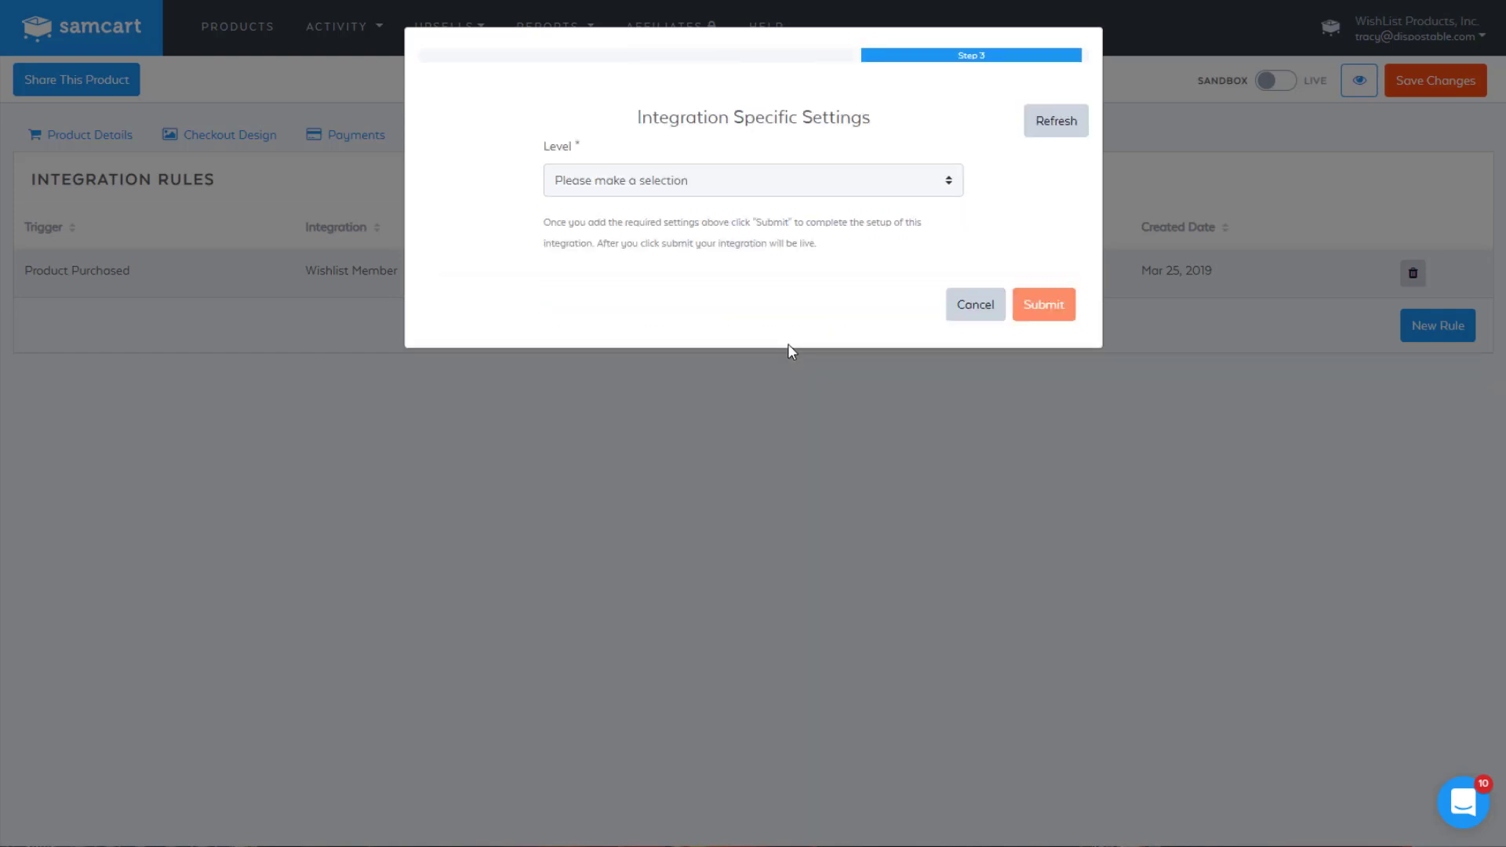
# Step: Choose the Gold level to remove the buyer from and submit the refund rule
pyautogui.click(753, 180)
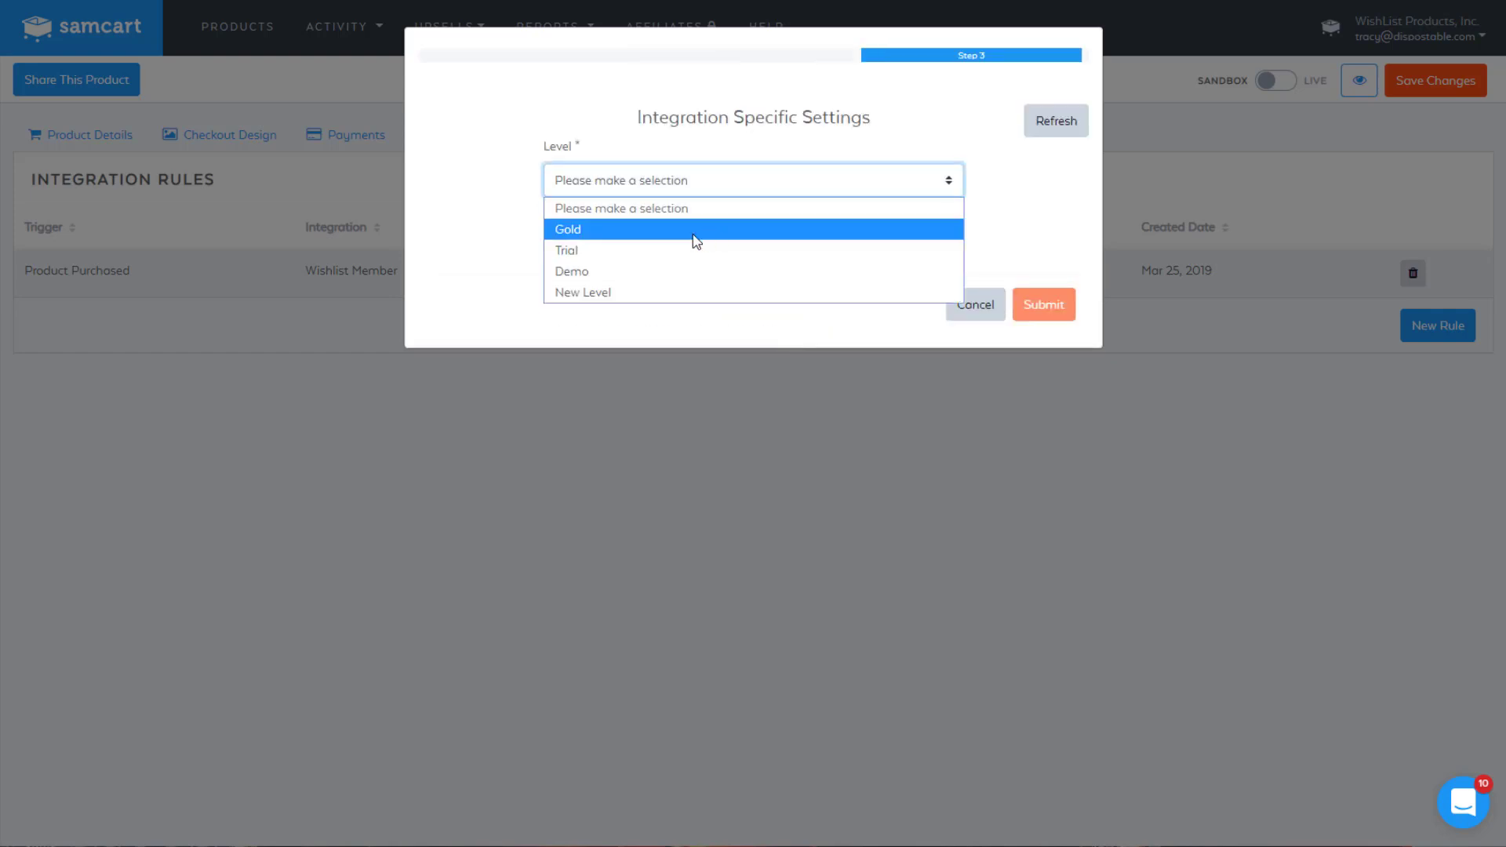
pyautogui.click(567, 229)
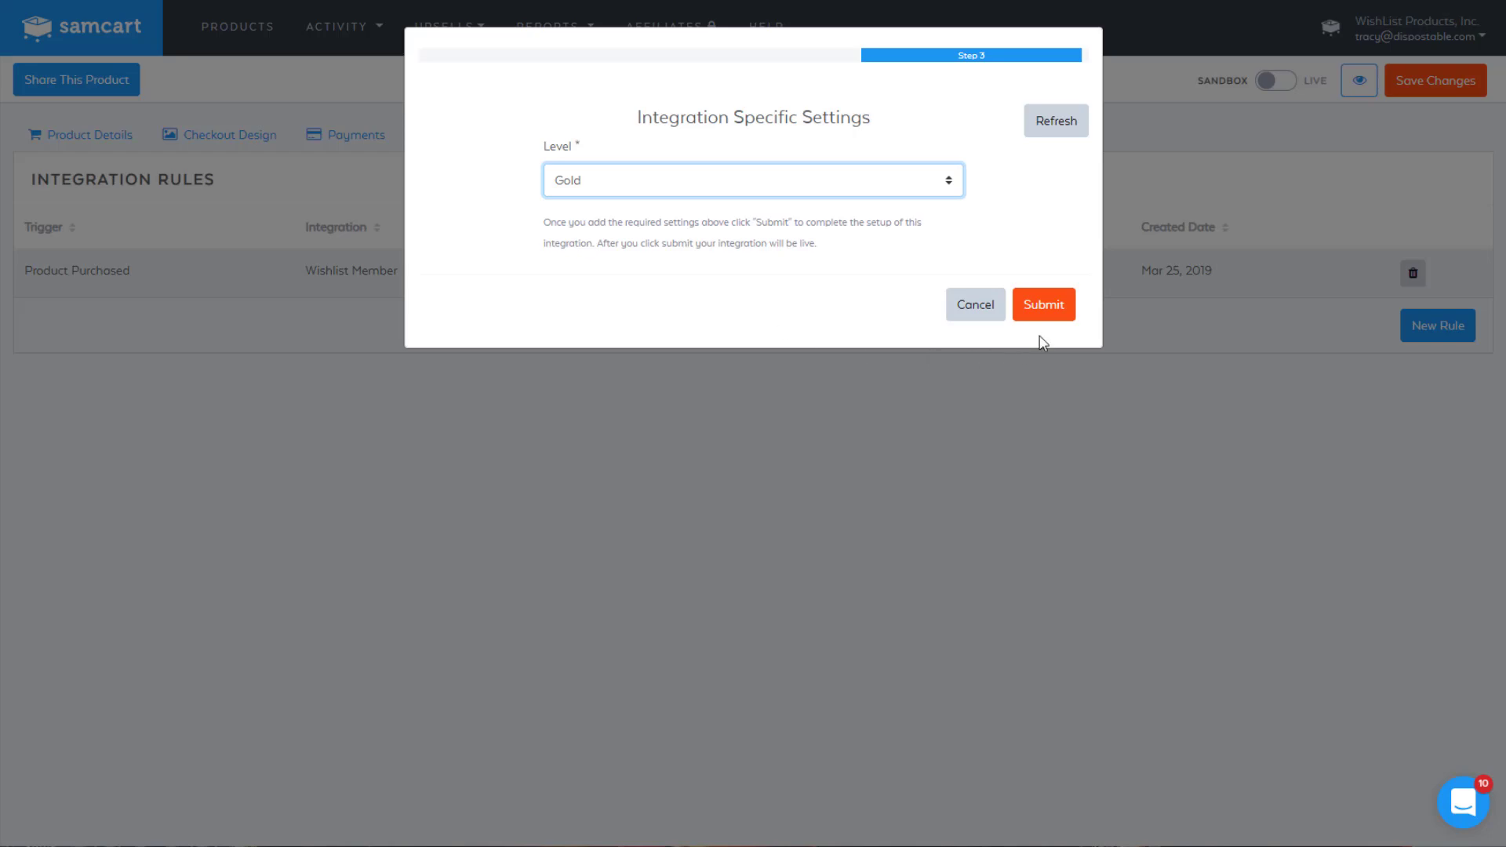
pyautogui.click(1043, 304)
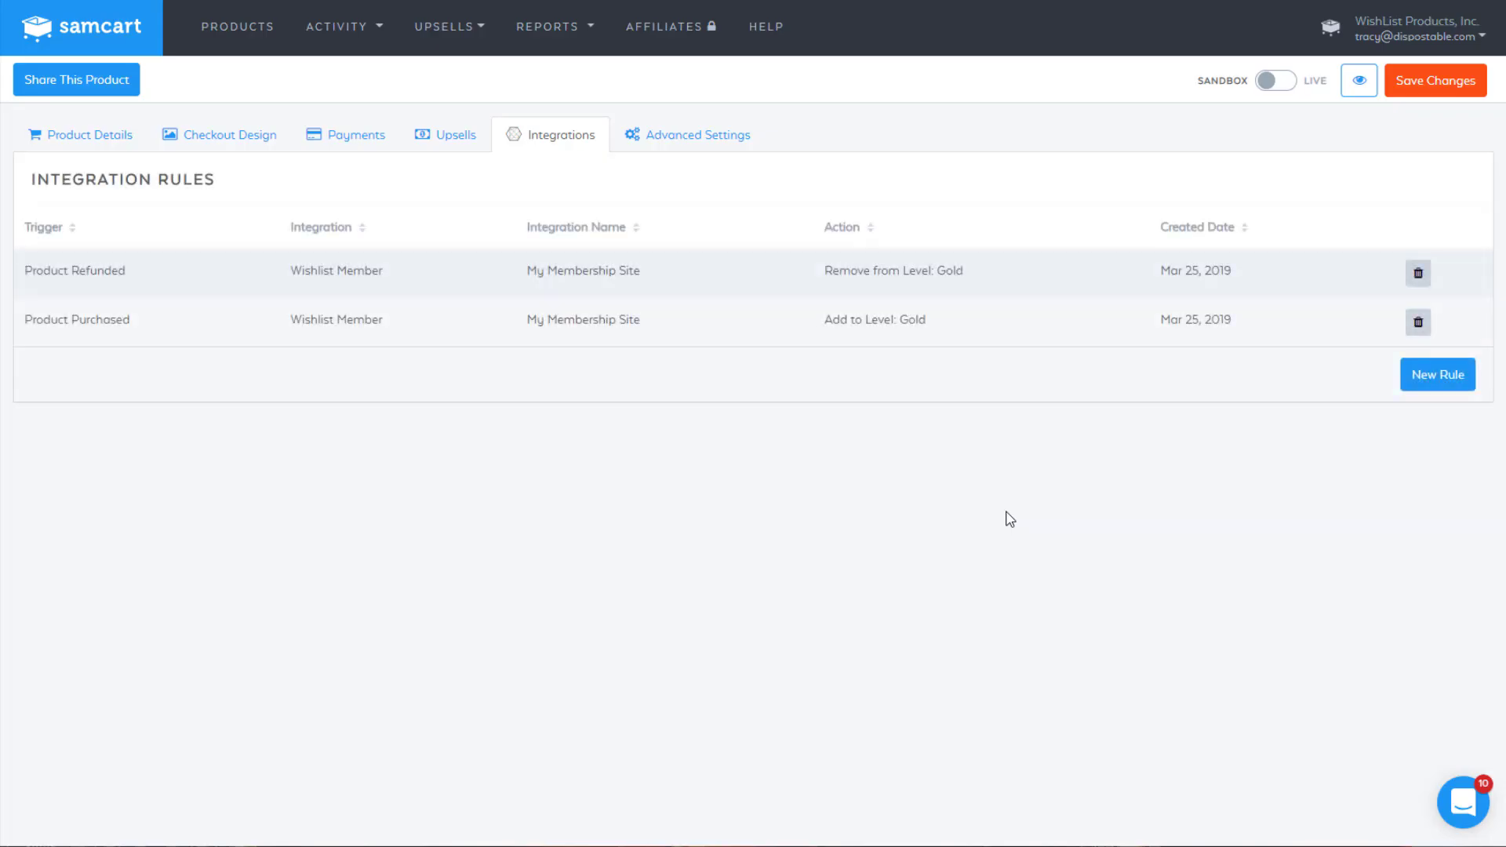